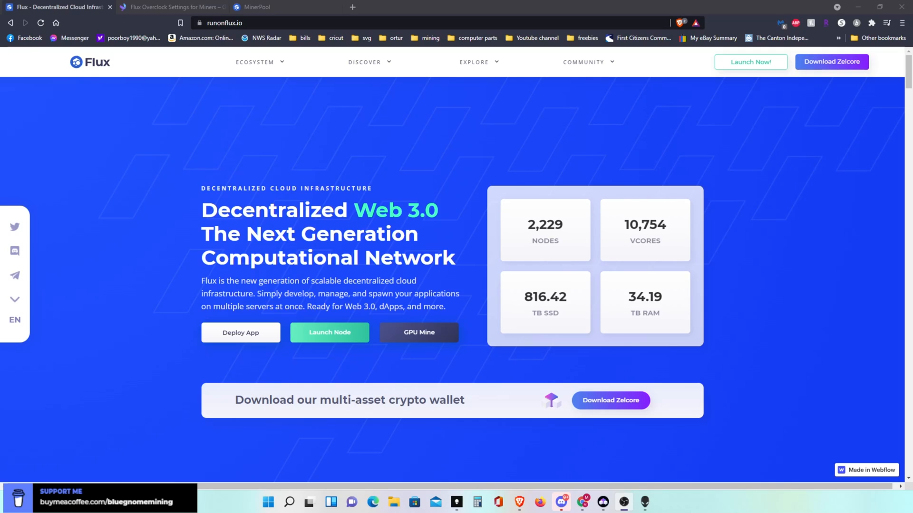
pyautogui.moveTo(184, 97)
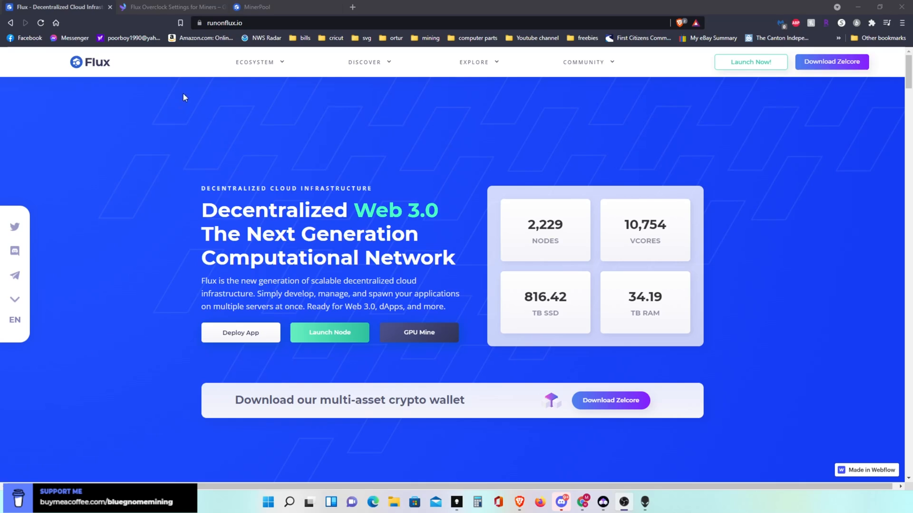
pyautogui.moveTo(268, 150)
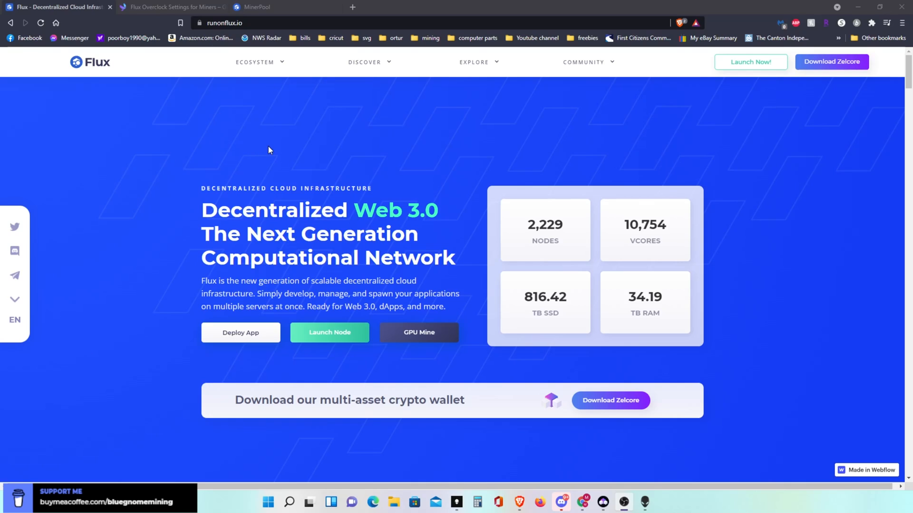
pyautogui.moveTo(285, 165)
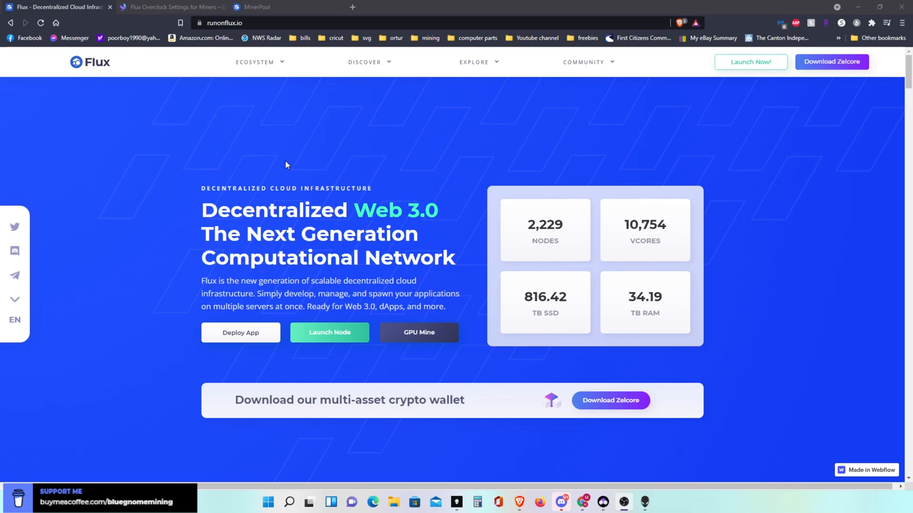
pyautogui.moveTo(397, 196)
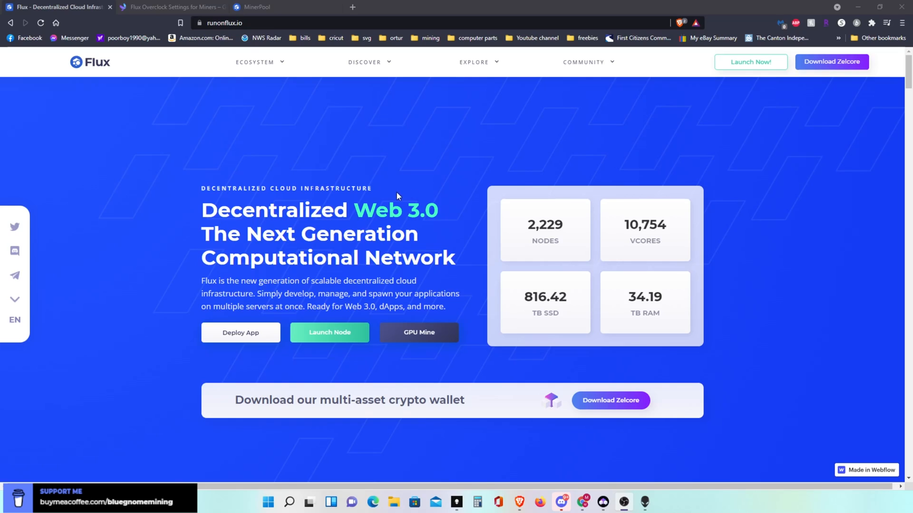
pyautogui.moveTo(907, 74)
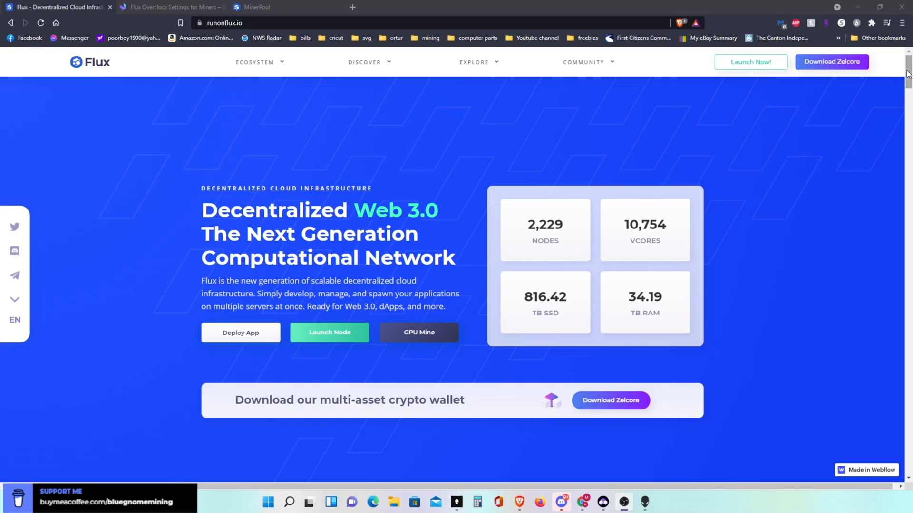
# Scroll the runonflux.io home page down to the parallel assets cards and 'Discover more assets'.
pyautogui.scroll(-3)
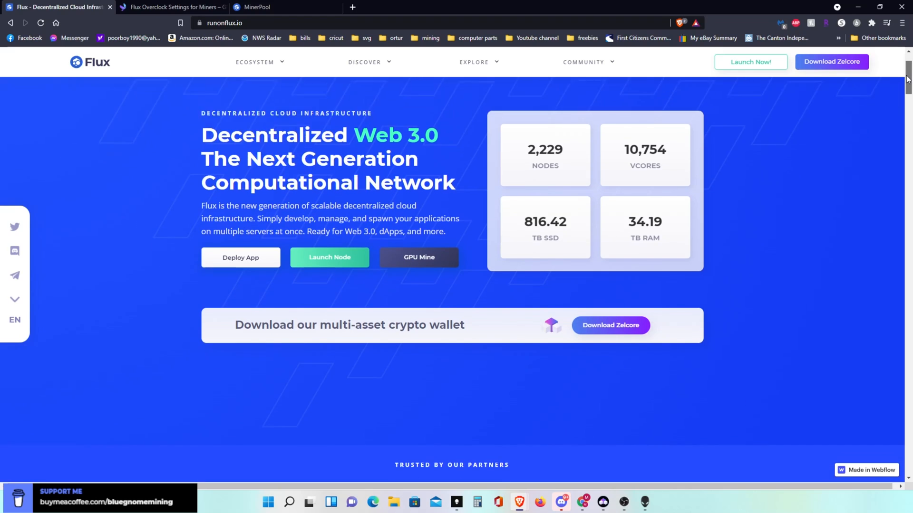
pyautogui.scroll(-3)
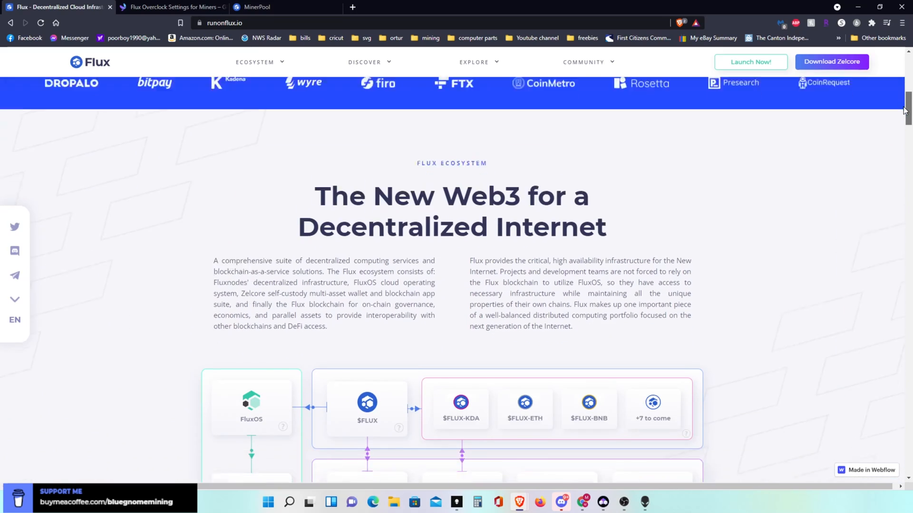
pyautogui.scroll(-3)
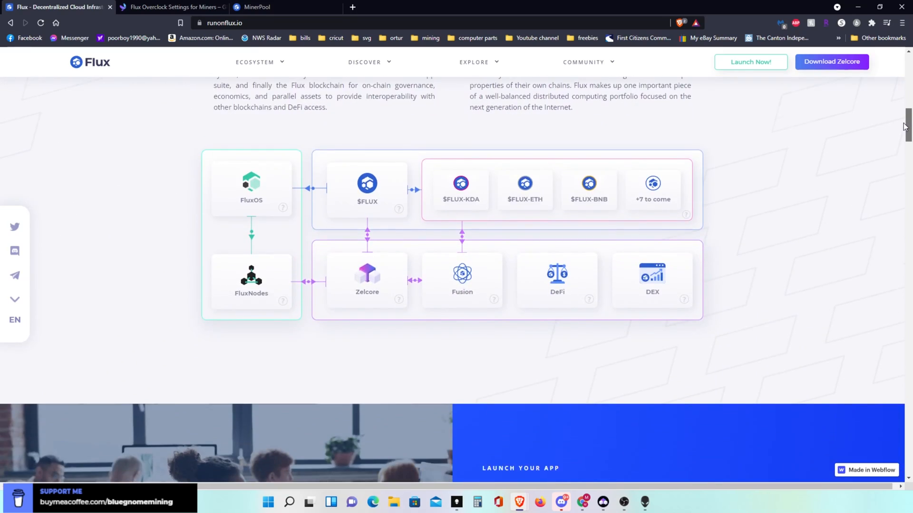
pyautogui.scroll(-3)
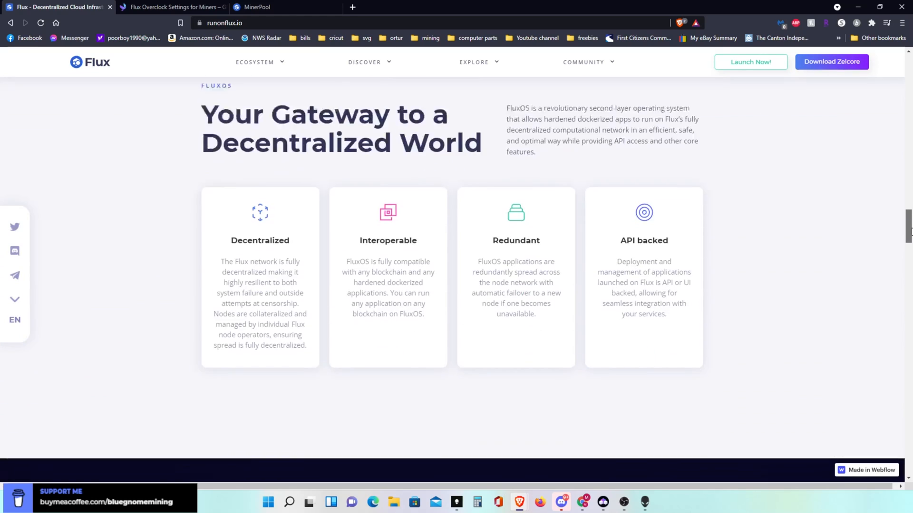
pyautogui.scroll(-3)
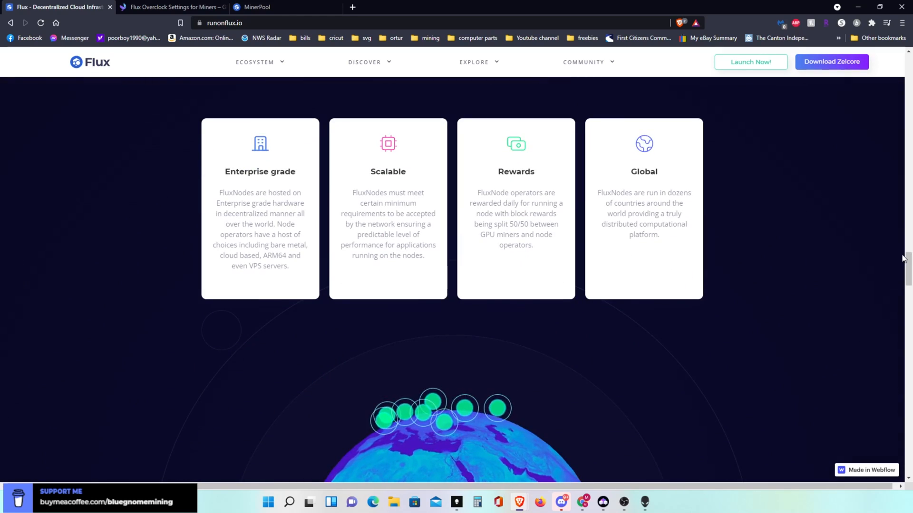
pyautogui.scroll(-3)
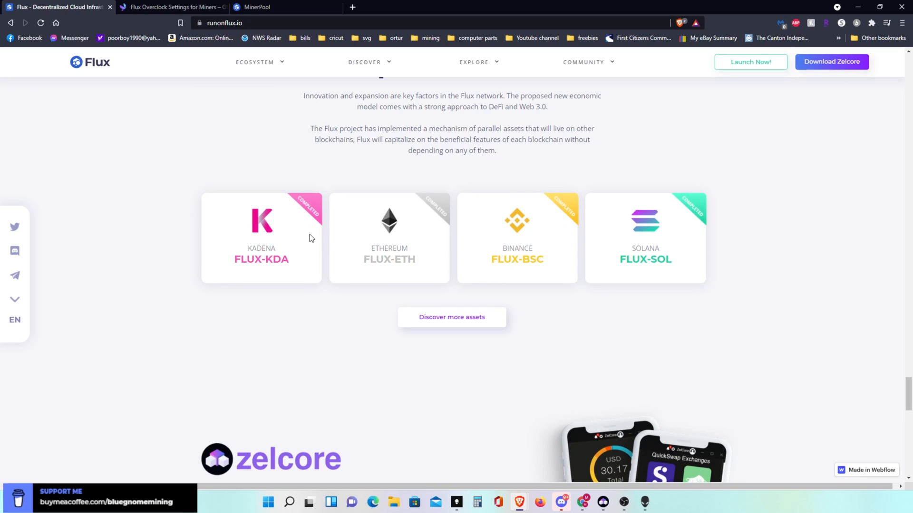
pyautogui.moveTo(631, 275)
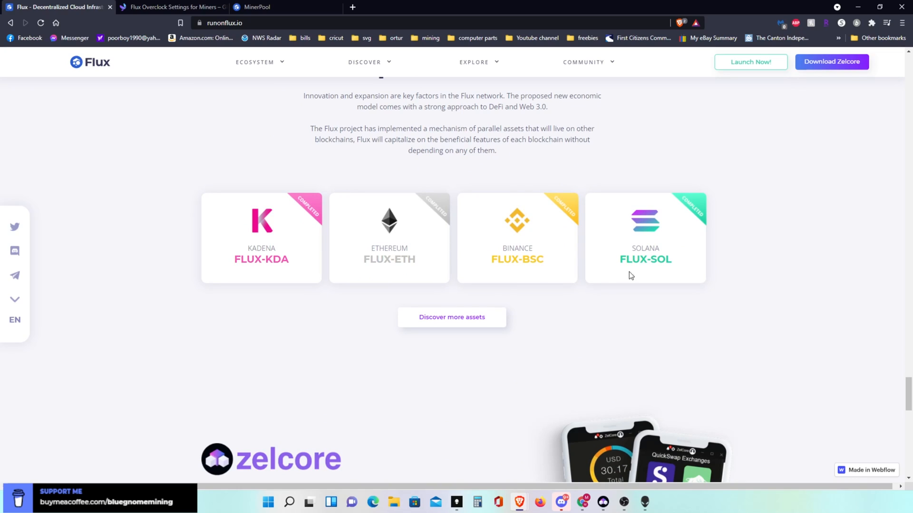
pyautogui.moveTo(451, 321)
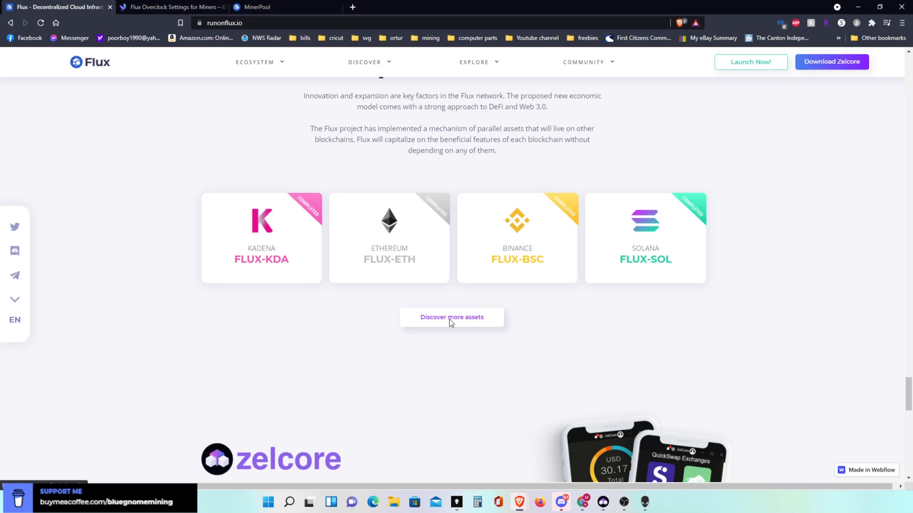
# Open 'Discover more assets' and expand the list to show FLUX-TRX and the upcoming assets.
pyautogui.click(451, 317)
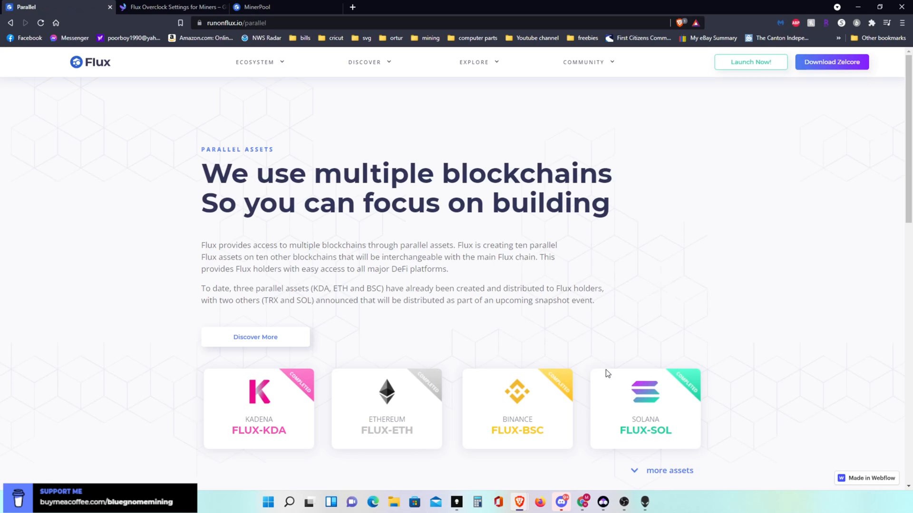
pyautogui.scroll(-3)
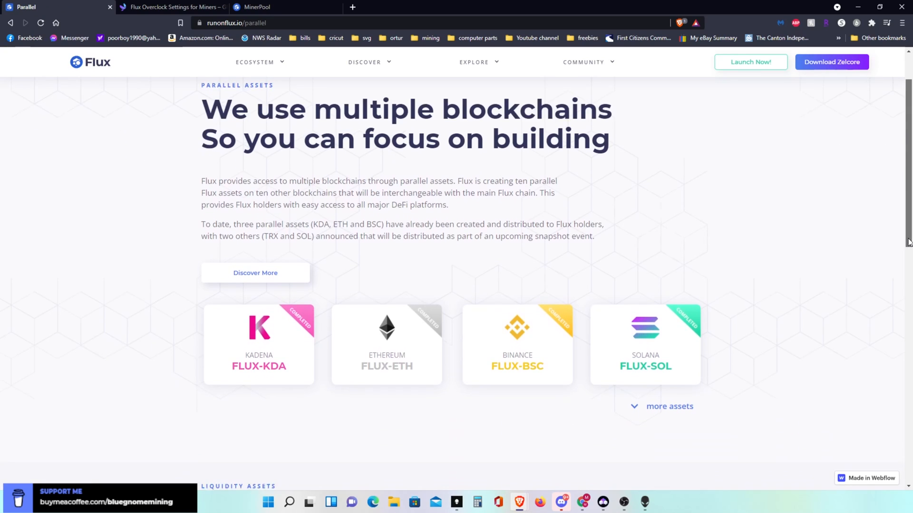
pyautogui.scroll(-3)
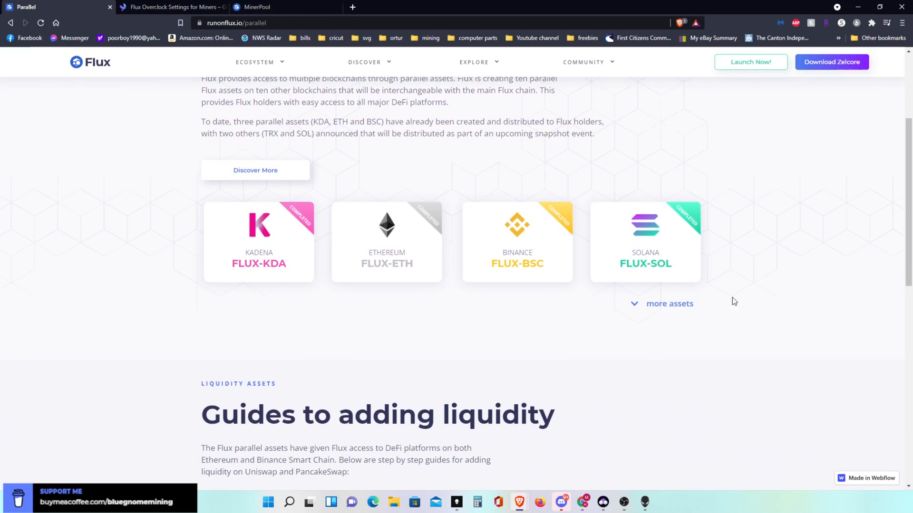
pyautogui.click(669, 304)
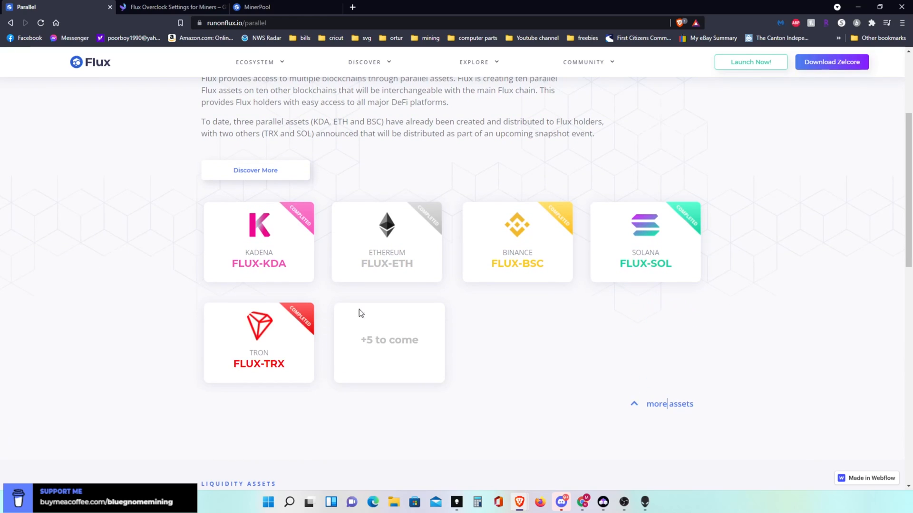
pyautogui.moveTo(409, 335)
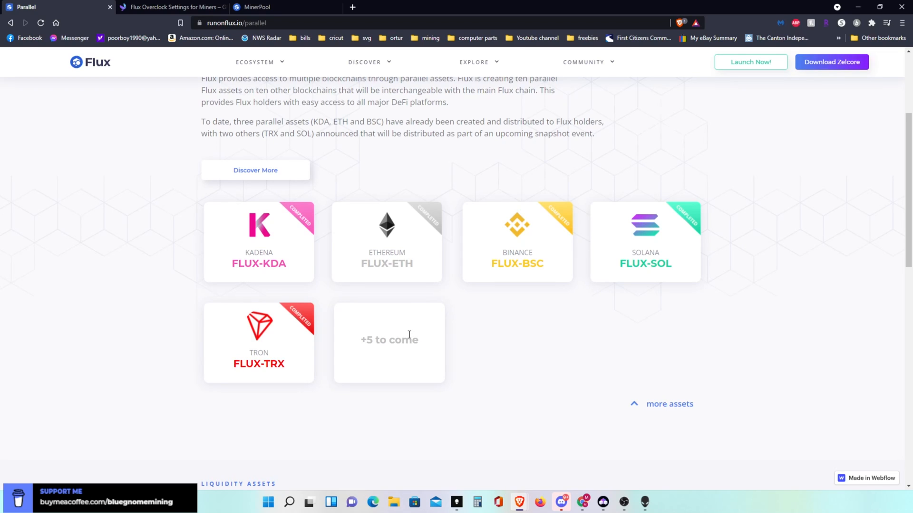
pyautogui.moveTo(838, 72)
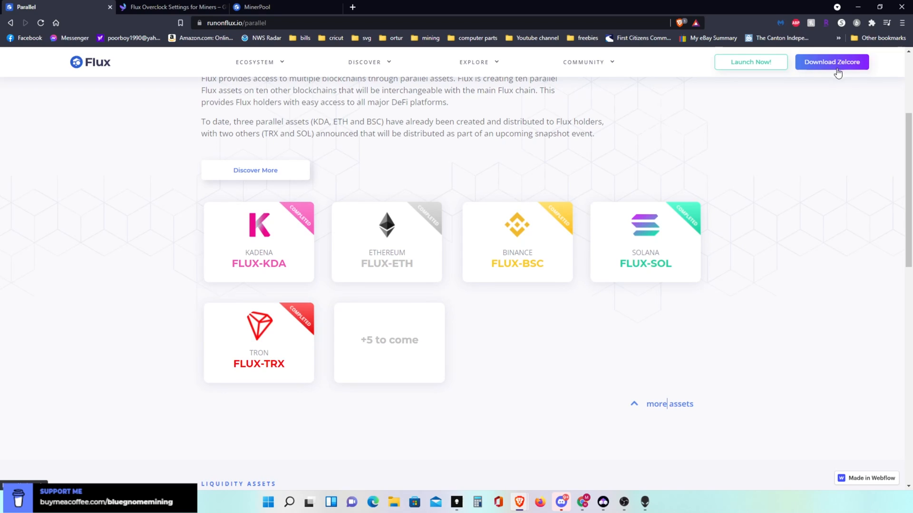
pyautogui.moveTo(835, 70)
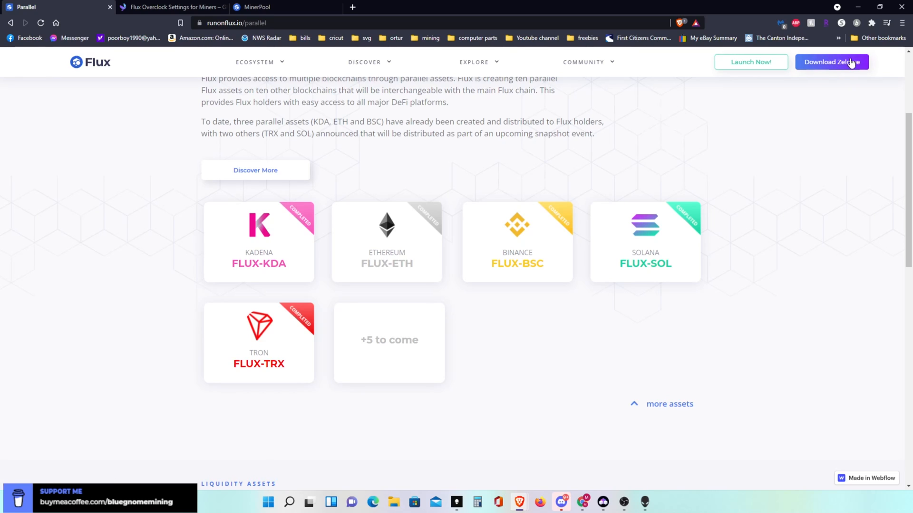
# Go to zelcore.io from 'Download Zelcore' and reach its 'Try it Now' download section.
pyautogui.click(832, 61)
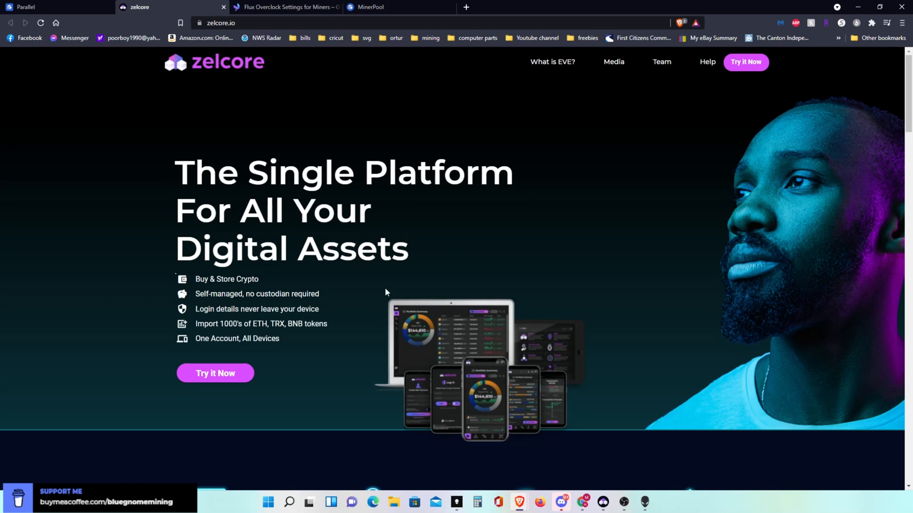
pyautogui.moveTo(215, 376)
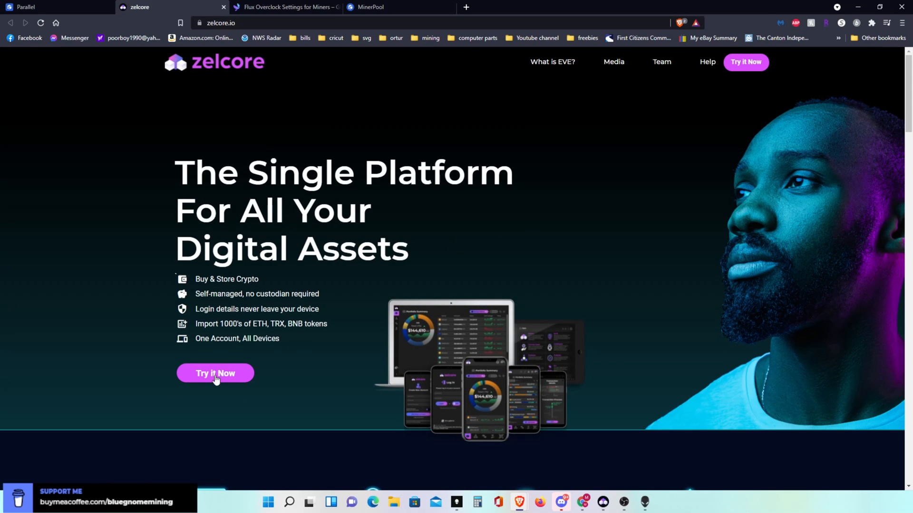
pyautogui.click(214, 373)
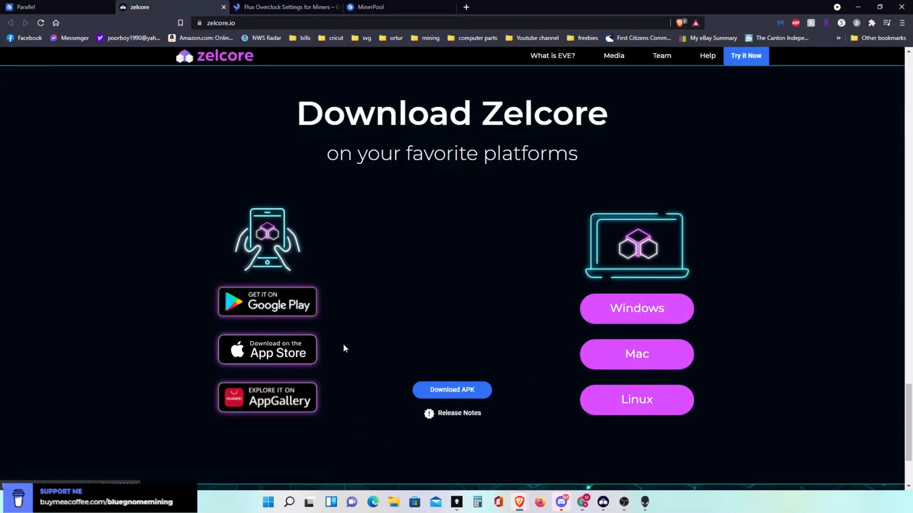
pyautogui.moveTo(636, 312)
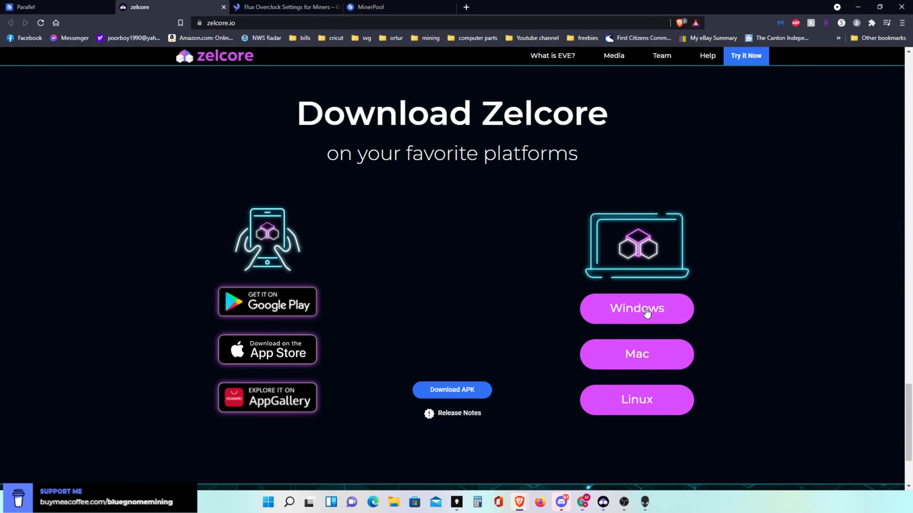
pyautogui.moveTo(645, 321)
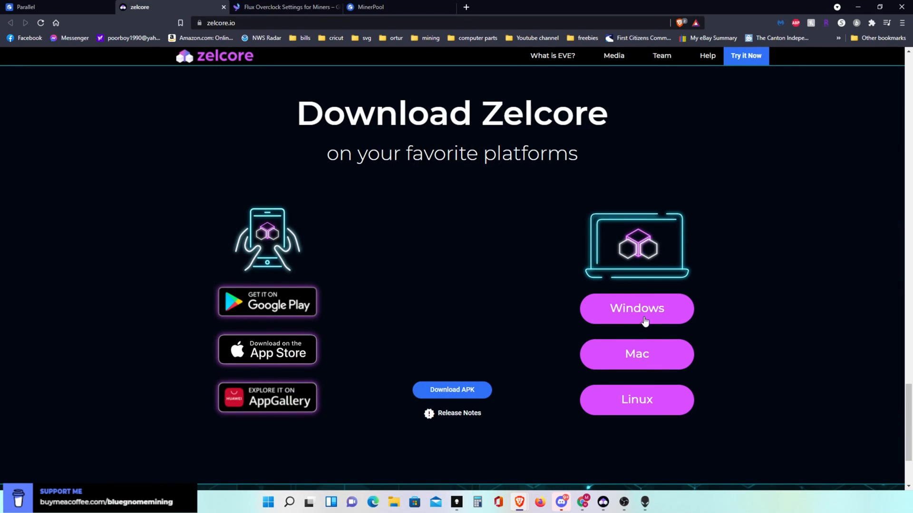
pyautogui.moveTo(645, 399)
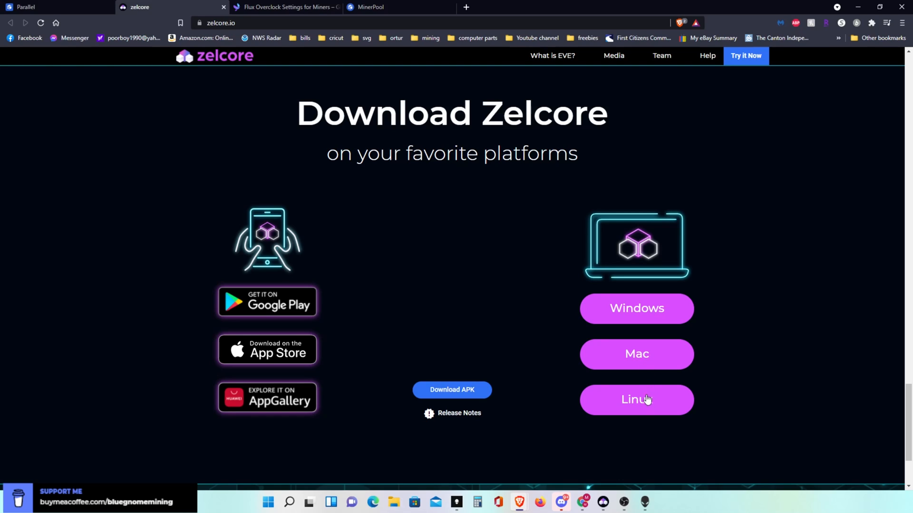
pyautogui.moveTo(367, 346)
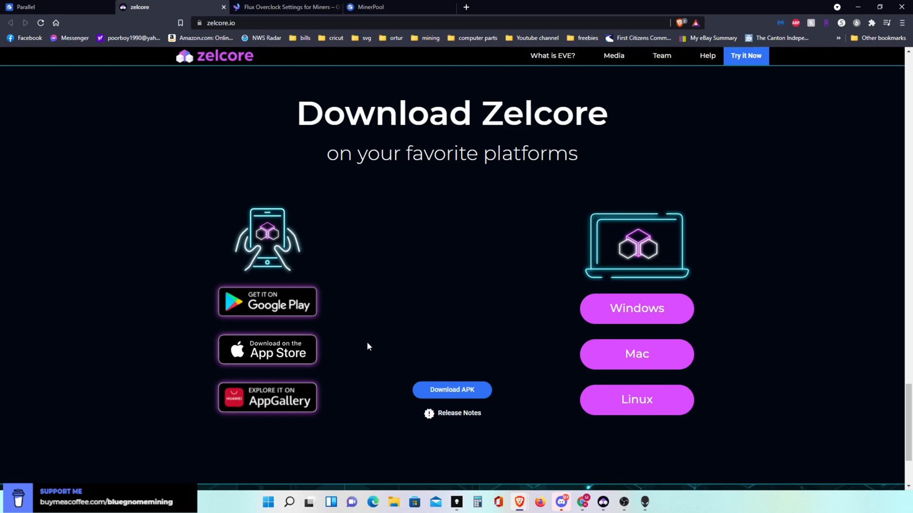
pyautogui.moveTo(302, 281)
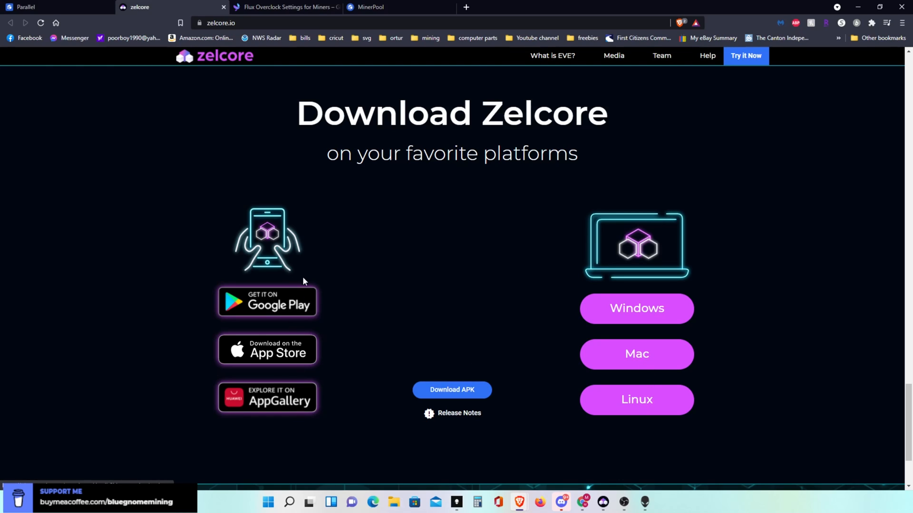
pyautogui.moveTo(421, 218)
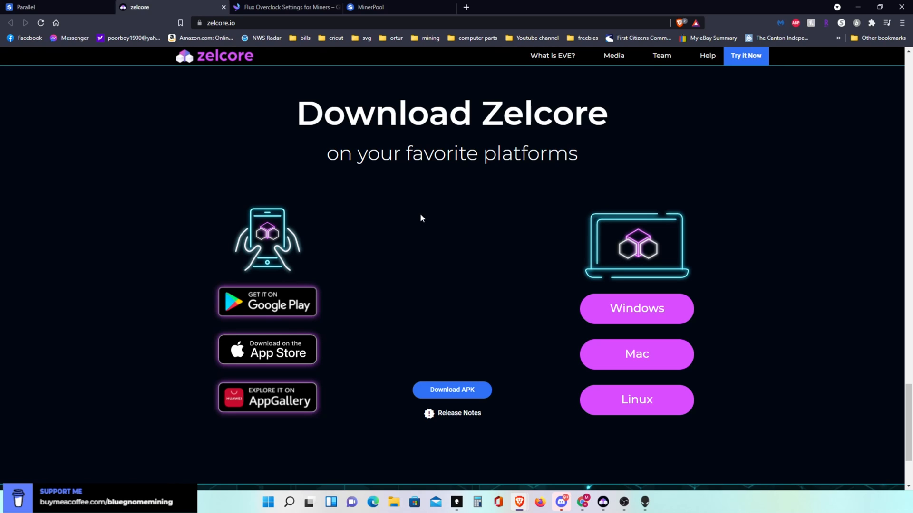
pyautogui.moveTo(604, 495)
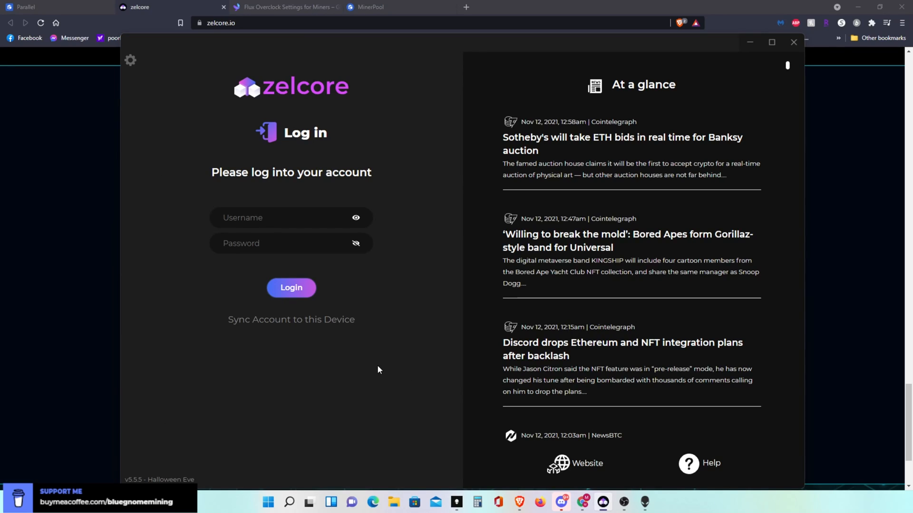
pyautogui.moveTo(416, 283)
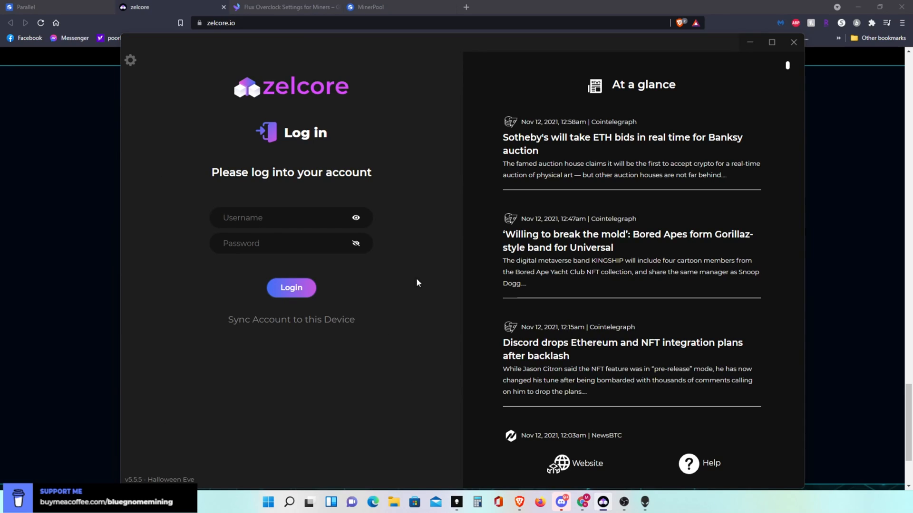
pyautogui.moveTo(290, 221)
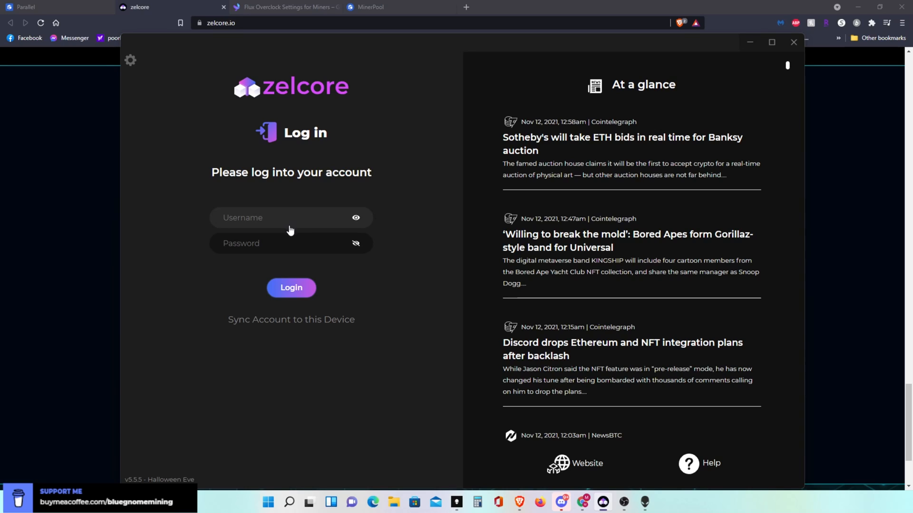
pyautogui.moveTo(421, 293)
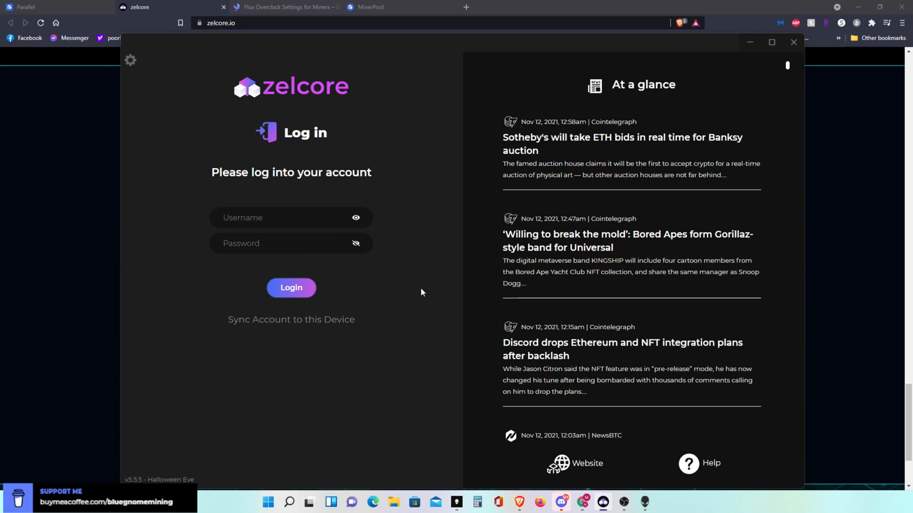
pyautogui.click(290, 217)
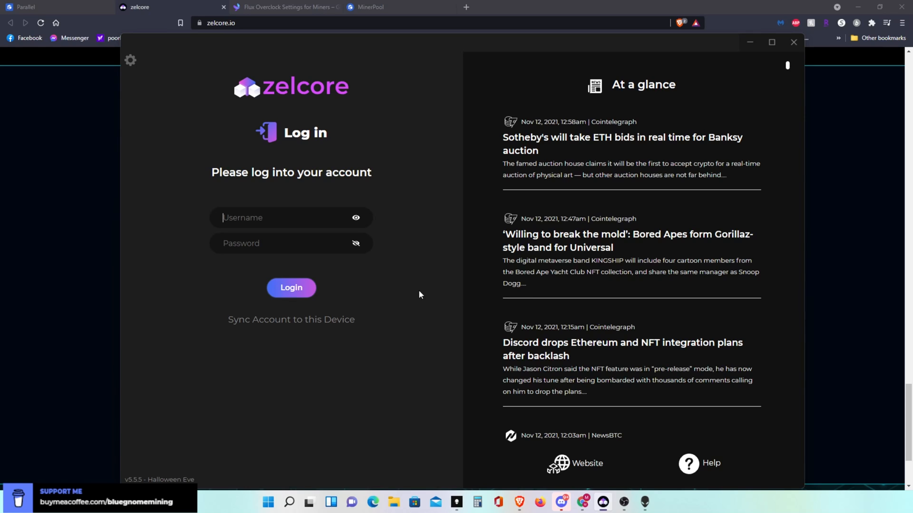
pyautogui.click(291, 287)
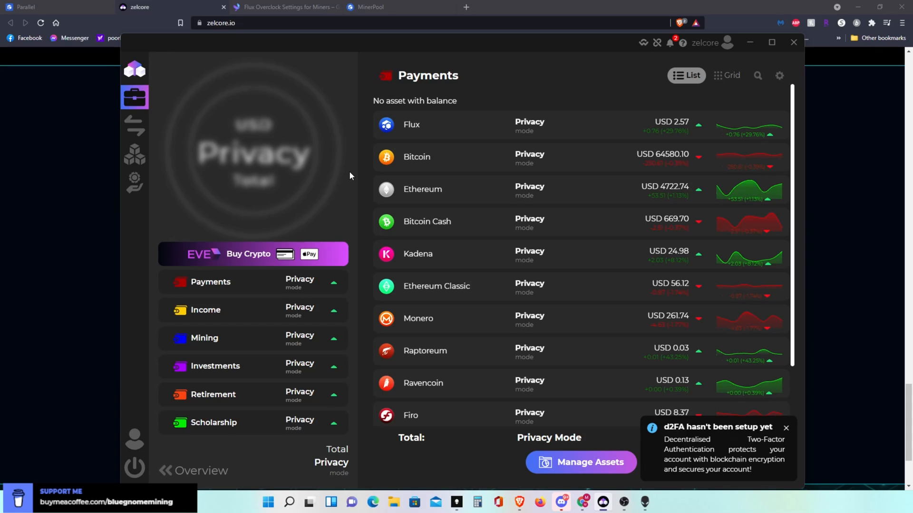
pyautogui.moveTo(318, 169)
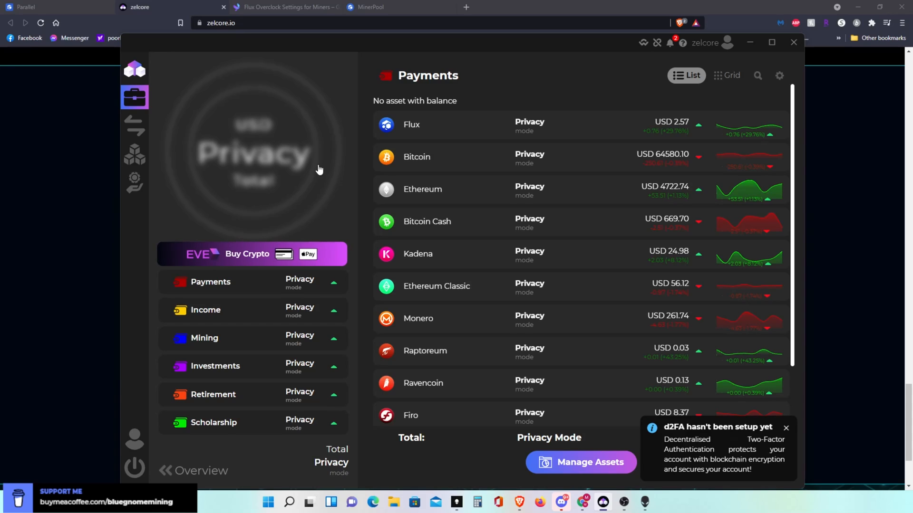
# Close the '2FA hasn't been setup yet' notification on the Zelcore Portfolio dashboard.
pyautogui.click(134, 96)
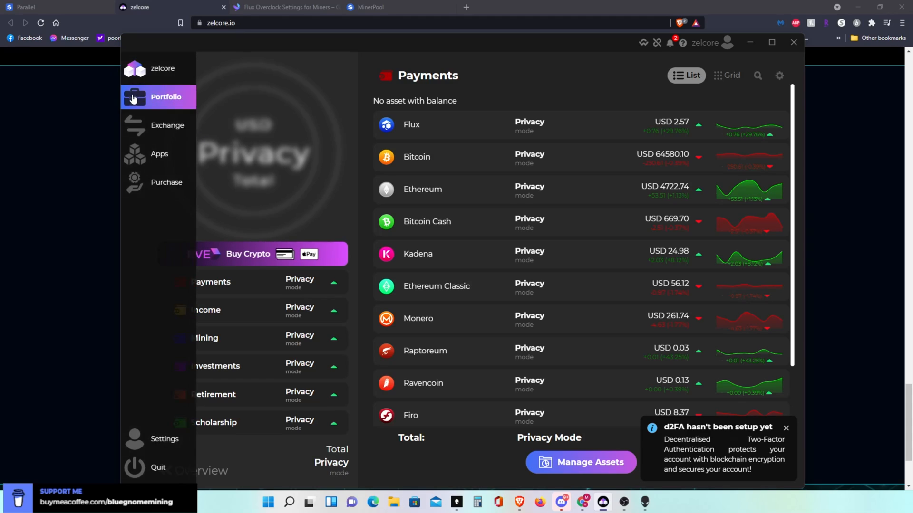
pyautogui.click(785, 428)
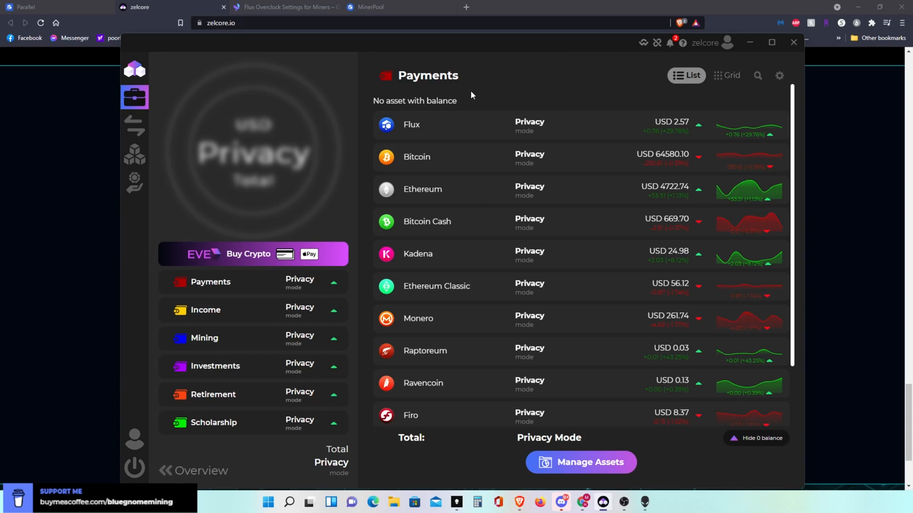
pyautogui.moveTo(442, 126)
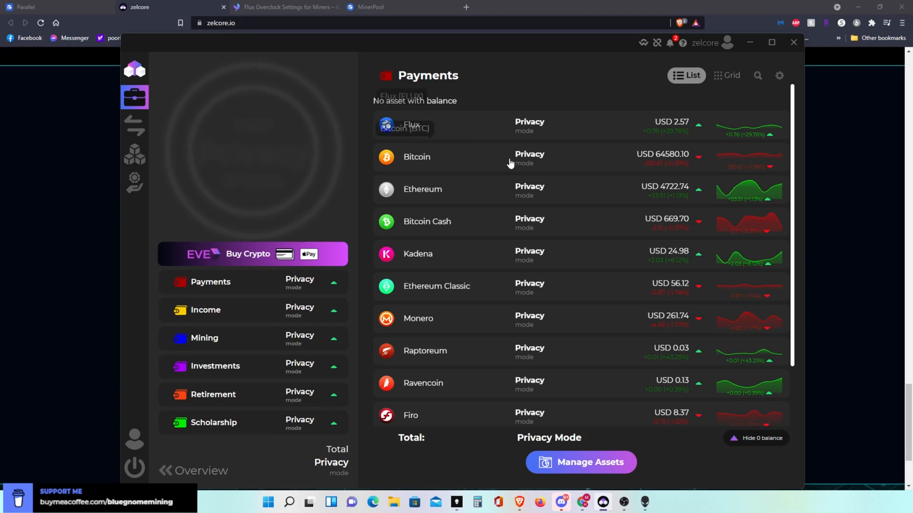
pyautogui.moveTo(581, 347)
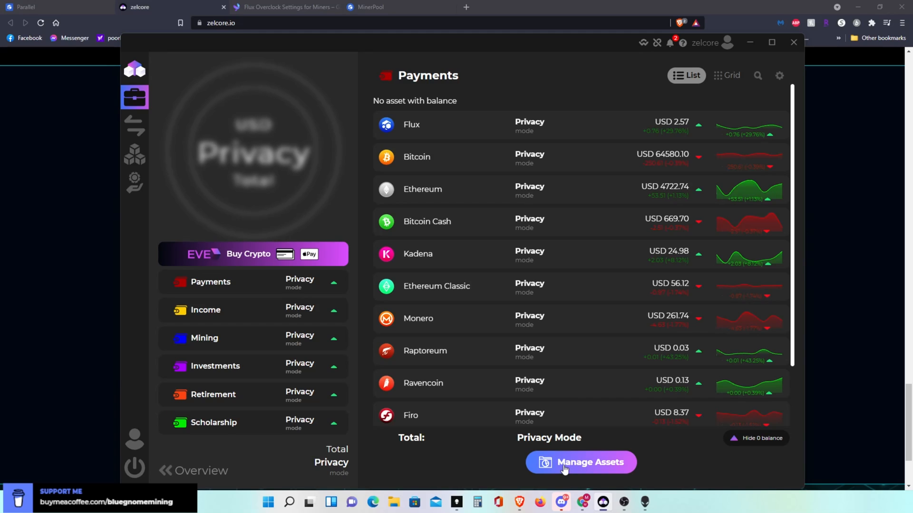
# Search Zelcore's Add Assets catalogue for 'Flux' to list FLUX-ETH, FLUX-BSC and FLUX-KDA.
pyautogui.click(580, 462)
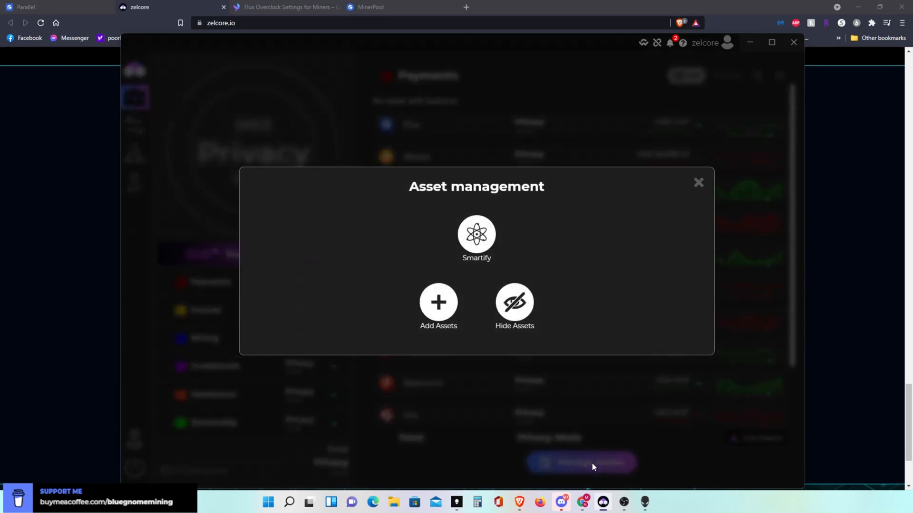
pyautogui.moveTo(438, 303)
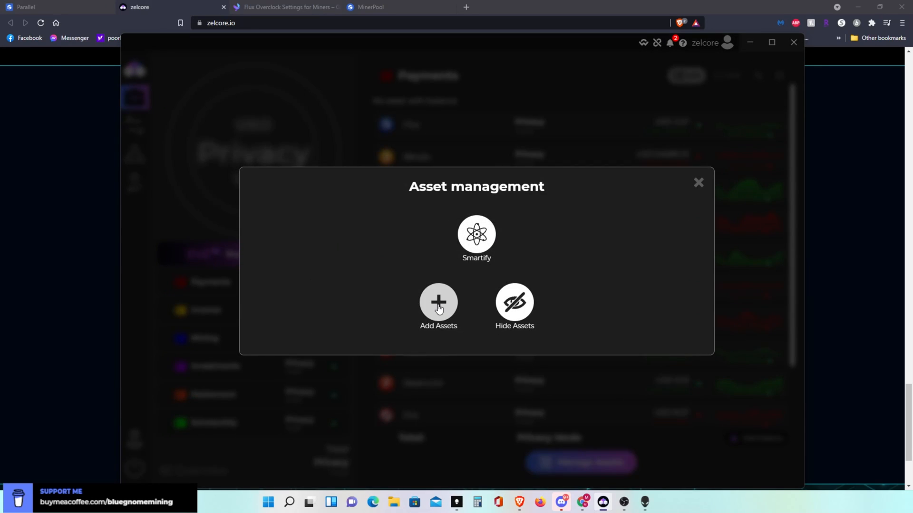
pyautogui.click(437, 308)
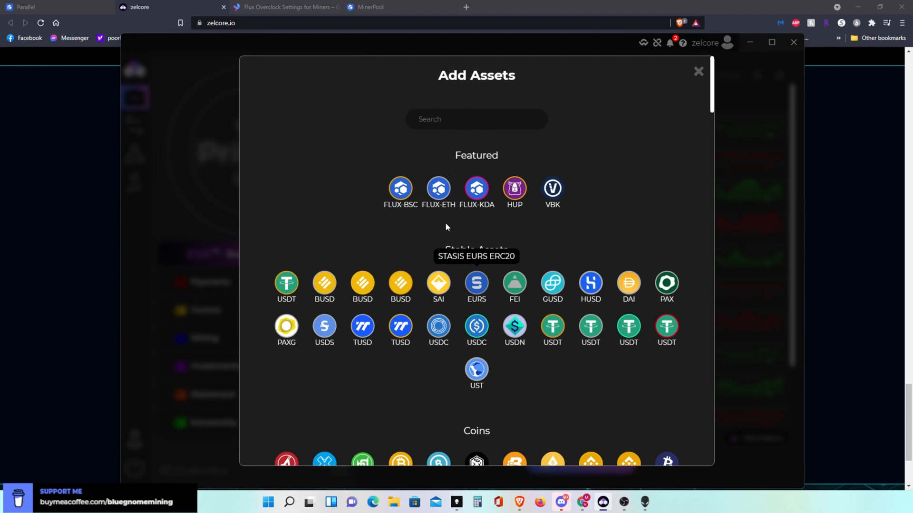
pyautogui.click(475, 119)
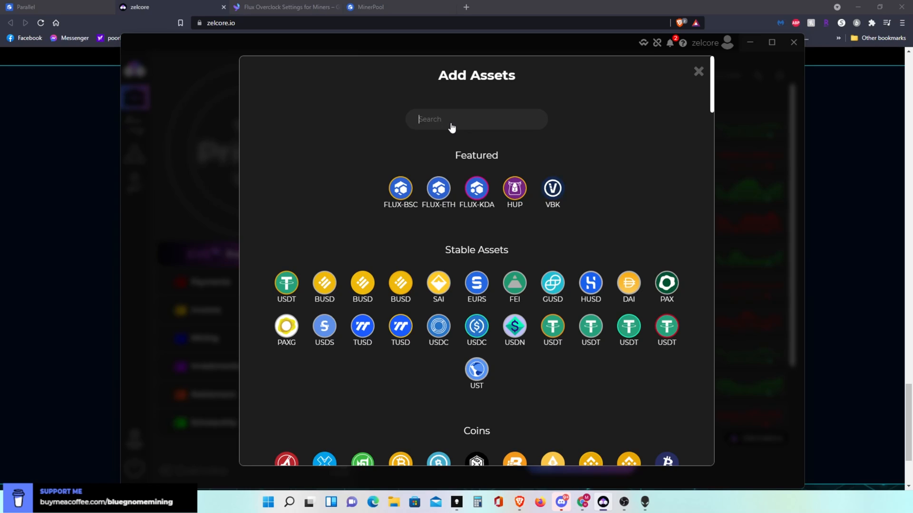
pyautogui.write('Flux')
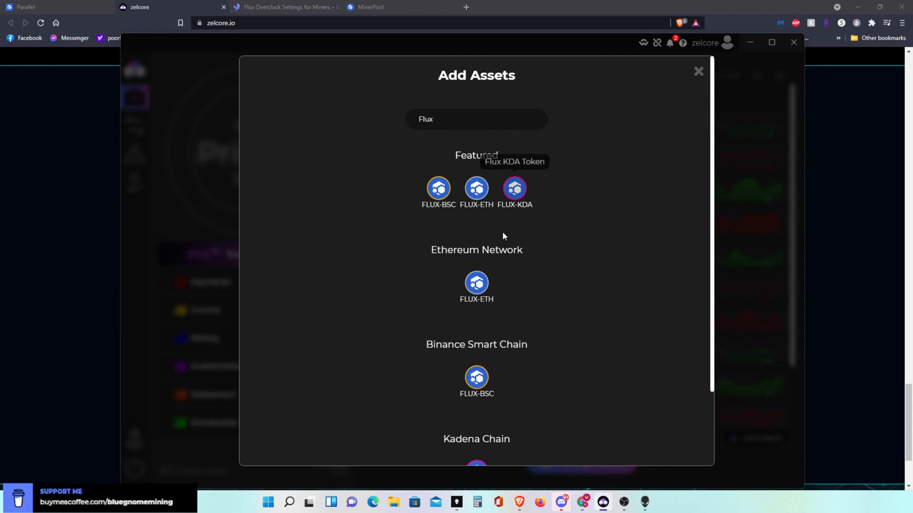
pyautogui.moveTo(586, 227)
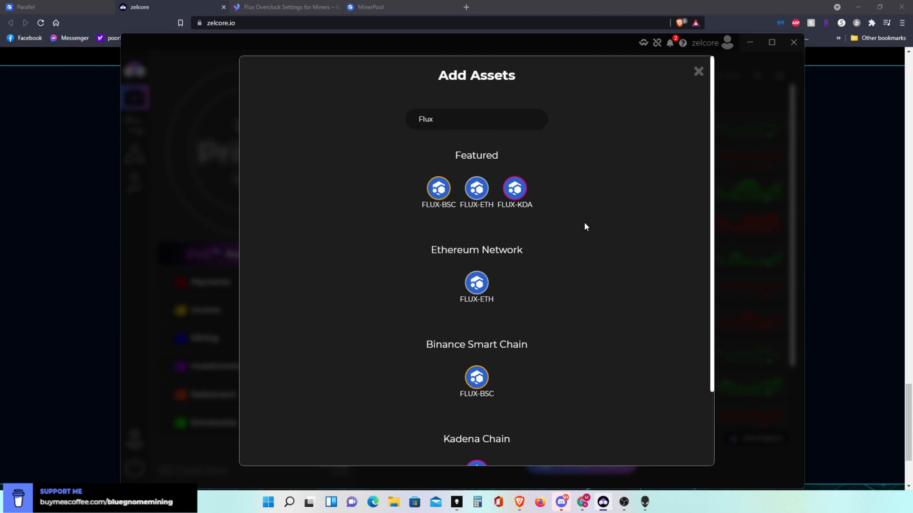
pyautogui.moveTo(571, 200)
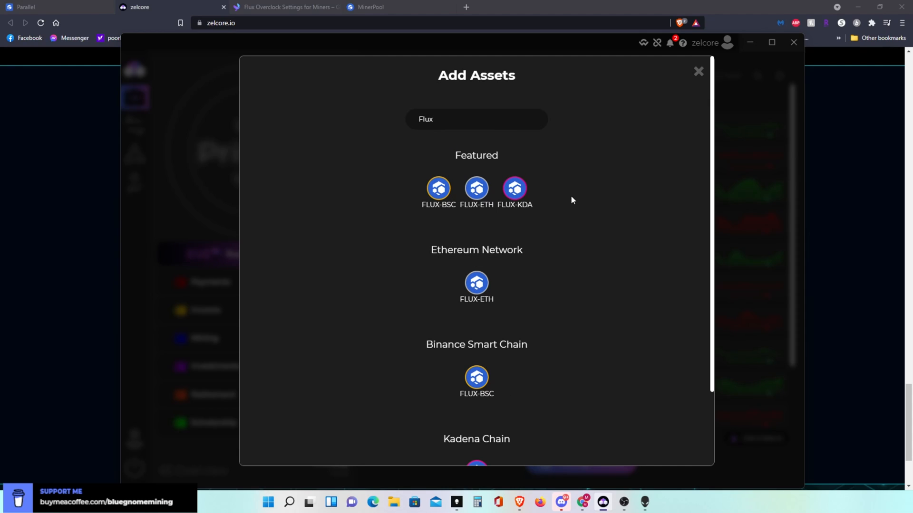
pyautogui.moveTo(710, 305)
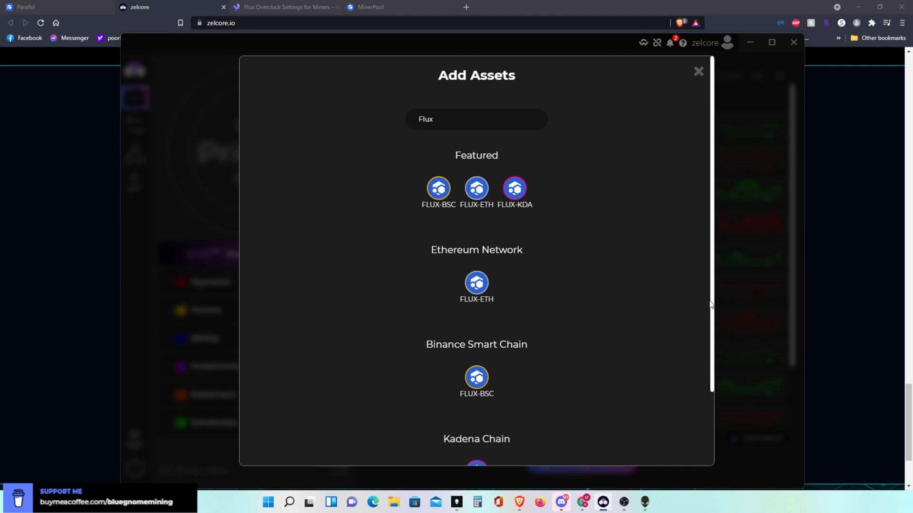
pyautogui.scroll(-3)
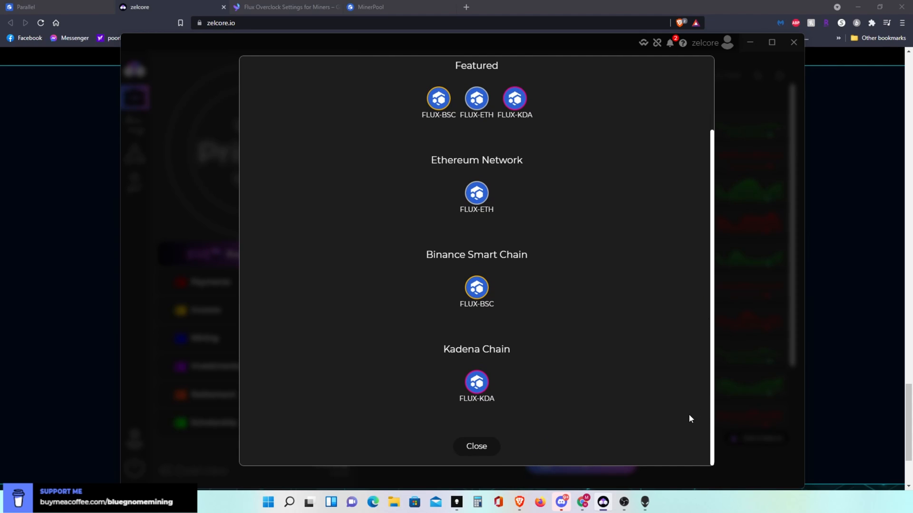
pyautogui.moveTo(566, 312)
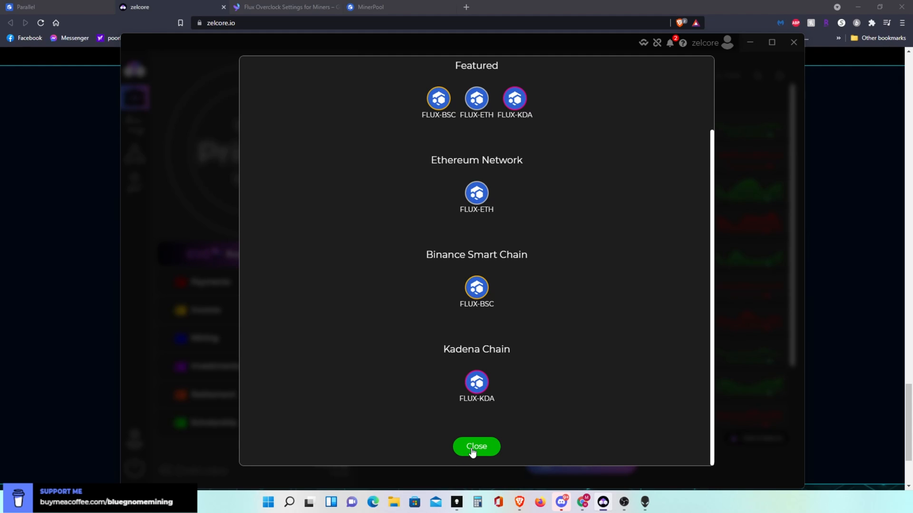
# Close Add Assets without adding anything and open the Flux asset page from Payments.
pyautogui.click(476, 446)
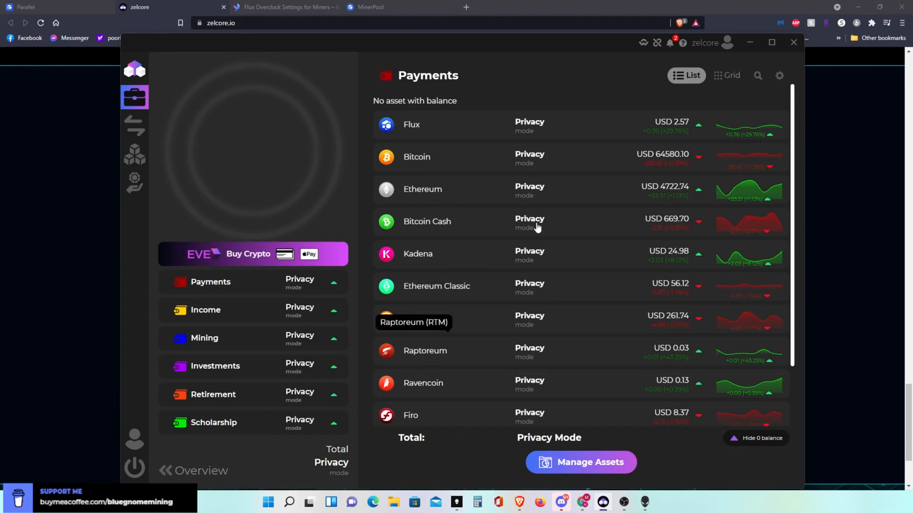
pyautogui.moveTo(426, 129)
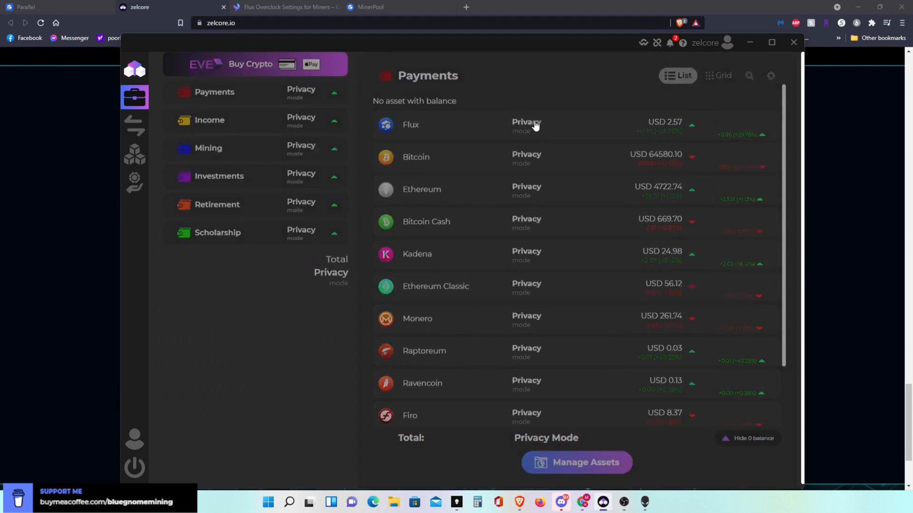
pyautogui.click(410, 124)
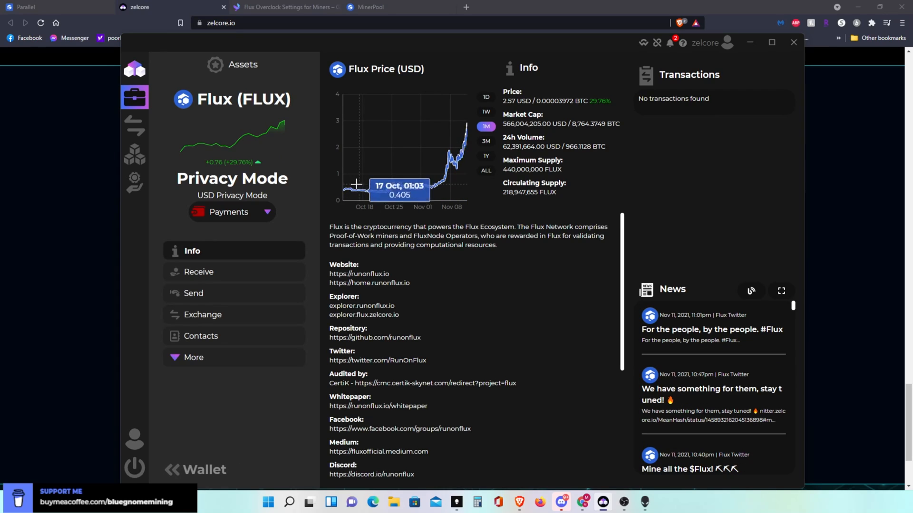
pyautogui.moveTo(465, 139)
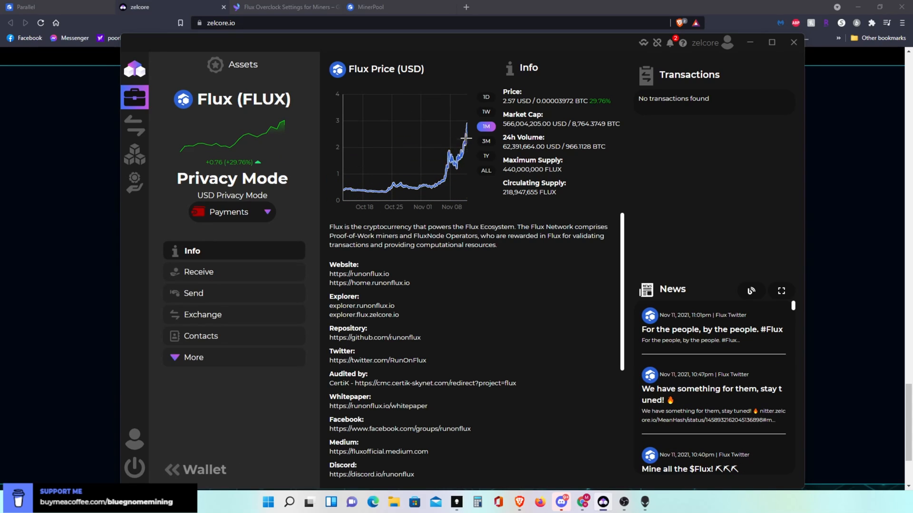
pyautogui.moveTo(360, 143)
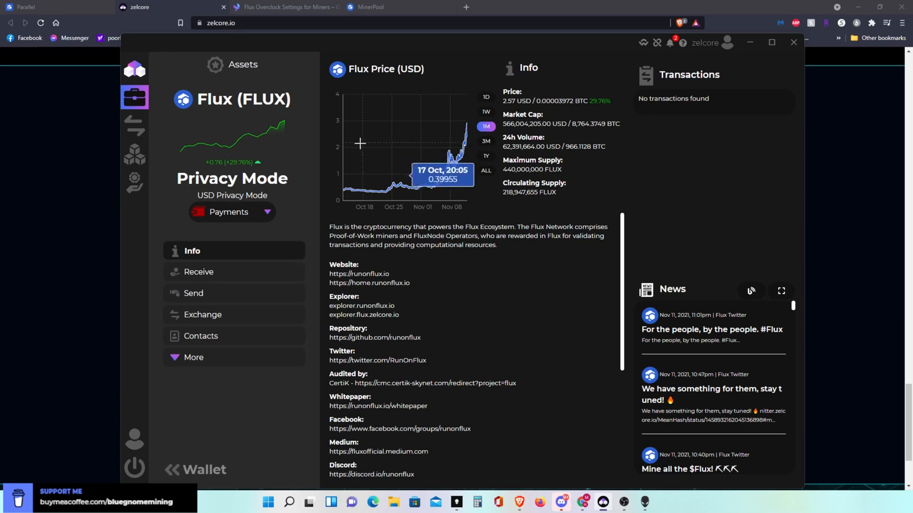
pyautogui.moveTo(280, 238)
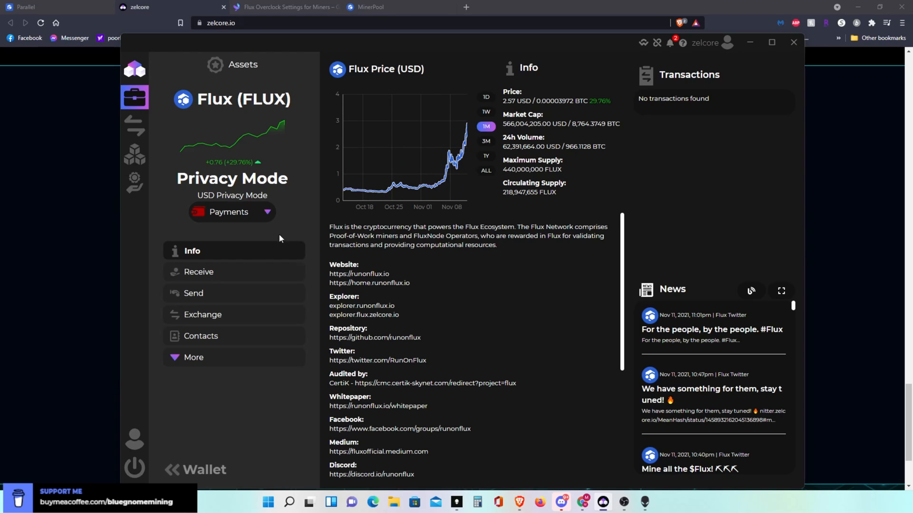
pyautogui.moveTo(186, 276)
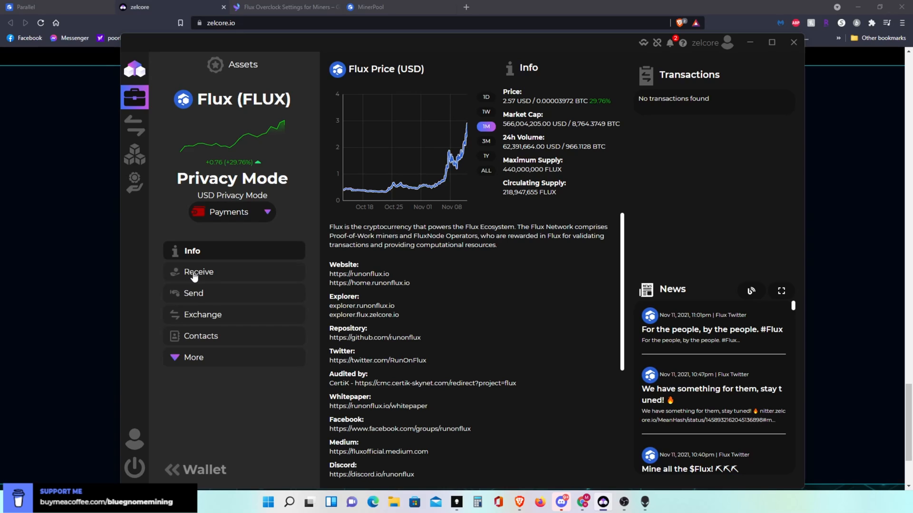
# Show the Receive Flux address and QR code in the Flux wallet.
pyautogui.click(198, 271)
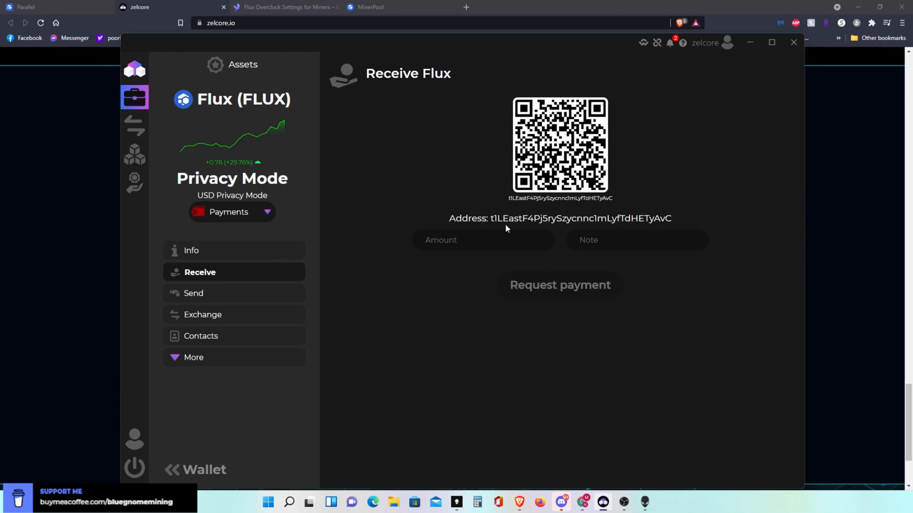
pyautogui.moveTo(576, 218)
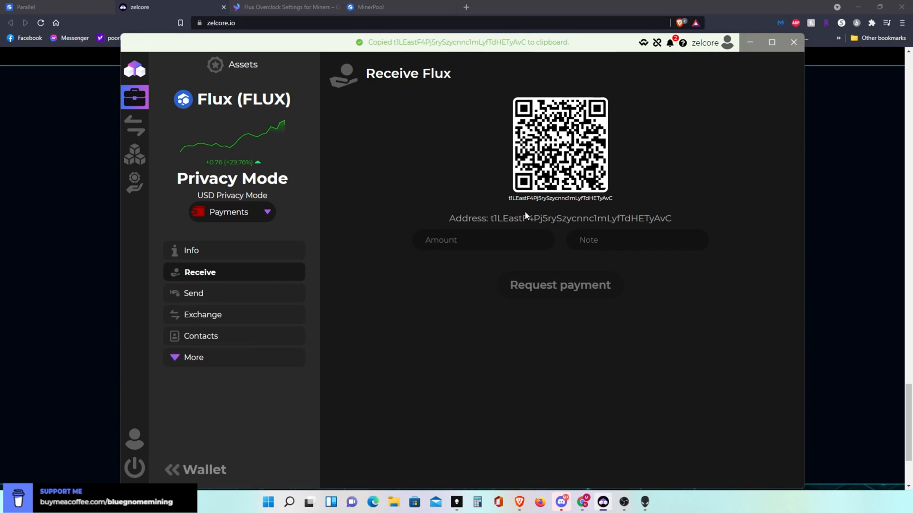
pyautogui.moveTo(603, 172)
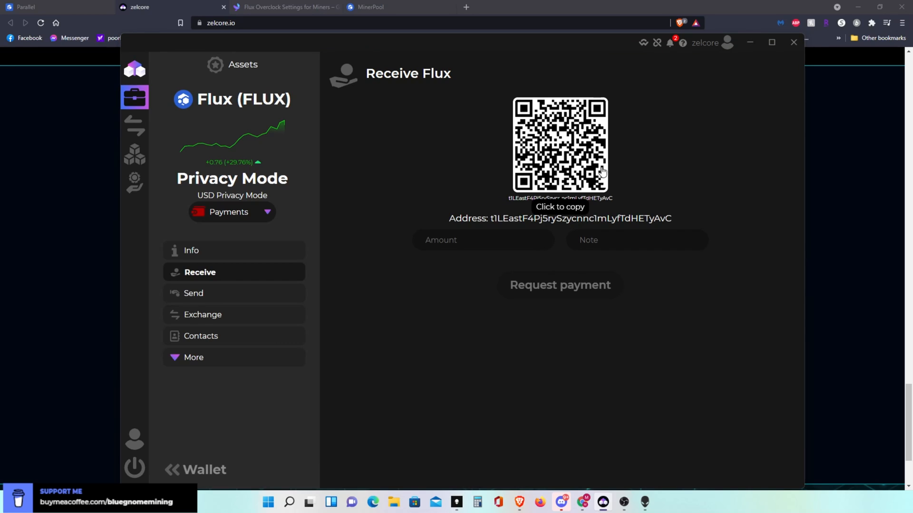
pyautogui.moveTo(697, 140)
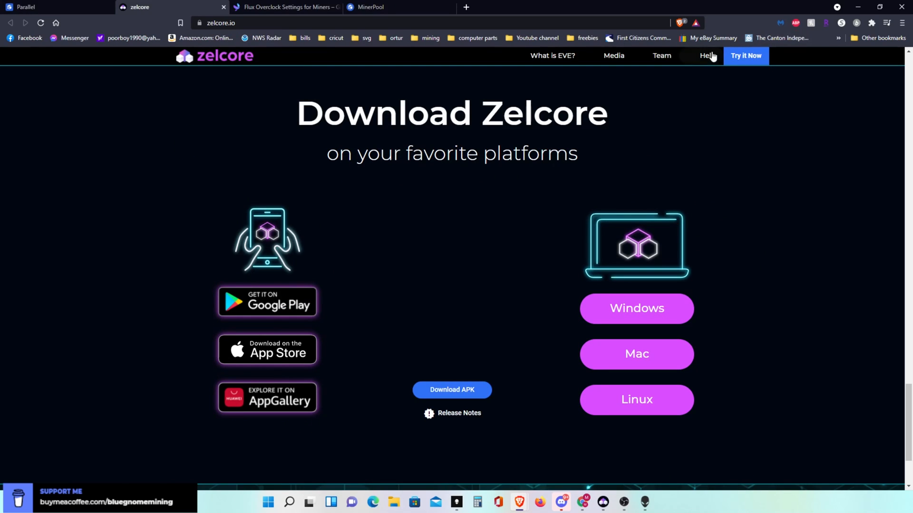
# Switch to Hive OS and open the BlueGnomeMining farm's Wallets page.
pyautogui.click(399, 7)
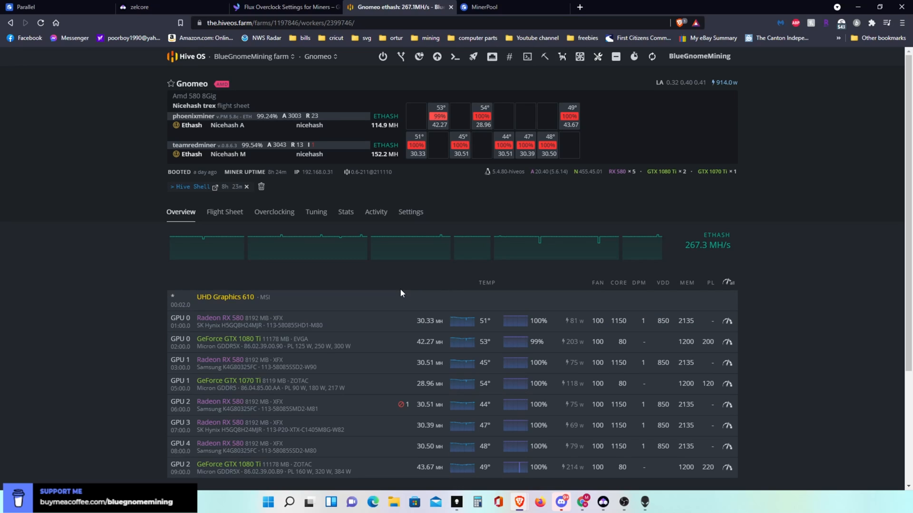
pyautogui.moveTo(148, 46)
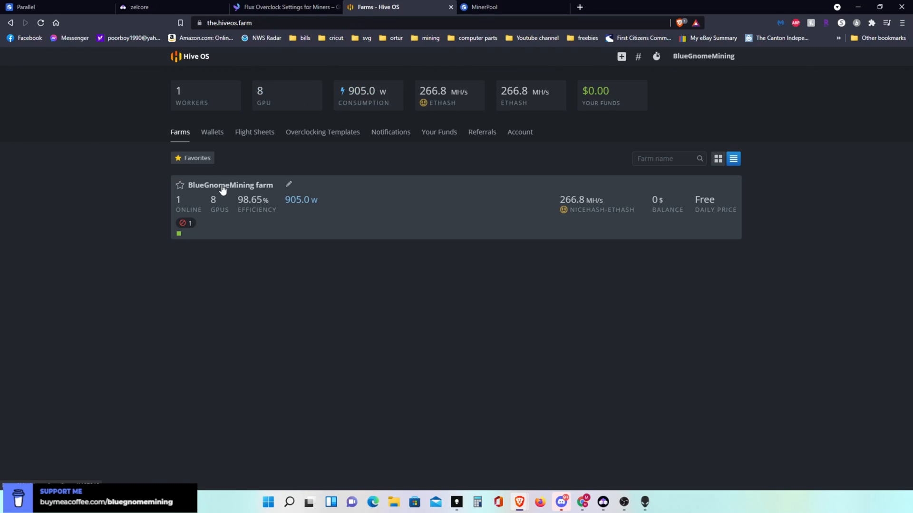
pyautogui.click(230, 185)
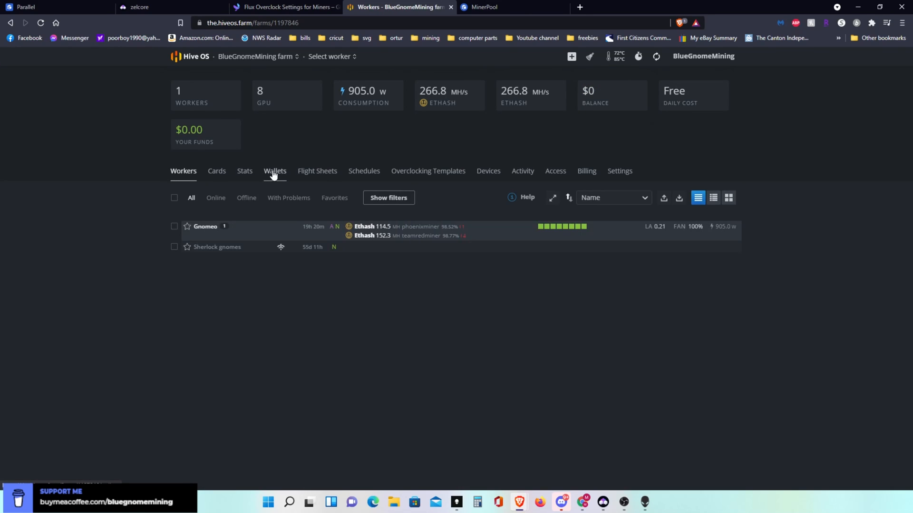
pyautogui.click(274, 170)
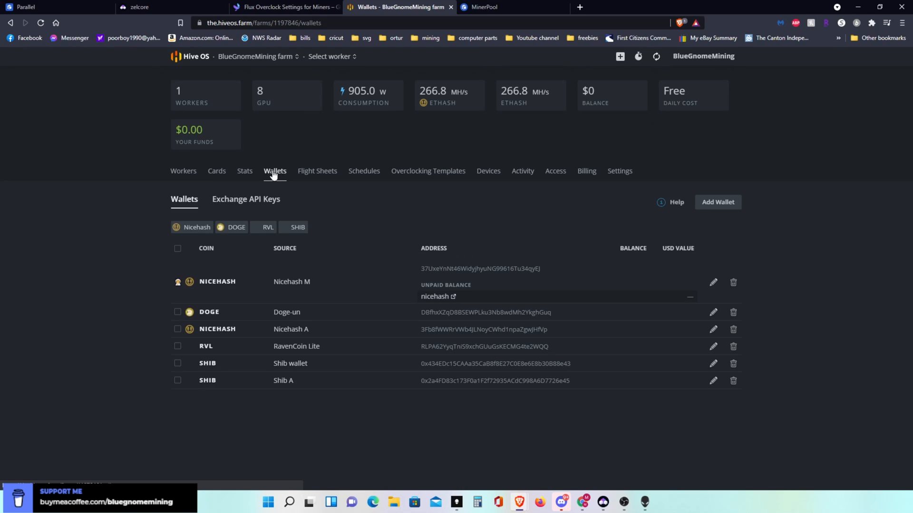
pyautogui.moveTo(546, 210)
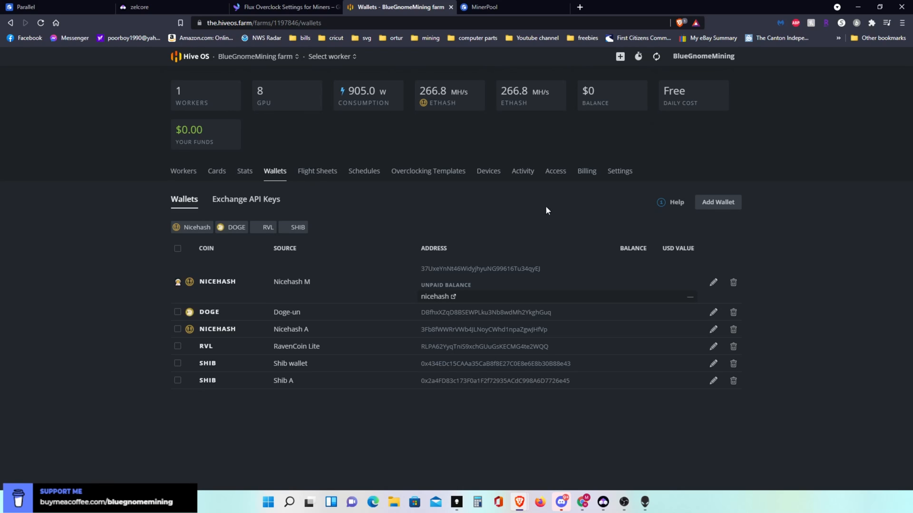
pyautogui.moveTo(717, 202)
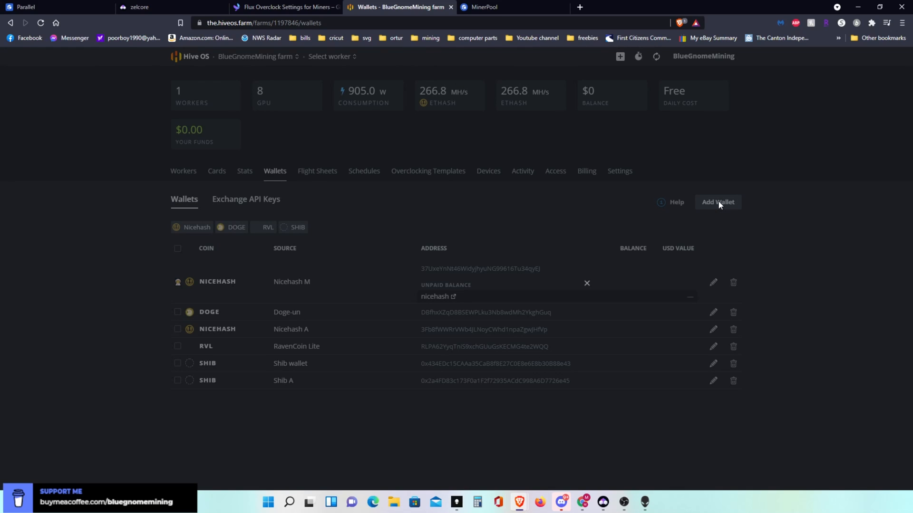
# Create a FLUX-coin wallet named 'FLUX' with the pasted Zelcore receive address.
pyautogui.click(717, 202)
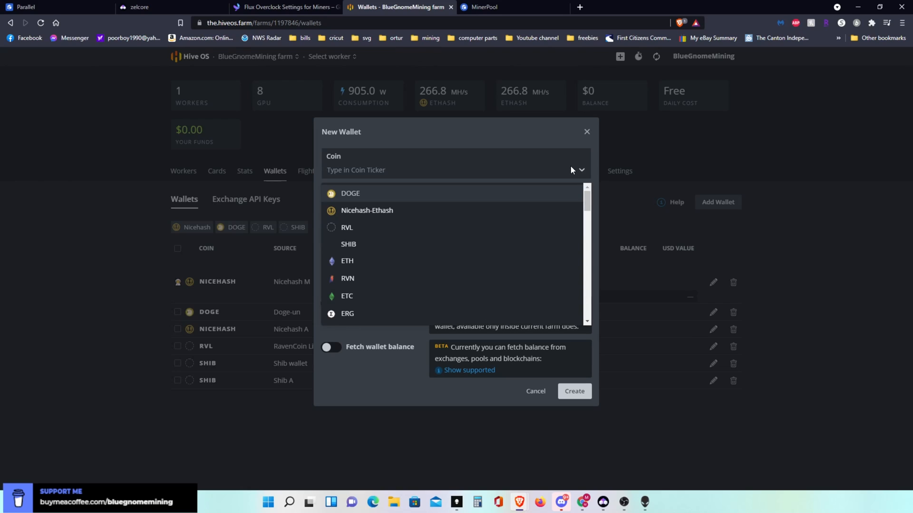
pyautogui.write('FLU')
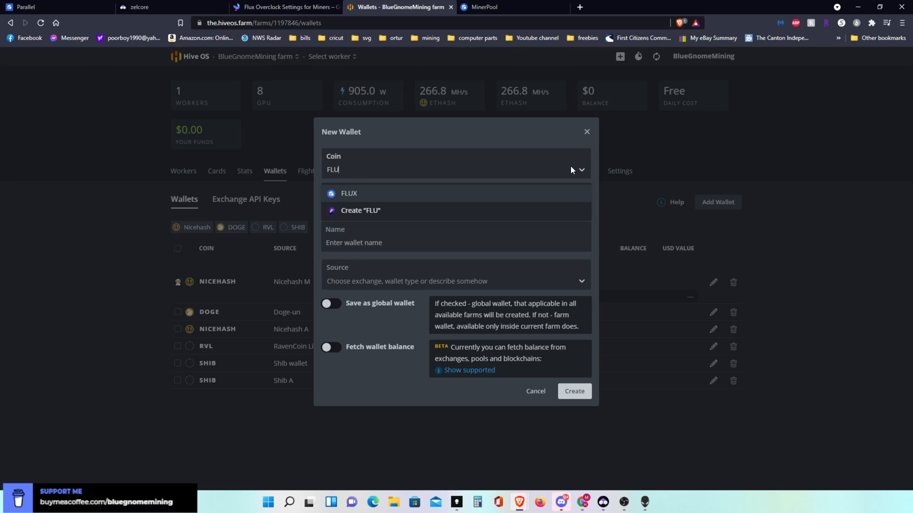
pyautogui.click(349, 193)
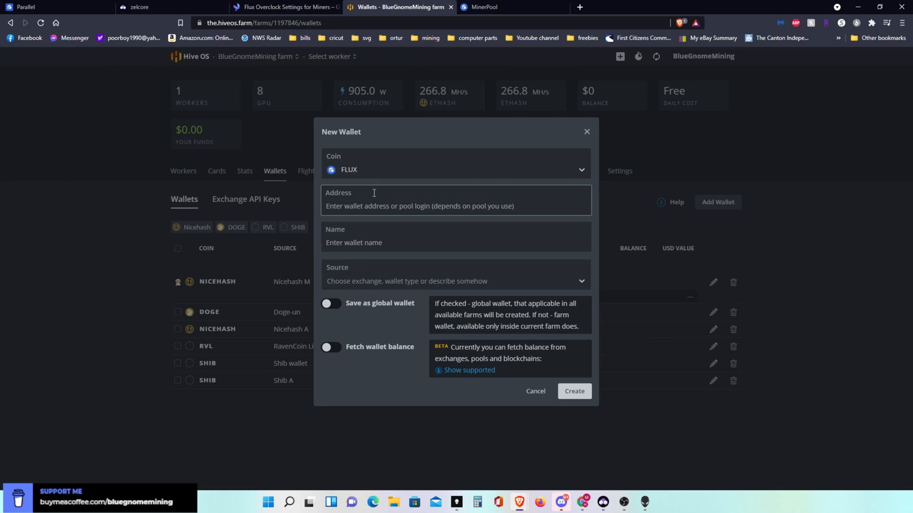
pyautogui.rightClick(384, 204)
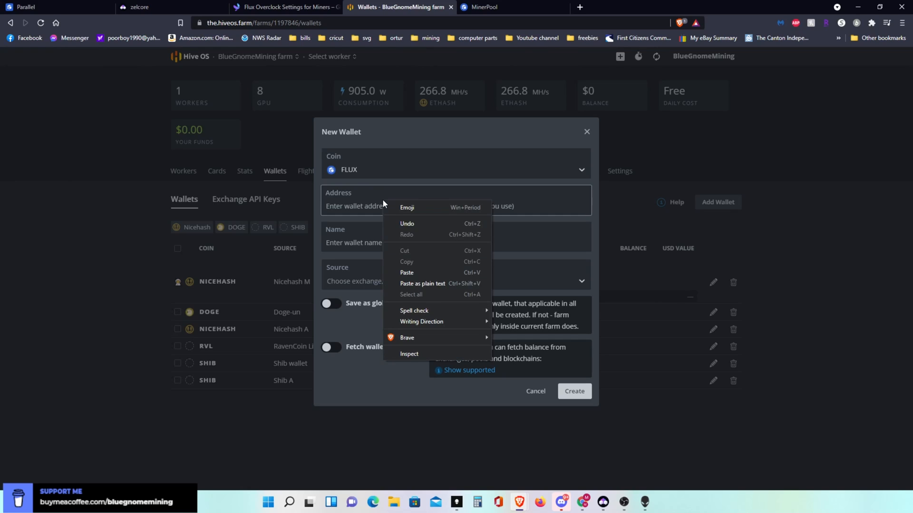
pyautogui.click(406, 273)
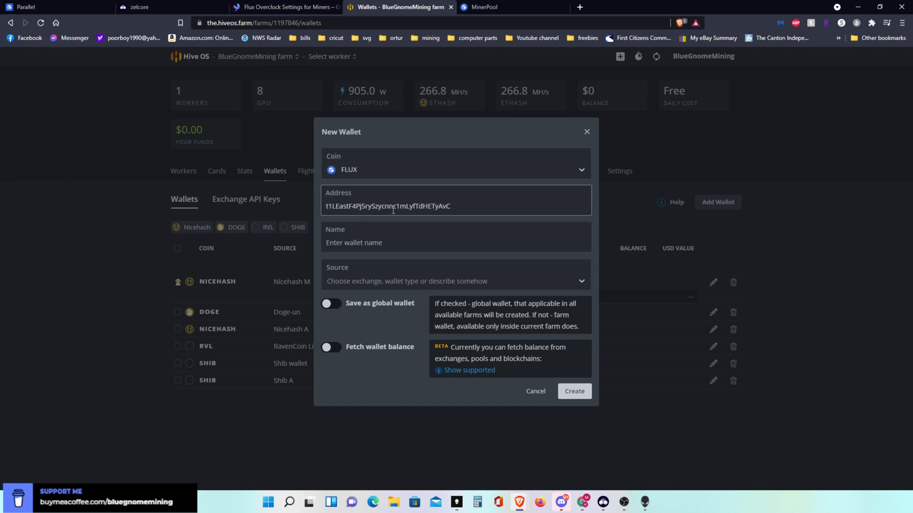
pyautogui.click(406, 242)
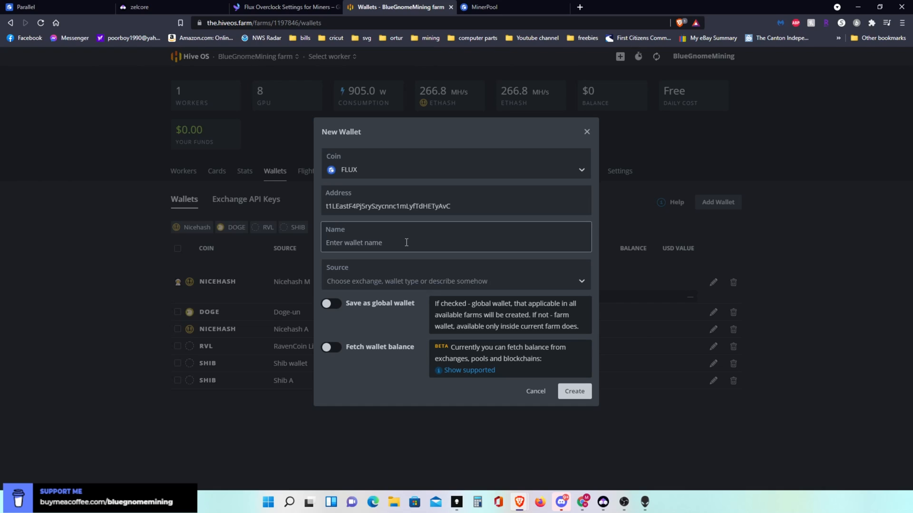
pyautogui.write('FLU')
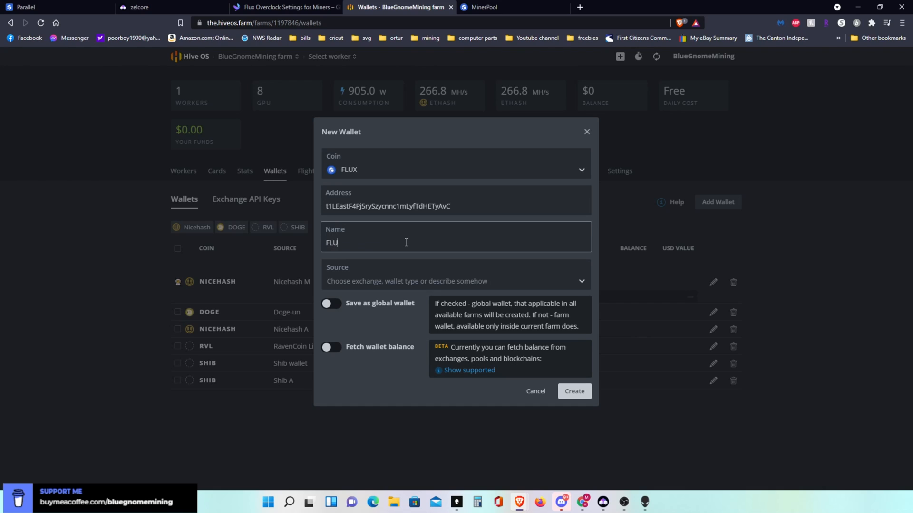
pyautogui.write('X')
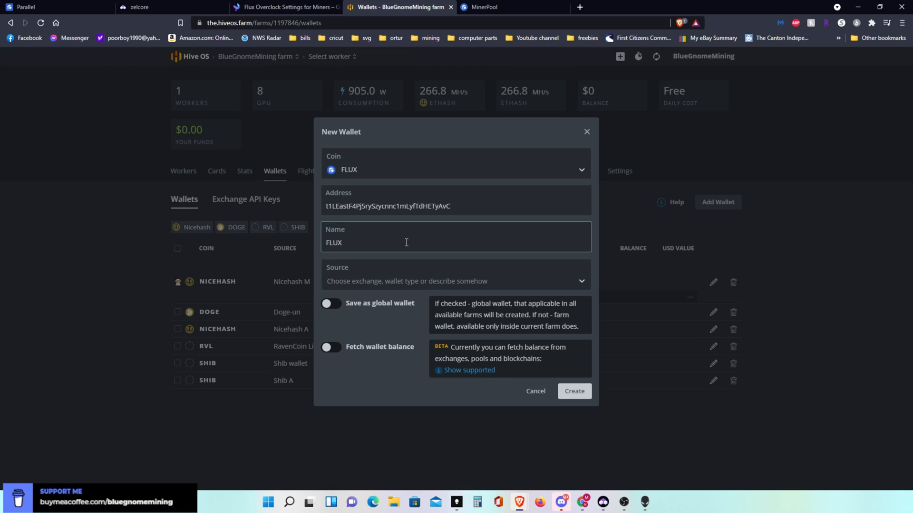
pyautogui.moveTo(434, 268)
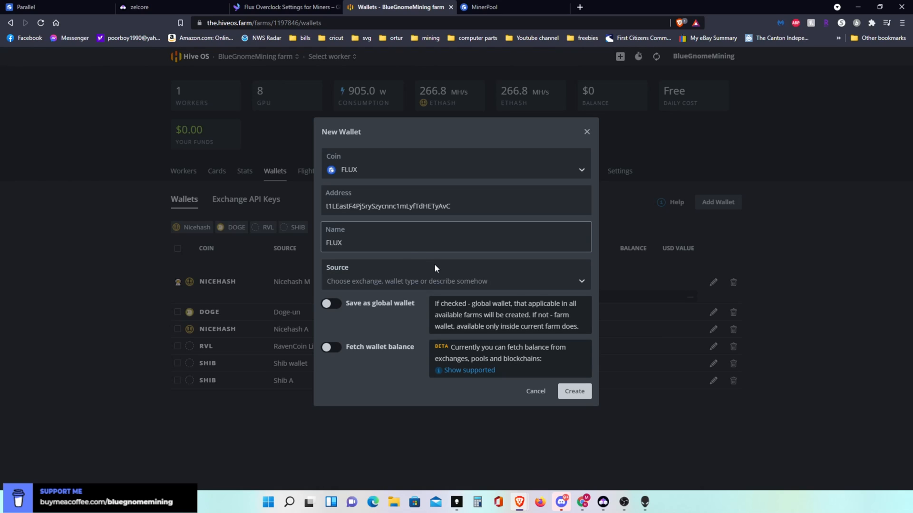
pyautogui.moveTo(572, 287)
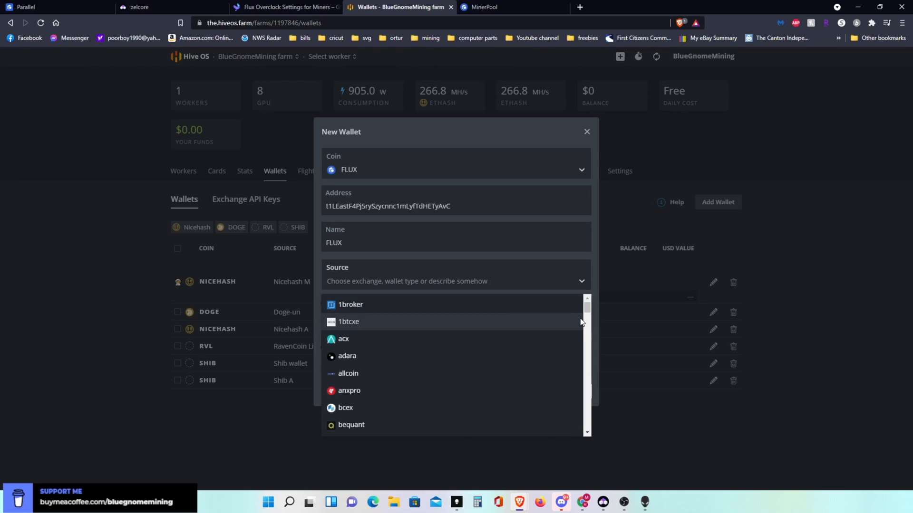
pyautogui.scroll(-3)
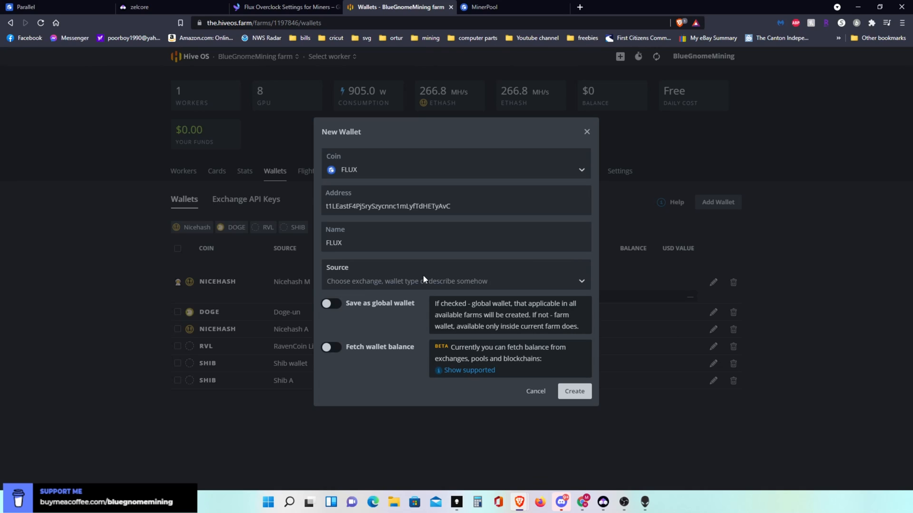
pyautogui.moveTo(412, 289)
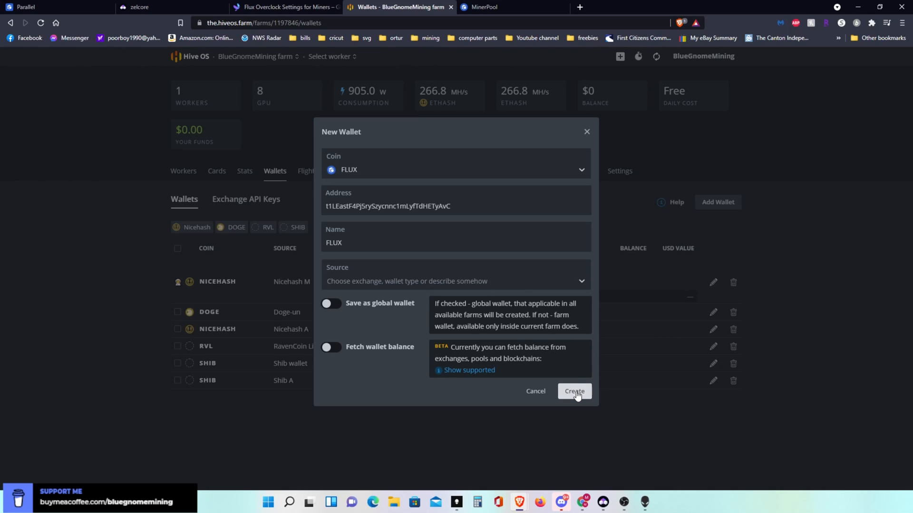
pyautogui.click(573, 391)
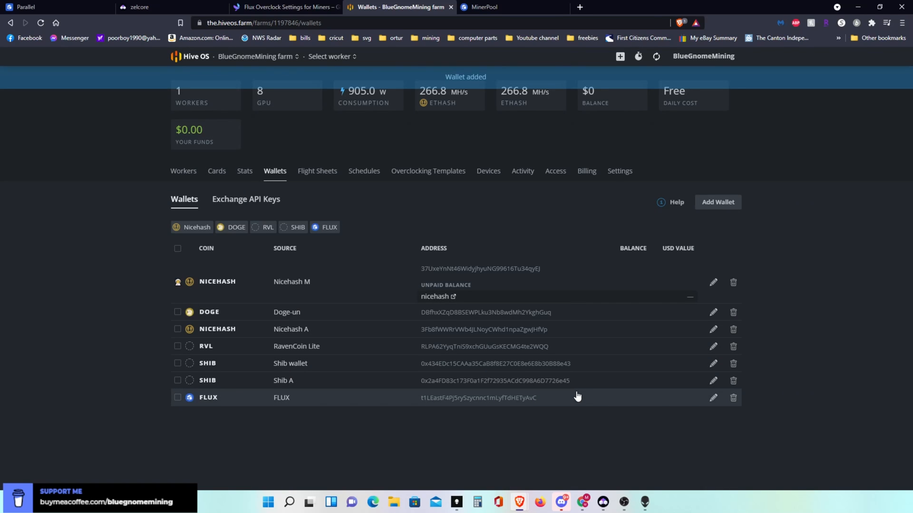
pyautogui.moveTo(362, 285)
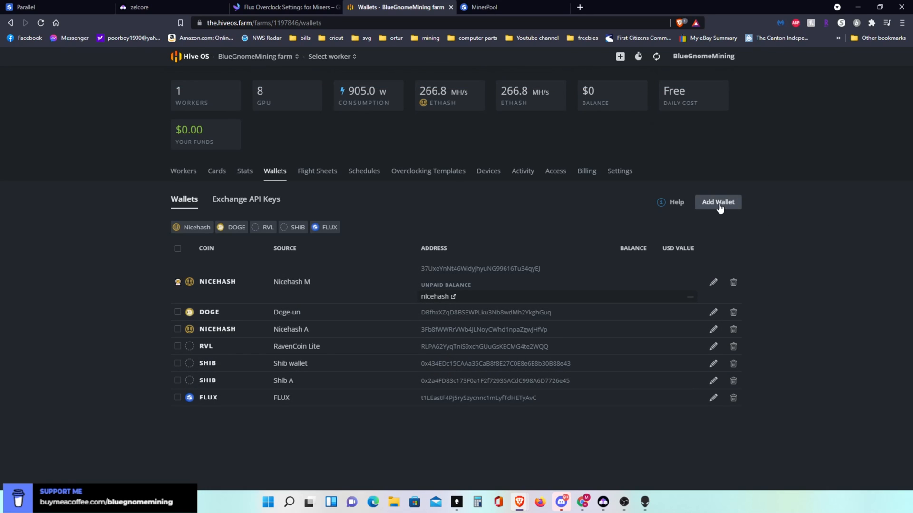
# Open a new Add Wallet form showing the Coin dropdown.
pyautogui.click(717, 202)
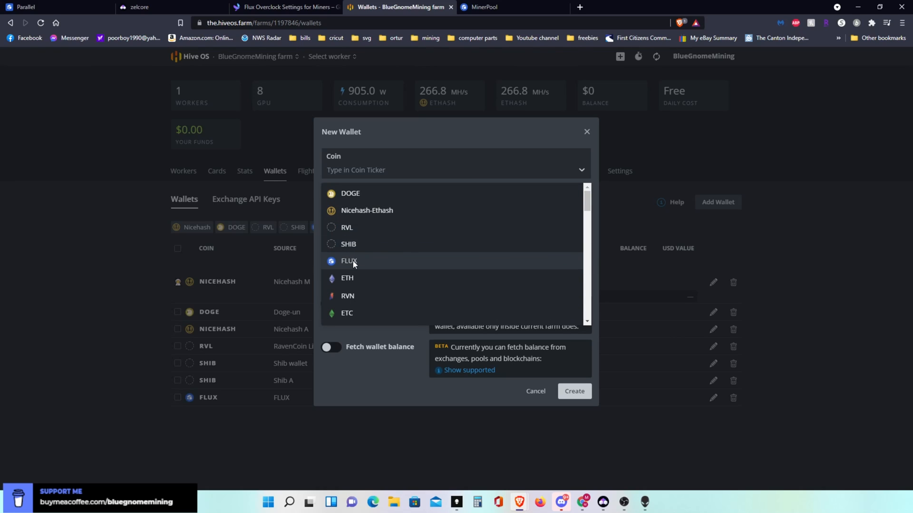
# Create a FLUX wallet named Flux-A from the pasted second FLUX address.
pyautogui.click(348, 261)
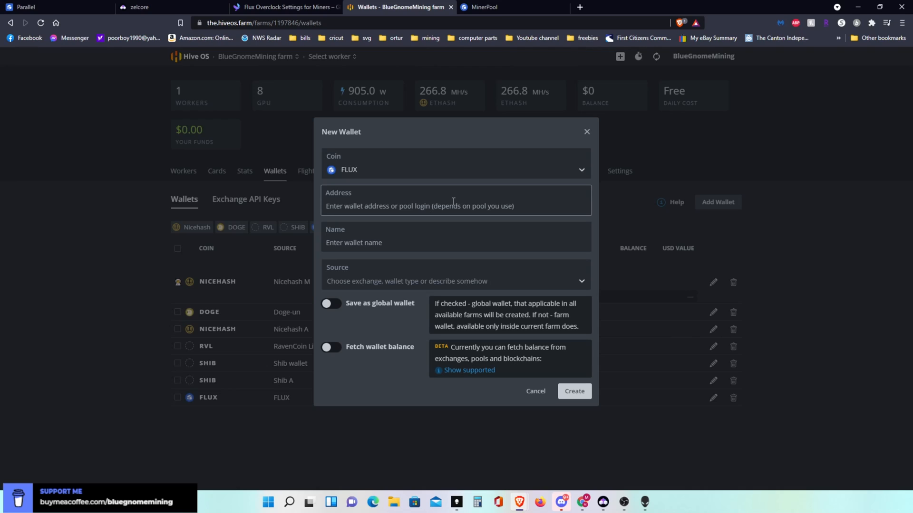
pyautogui.moveTo(181, 228)
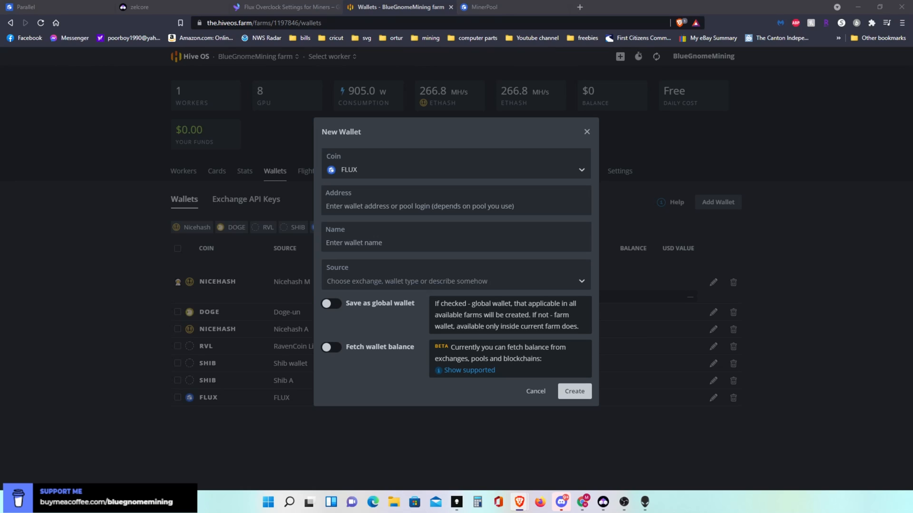
pyautogui.click(456, 200)
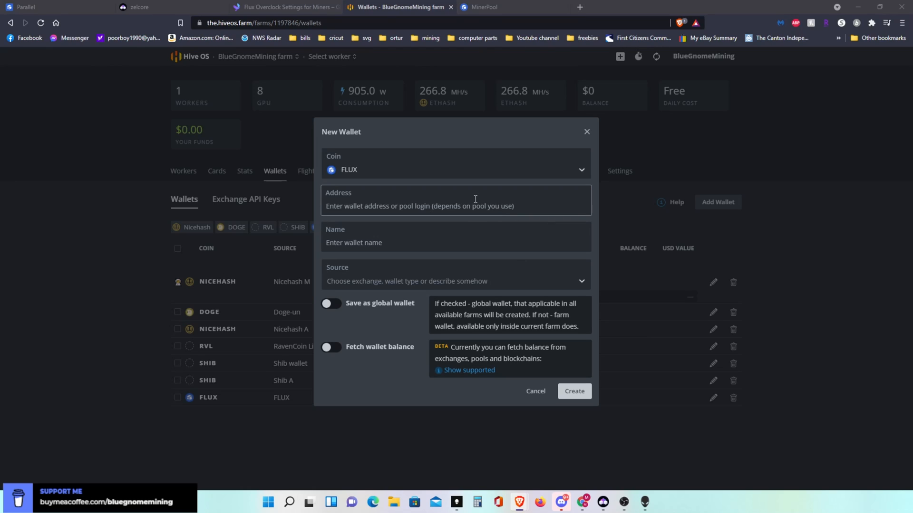
pyautogui.rightClick(474, 205)
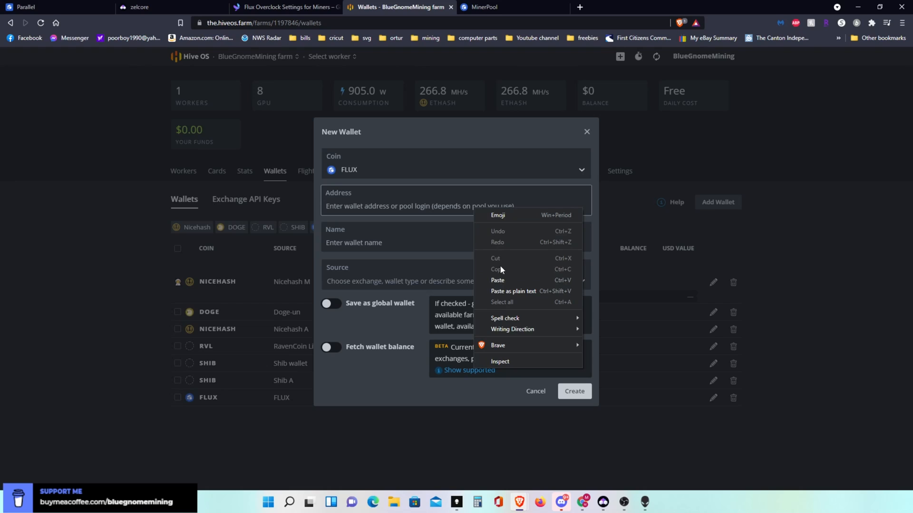
pyautogui.click(498, 280)
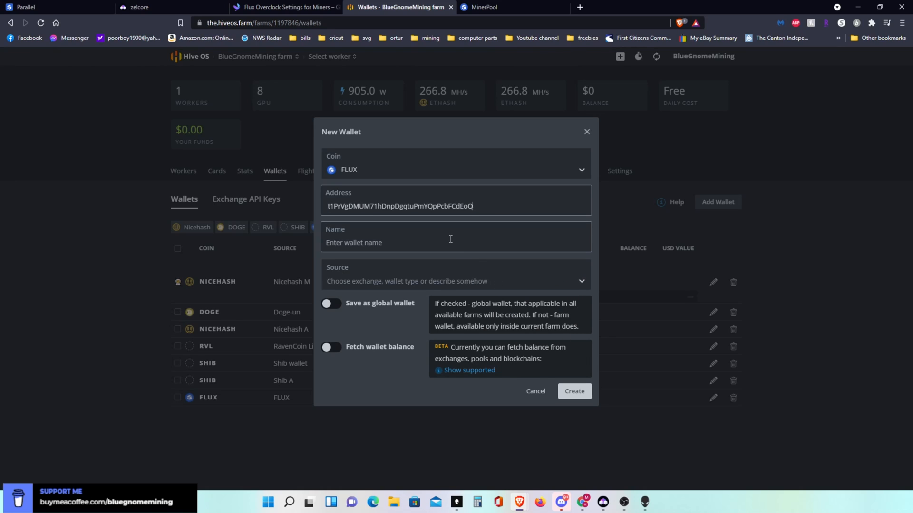
pyautogui.click(455, 236)
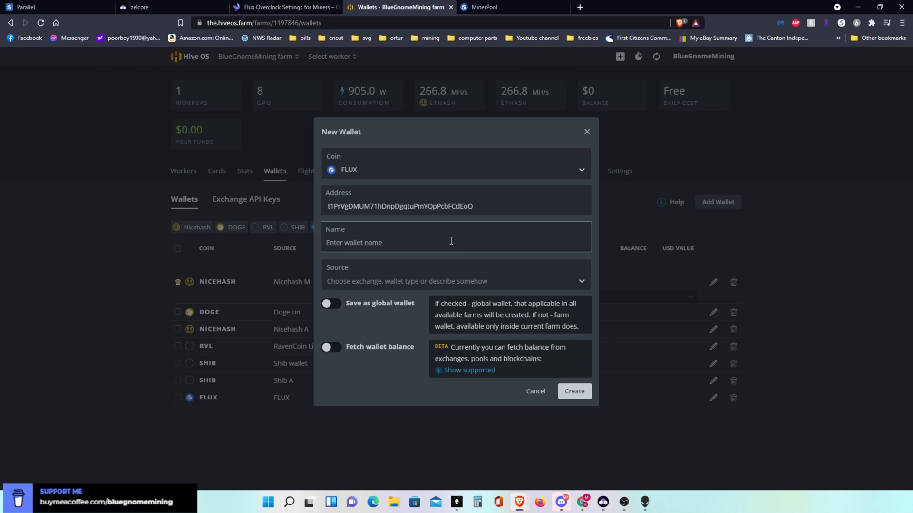
pyautogui.write('Flux')
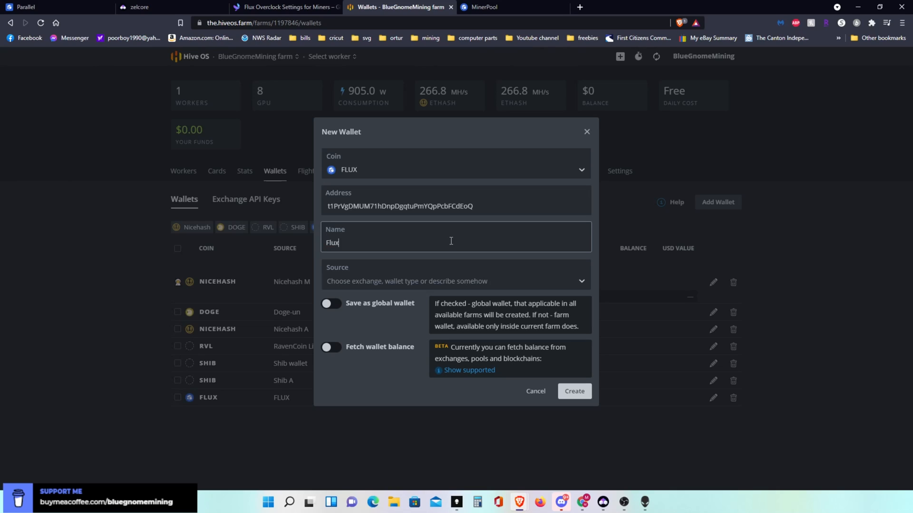
pyautogui.write('-A')
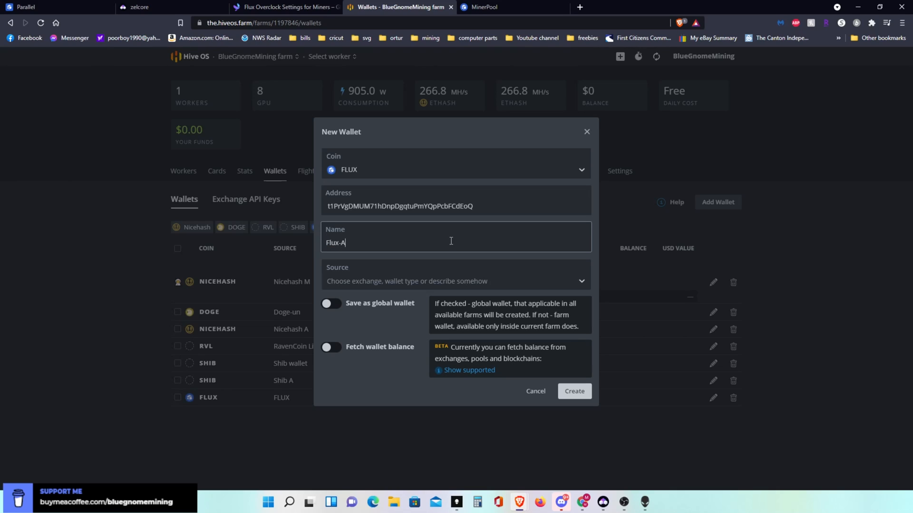
pyautogui.moveTo(346, 257)
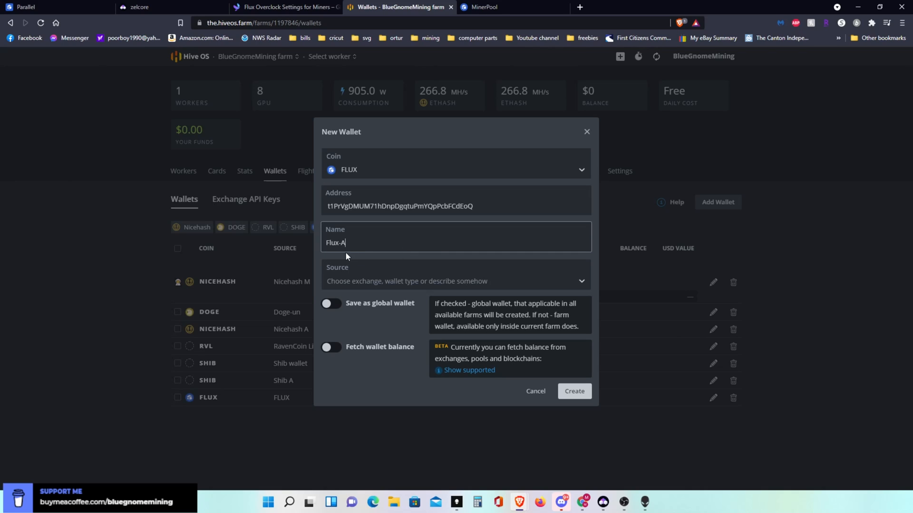
pyautogui.moveTo(573, 391)
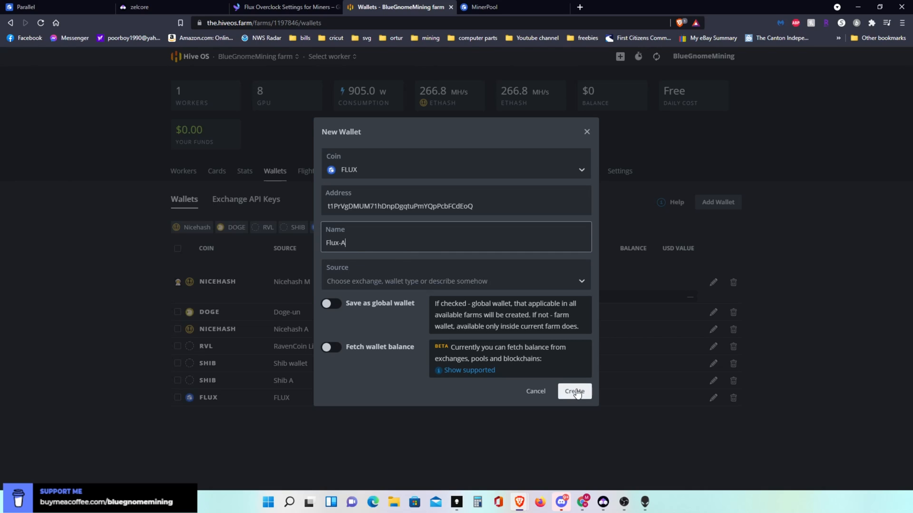
pyautogui.click(573, 392)
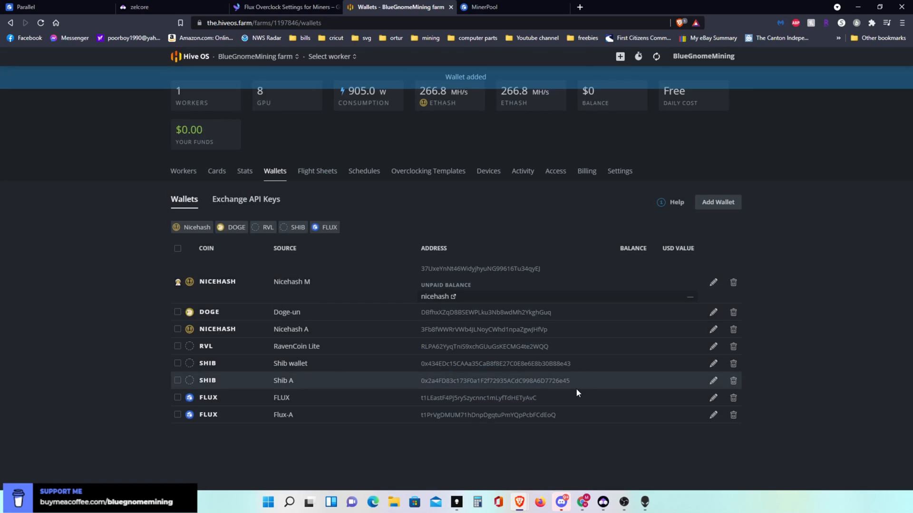
pyautogui.moveTo(371, 419)
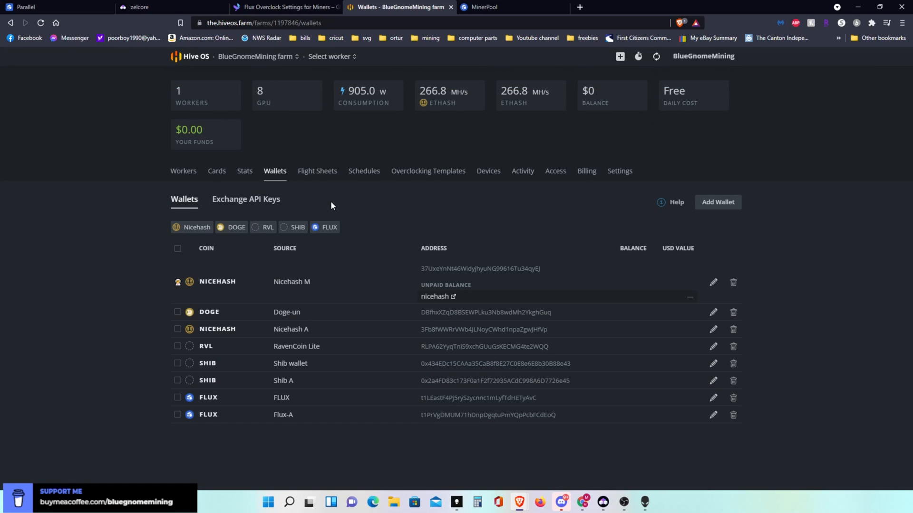
# Start a new flight sheet with FLUX as the coin and the FLUX wallet.
pyautogui.click(316, 170)
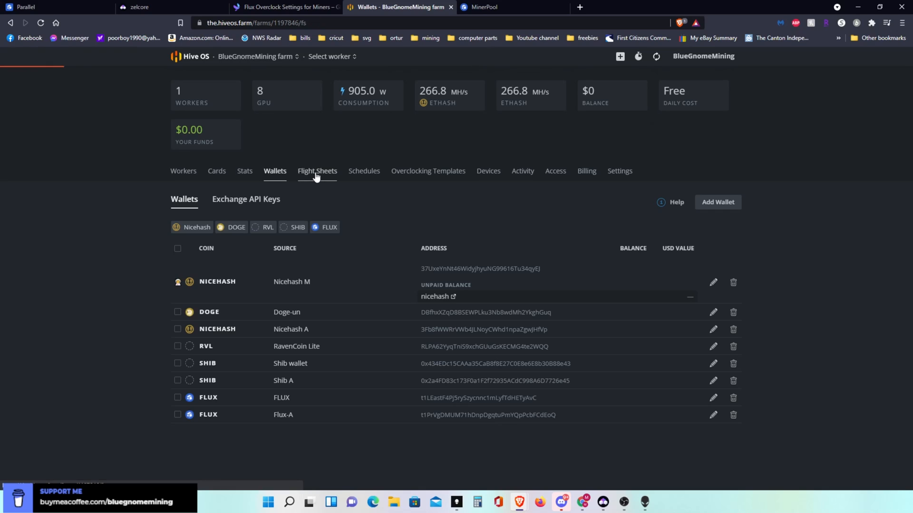
pyautogui.click(313, 171)
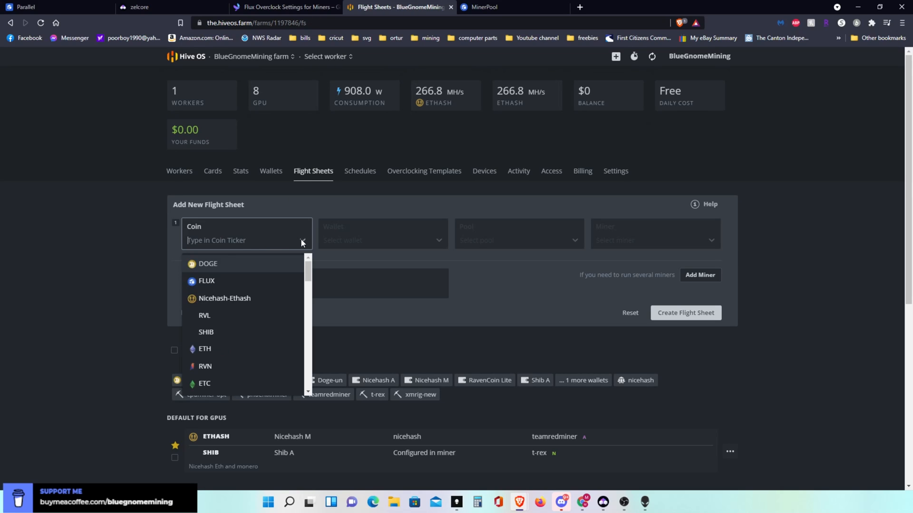
pyautogui.click(206, 281)
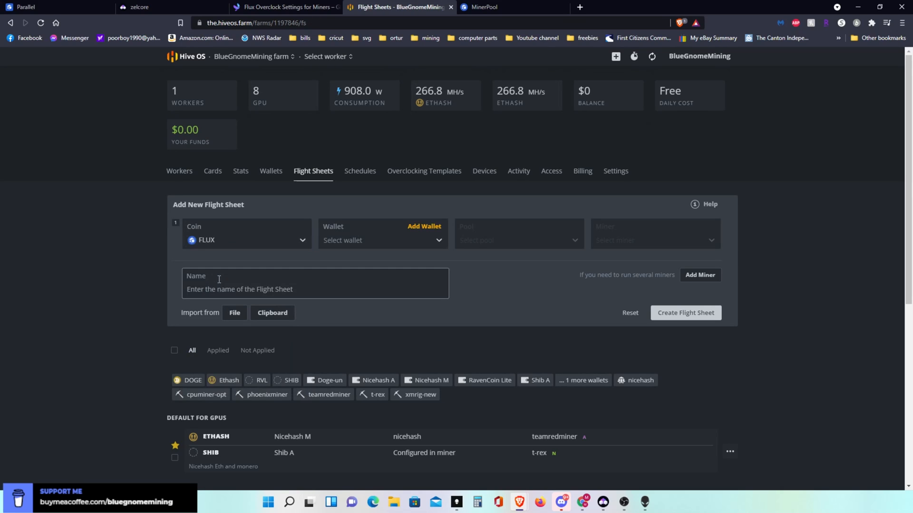
pyautogui.moveTo(432, 241)
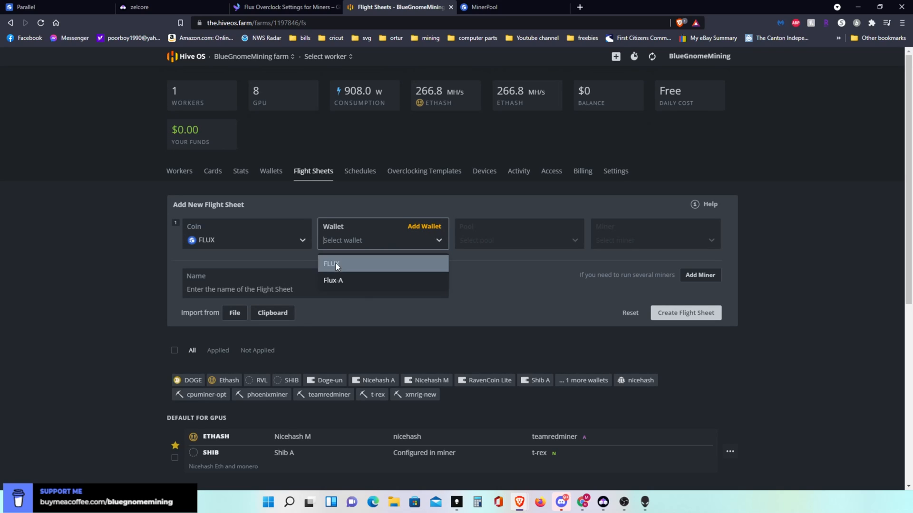
pyautogui.click(334, 266)
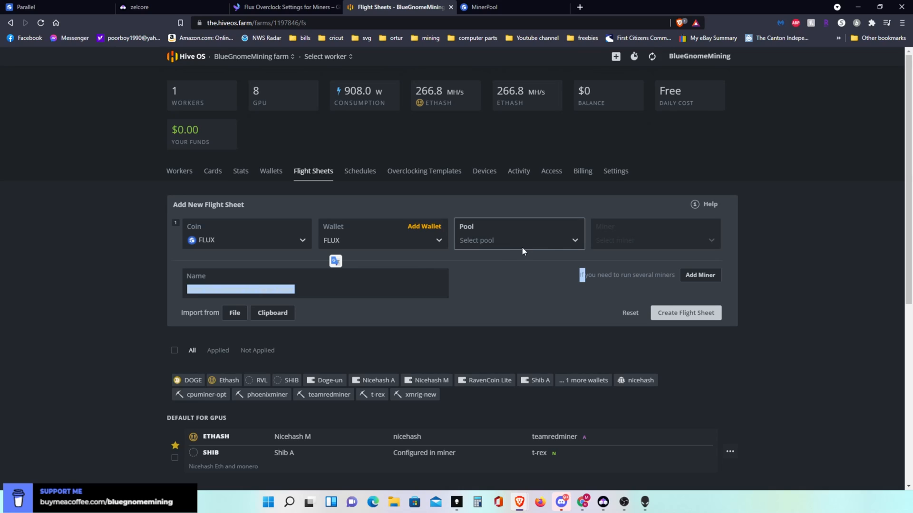
# Set pool minerpool.org with US-NA Low diff and Vardiff servers, and choose lolMiner.
pyautogui.click(518, 240)
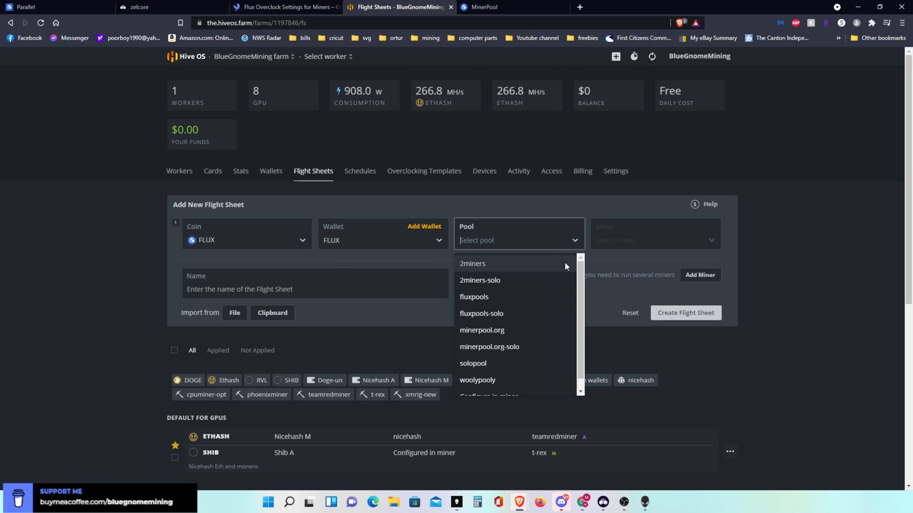
pyautogui.moveTo(502, 334)
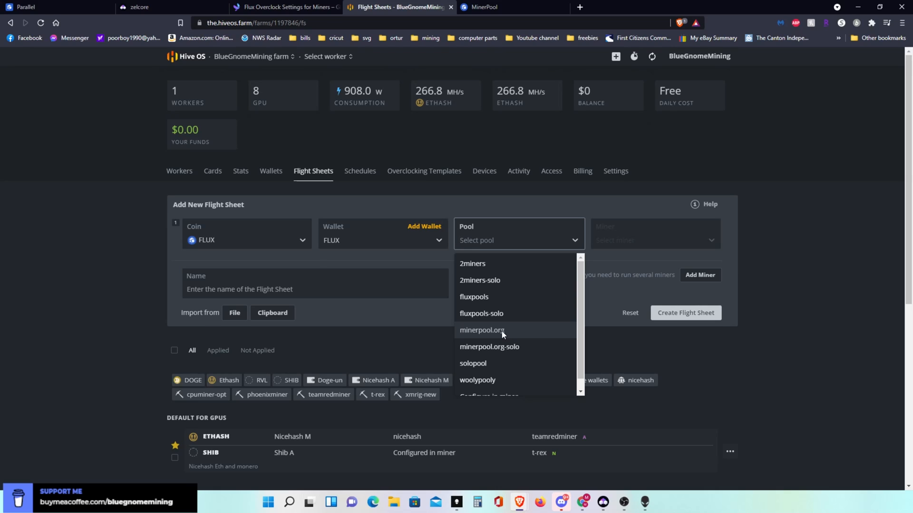
pyautogui.click(481, 330)
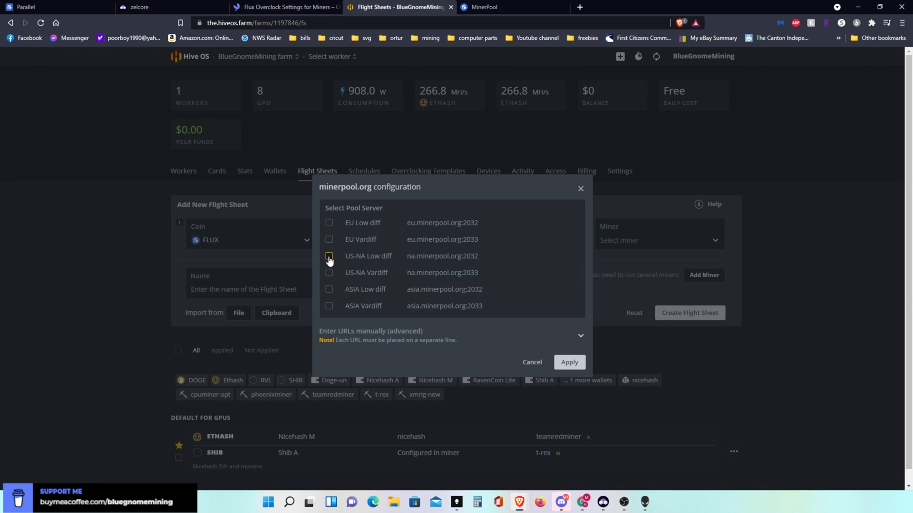
pyautogui.click(329, 257)
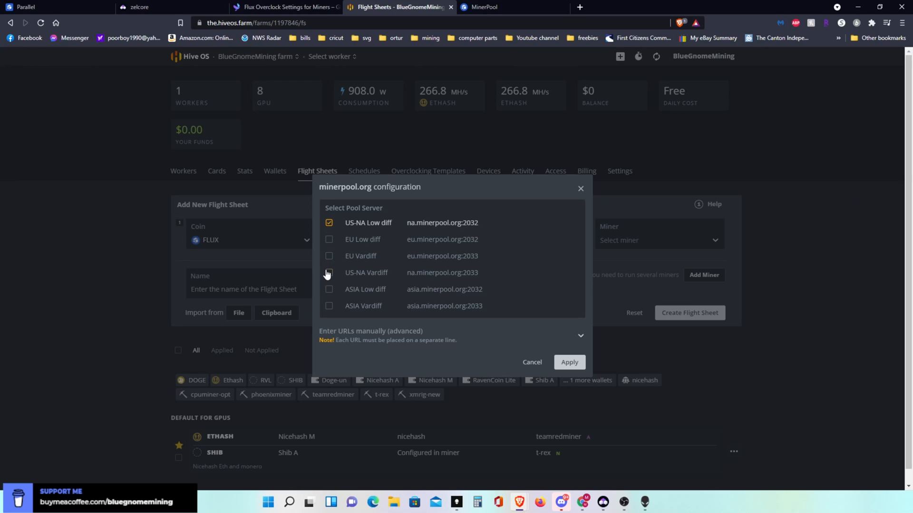
pyautogui.click(329, 273)
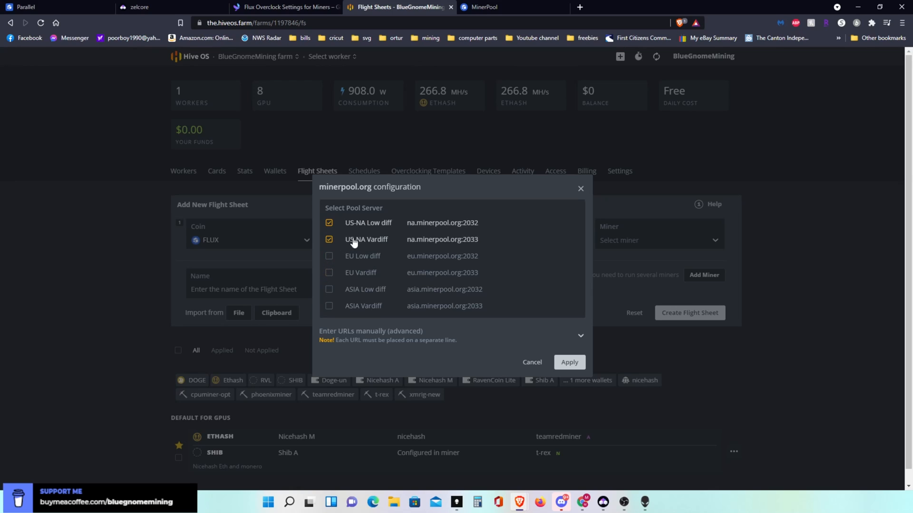
pyautogui.moveTo(569, 362)
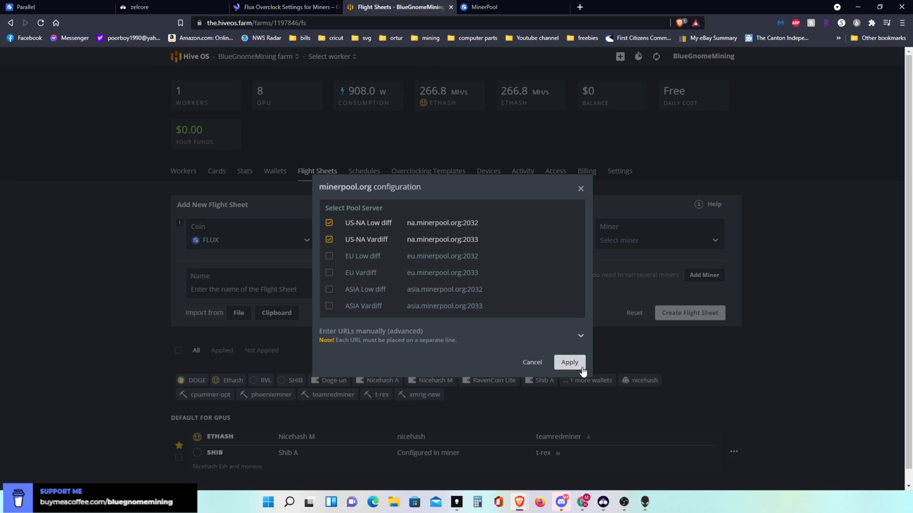
pyautogui.click(568, 362)
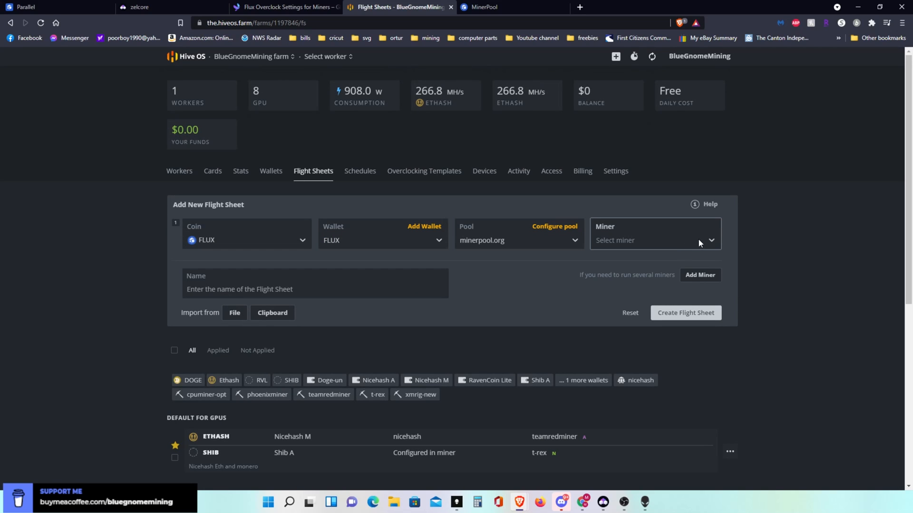
pyautogui.click(651, 240)
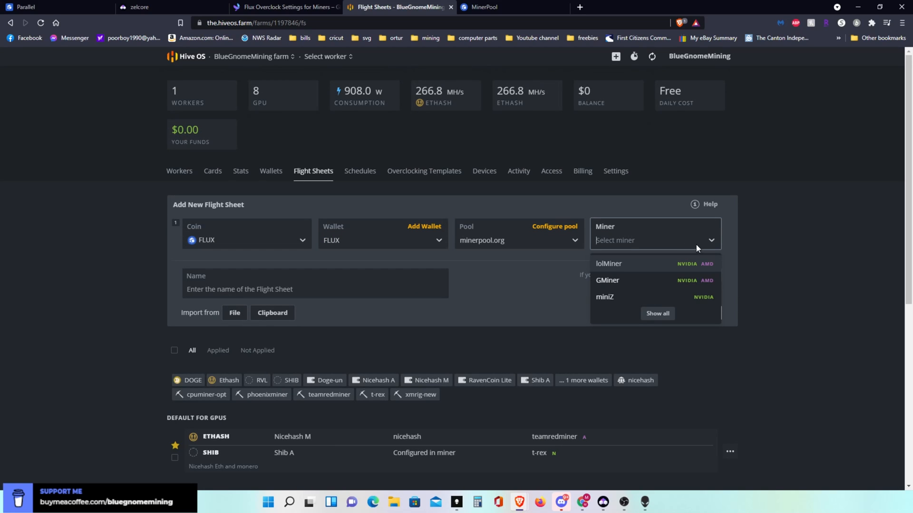
pyautogui.moveTo(616, 267)
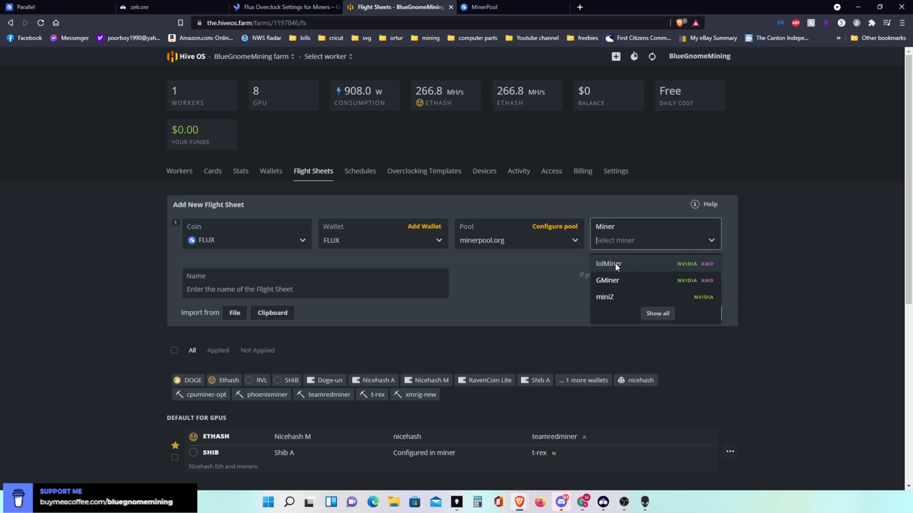
pyautogui.click(608, 263)
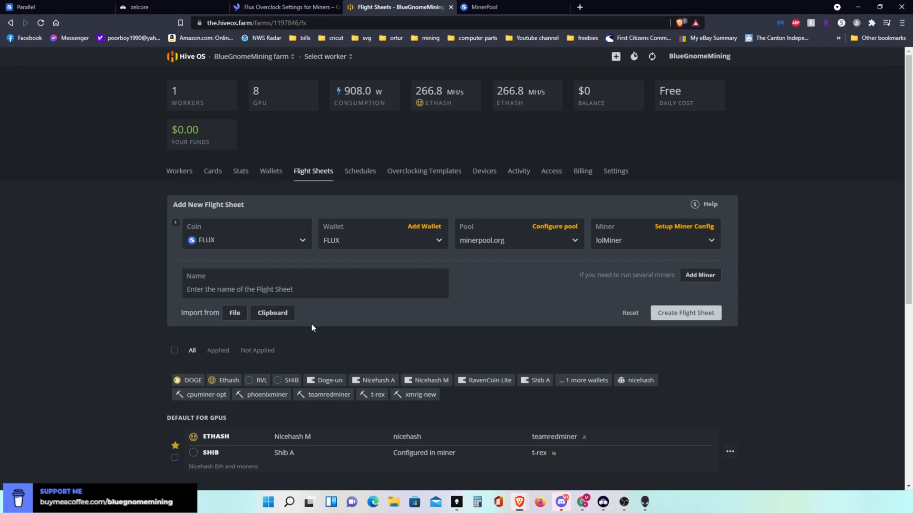
pyautogui.moveTo(685, 318)
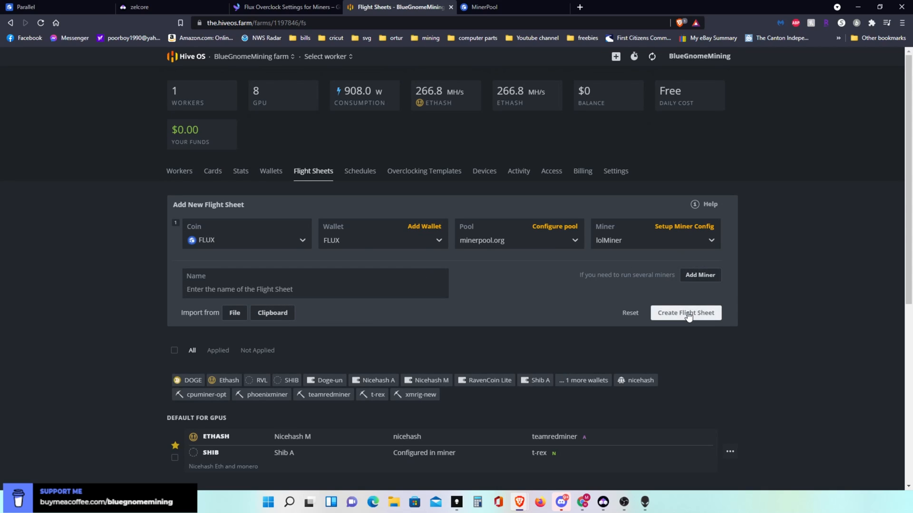
pyautogui.moveTo(700, 279)
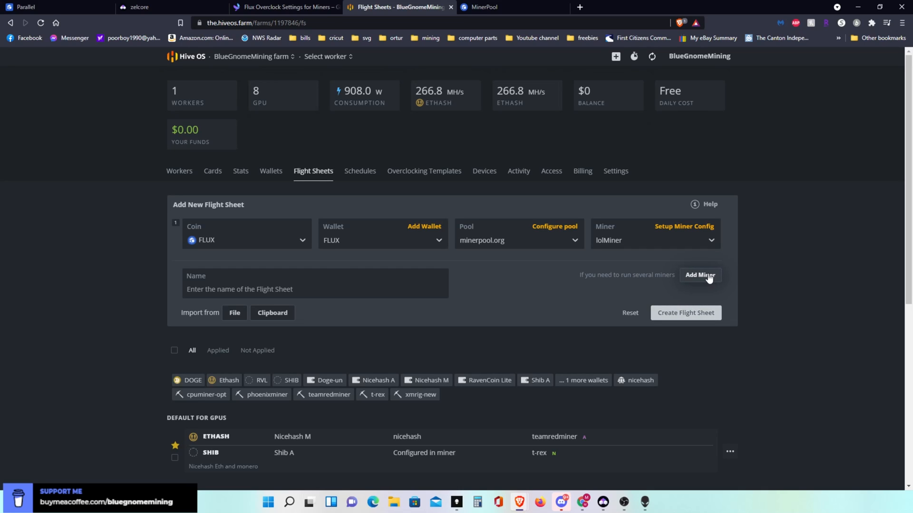
# Add a second row with FLUX, the Flux-A wallet, minerpool.org servers and miniZ.
pyautogui.click(699, 275)
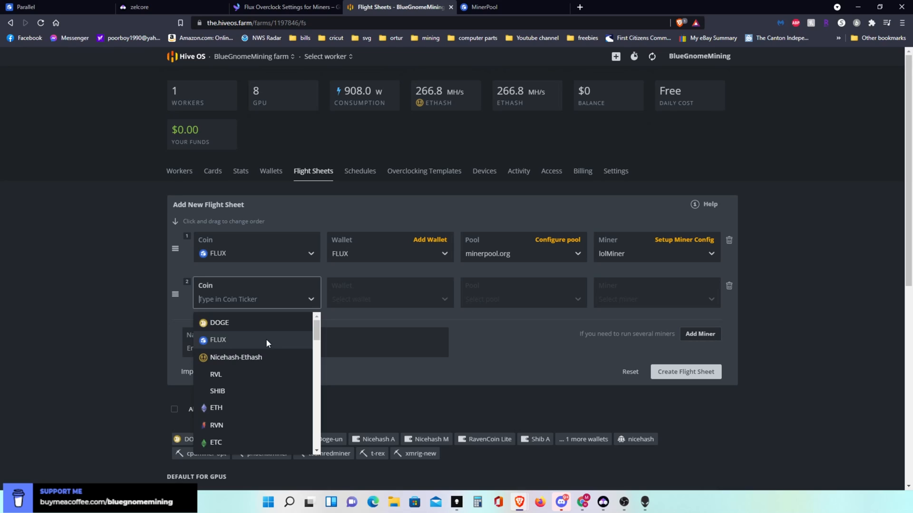
pyautogui.click(217, 340)
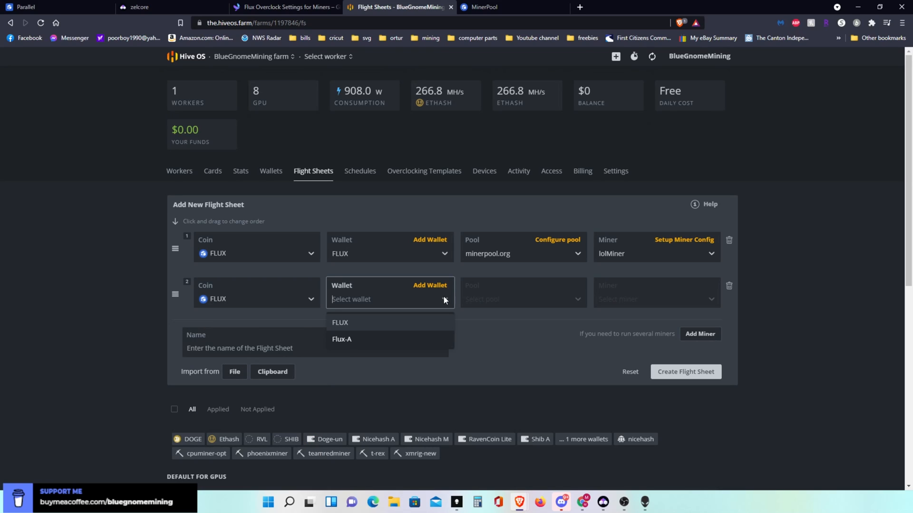
pyautogui.moveTo(347, 342)
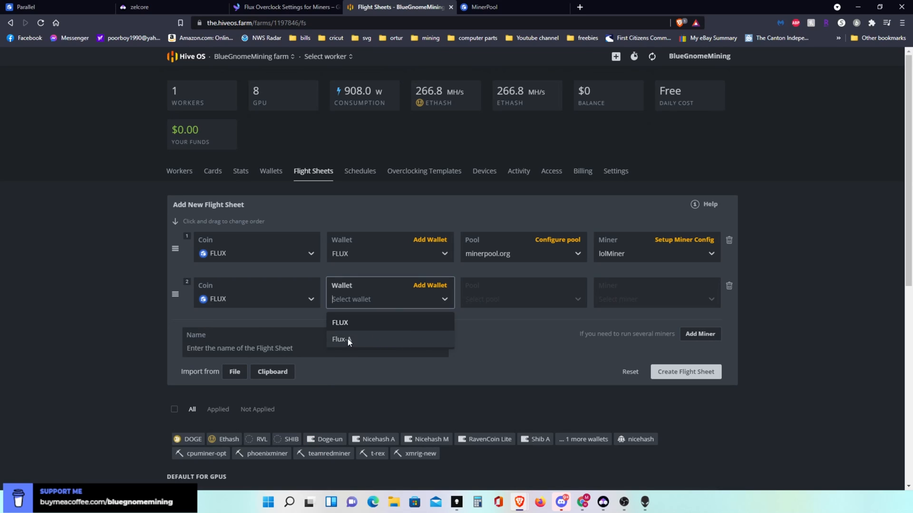
pyautogui.click(342, 339)
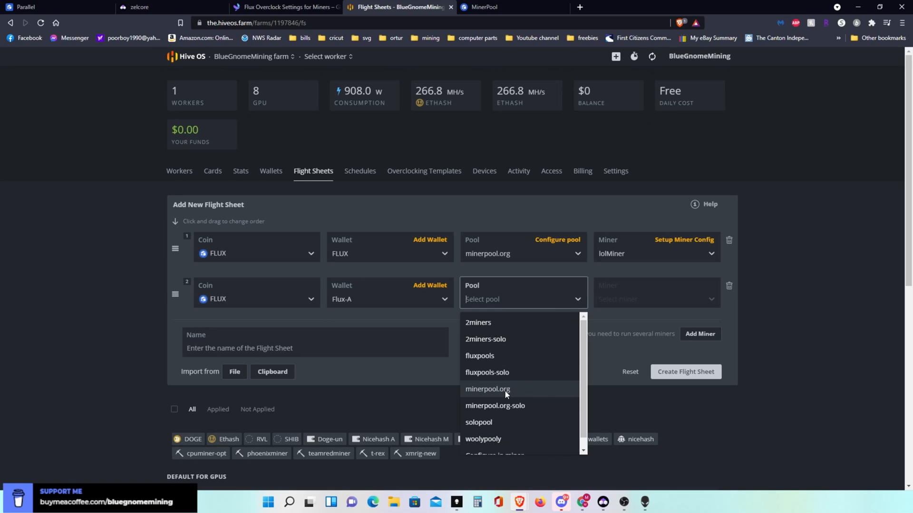
pyautogui.click(487, 389)
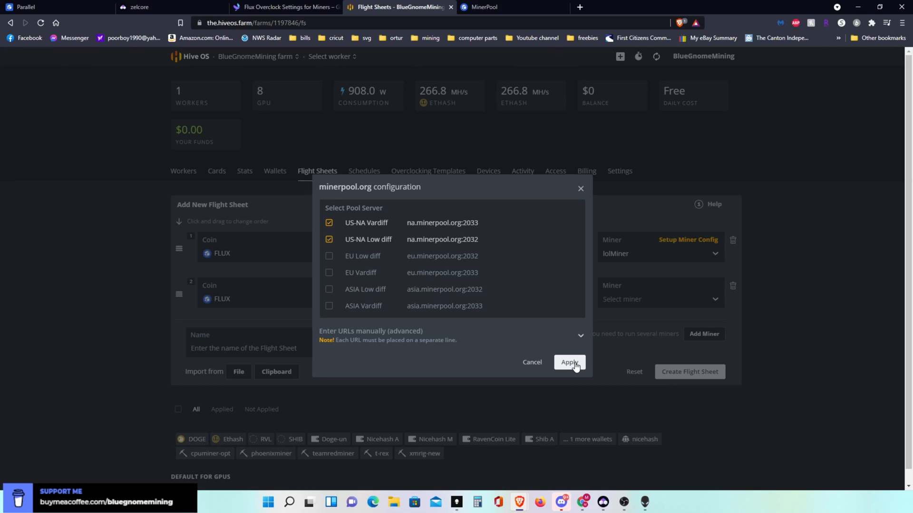
pyautogui.click(568, 362)
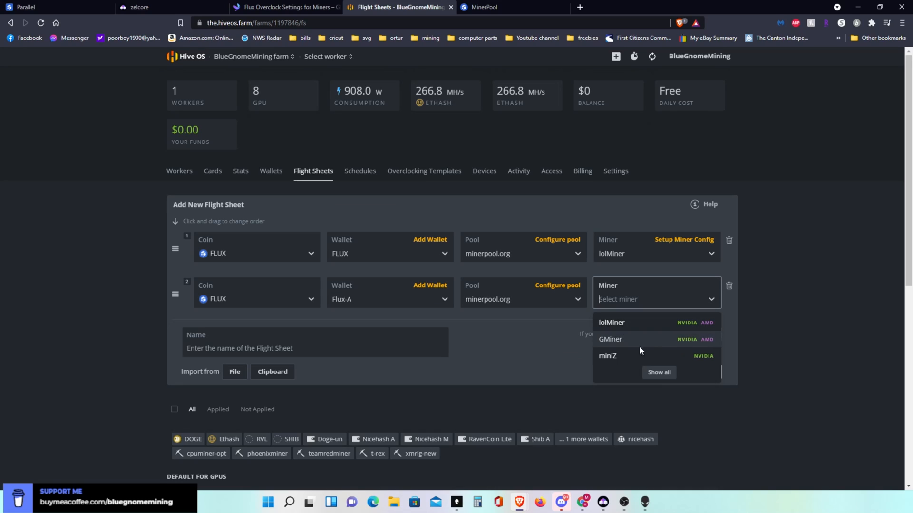
pyautogui.click(607, 356)
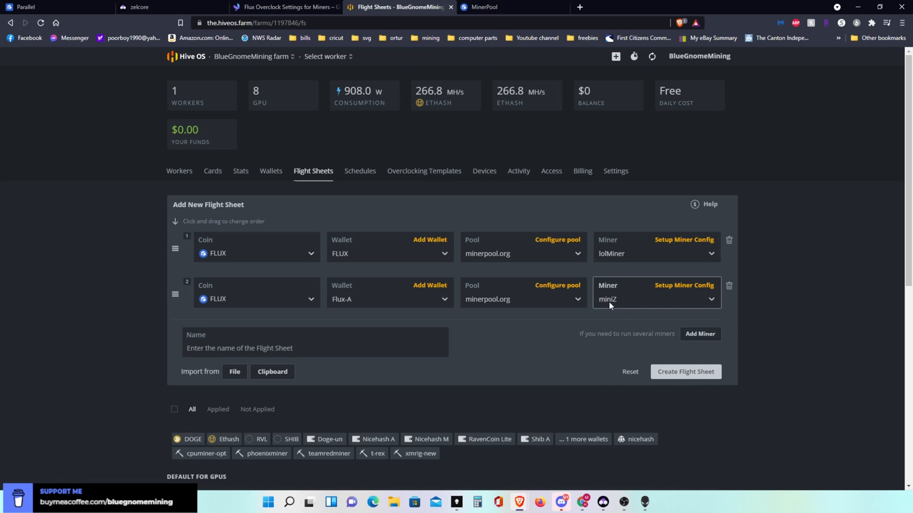
pyautogui.moveTo(613, 308)
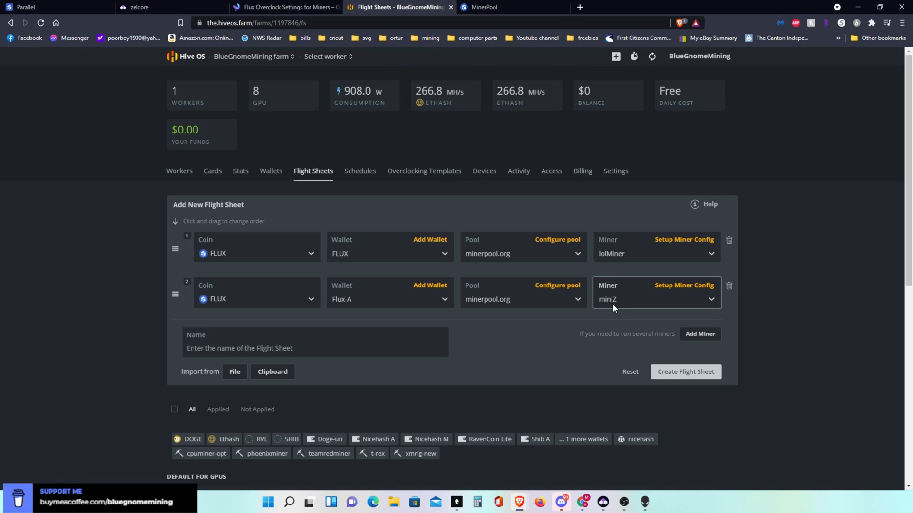
pyautogui.moveTo(609, 309)
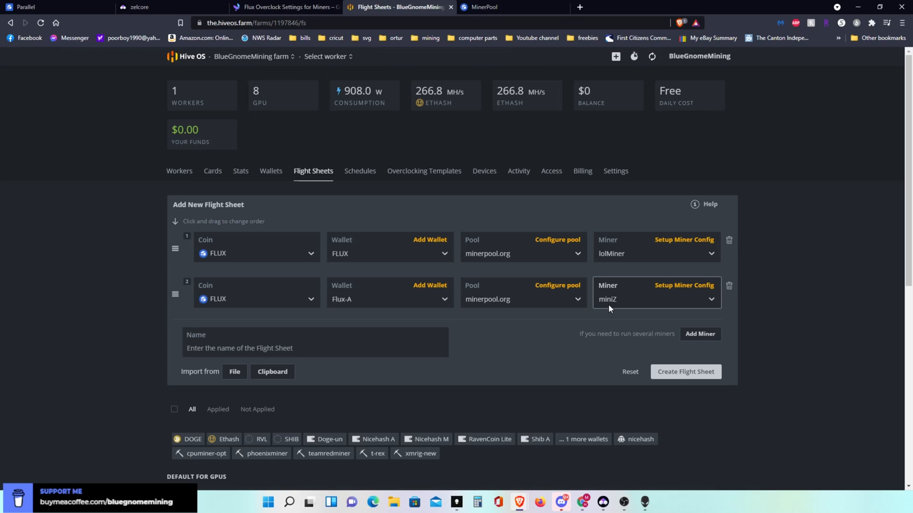
pyautogui.moveTo(685, 372)
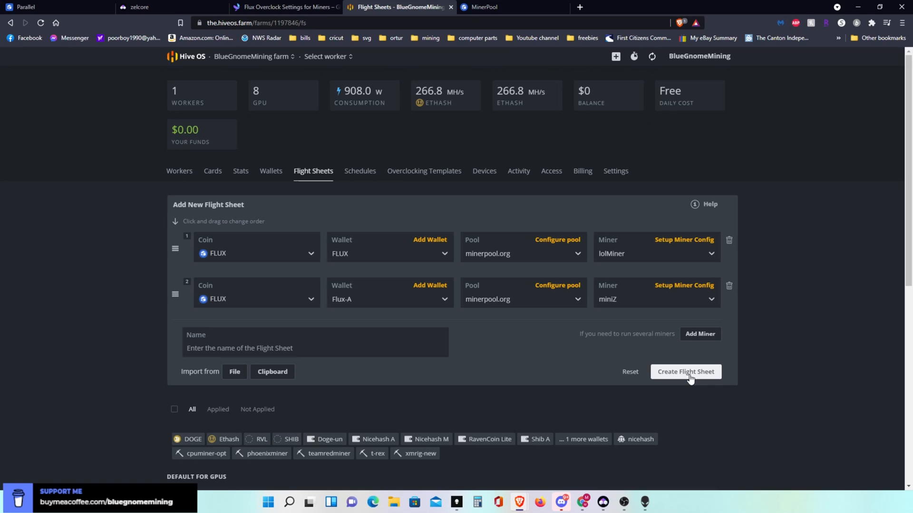
# Create the two-row FLUX flight sheet and check it in the farm's list.
pyautogui.click(685, 371)
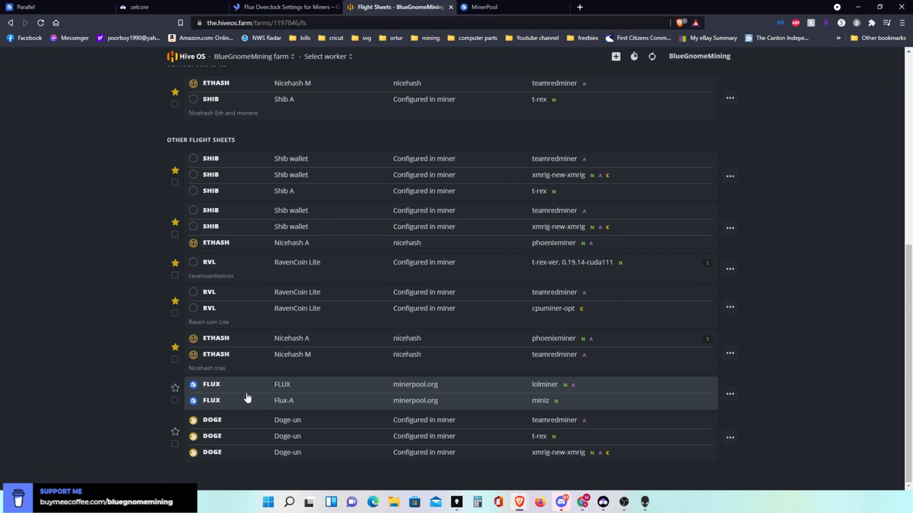
pyautogui.moveTo(266, 394)
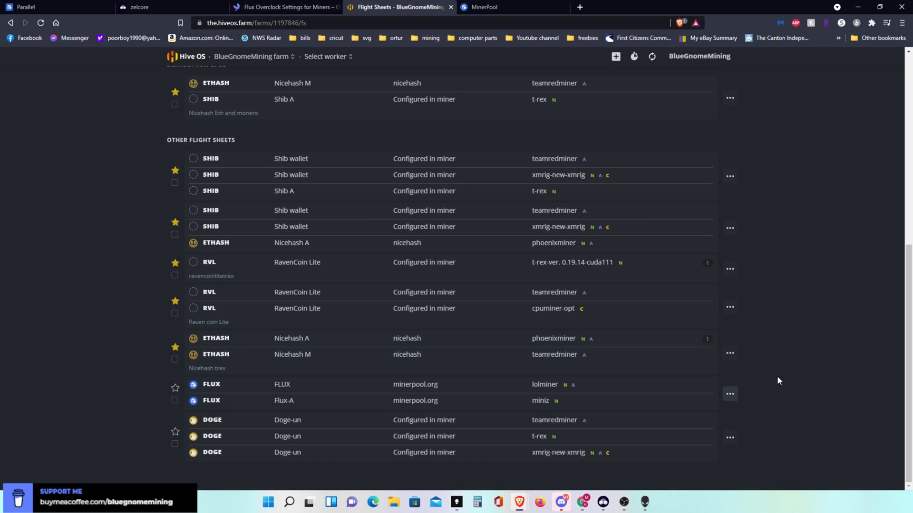
pyautogui.scroll(3)
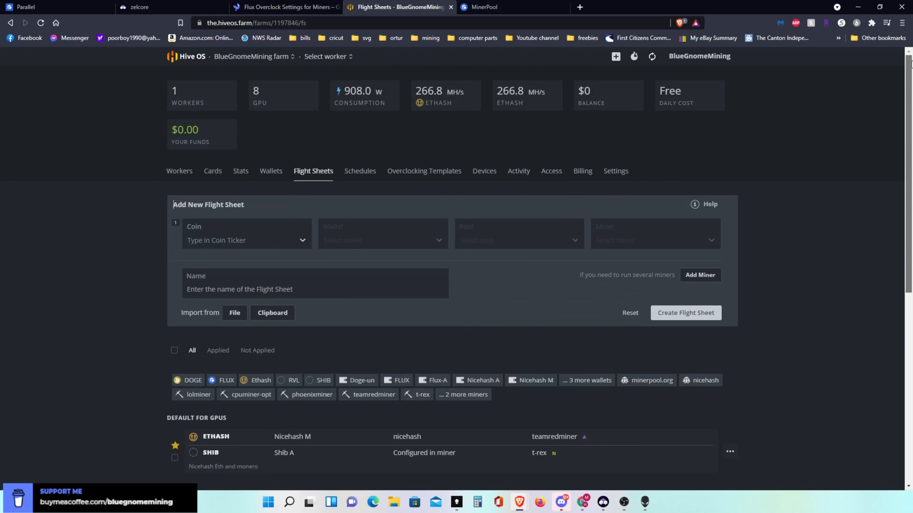
pyautogui.moveTo(182, 175)
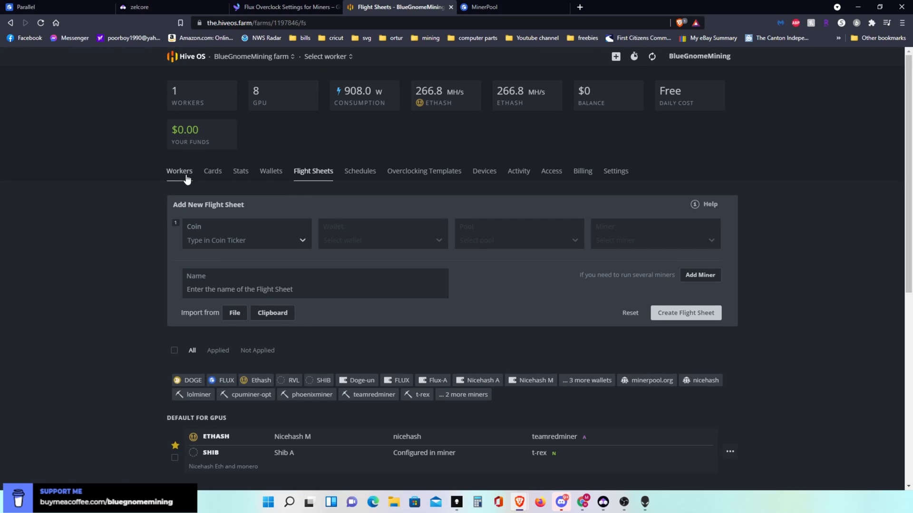
# Open worker Gnomeo's Flight Sheet tab and scroll down to the FLUX sheet.
pyautogui.click(179, 171)
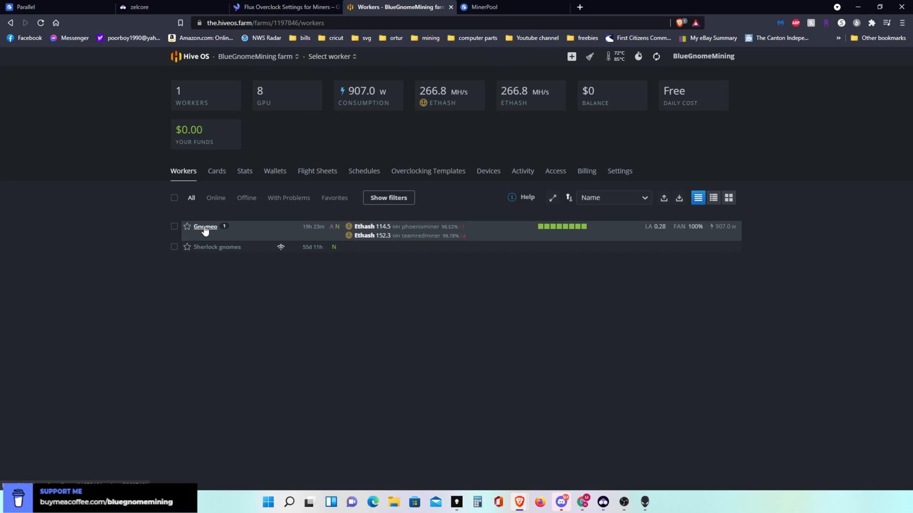
pyautogui.click(205, 226)
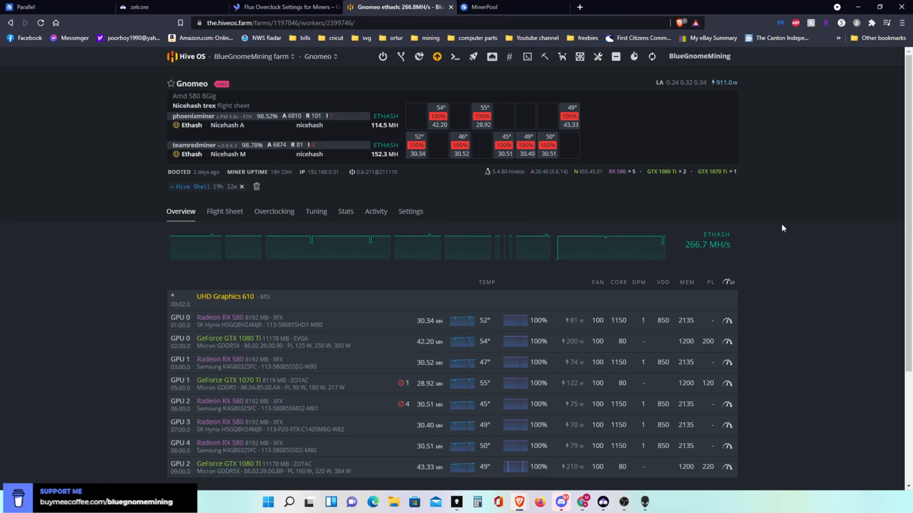
pyautogui.moveTo(224, 211)
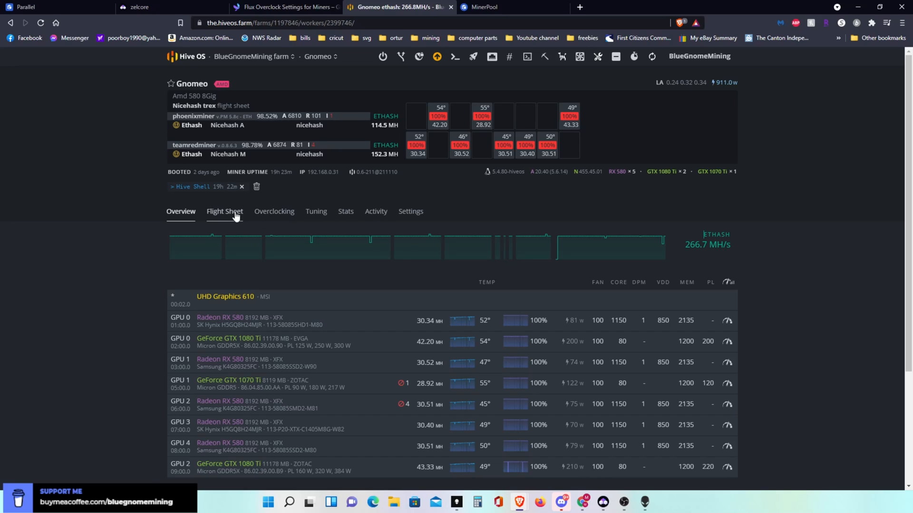
pyautogui.click(224, 211)
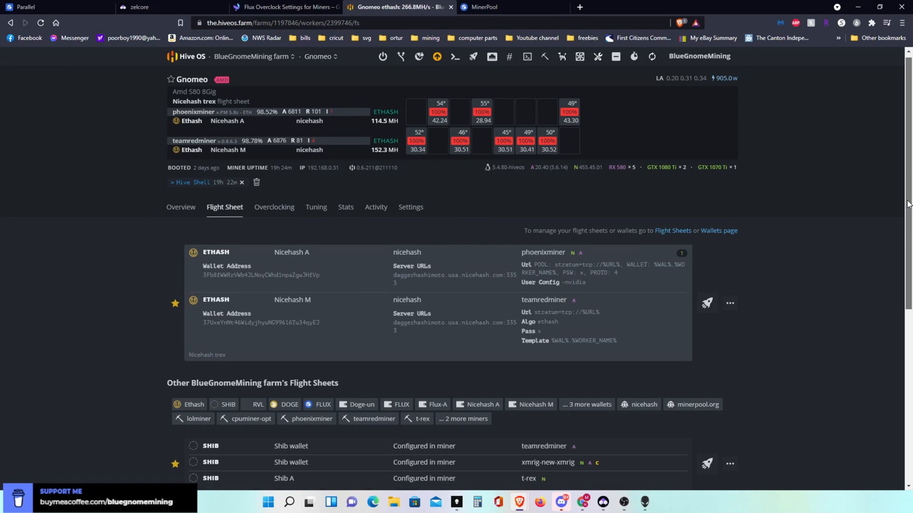
pyautogui.scroll(-3)
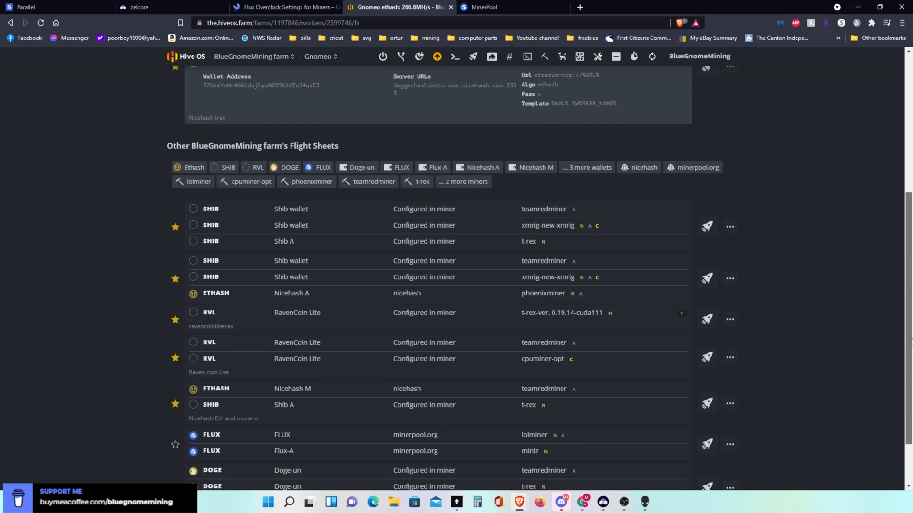
pyautogui.scroll(-3)
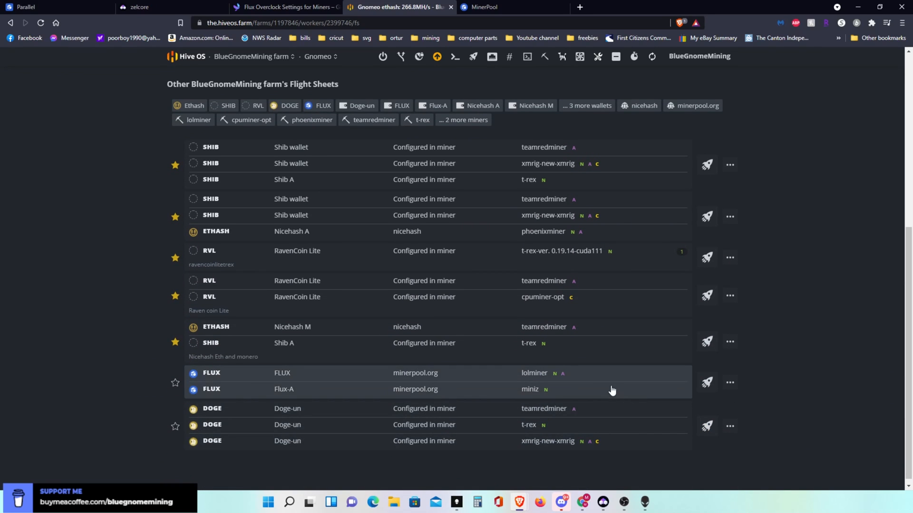
pyautogui.moveTo(636, 383)
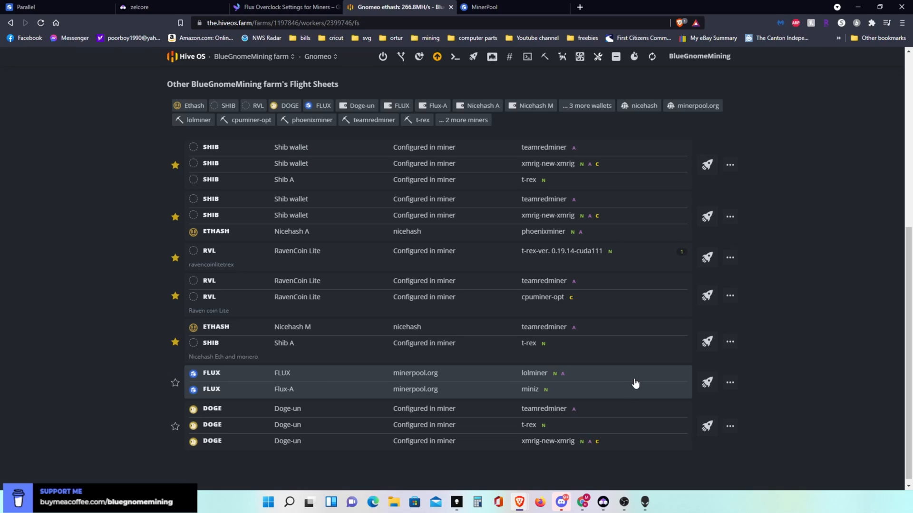
pyautogui.moveTo(730, 383)
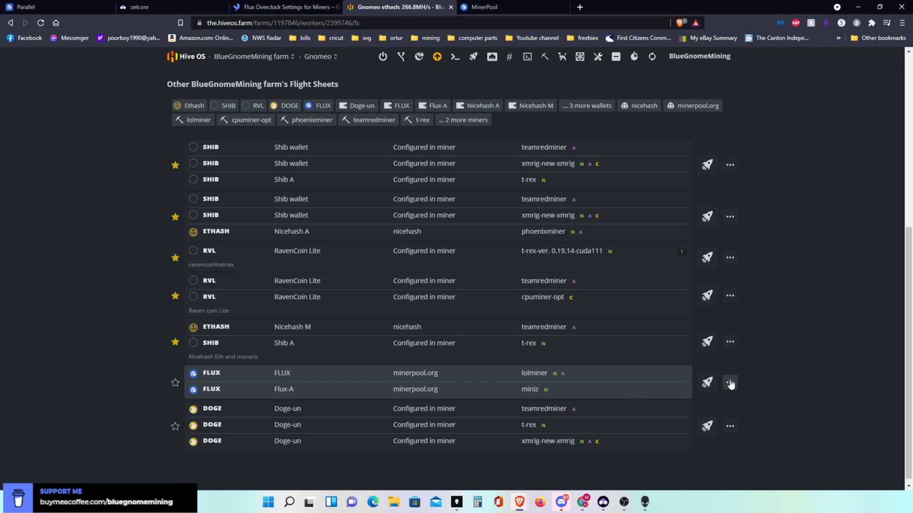
# Choose Edit from the FLUX flight sheet row's three-dot menu.
pyautogui.click(729, 257)
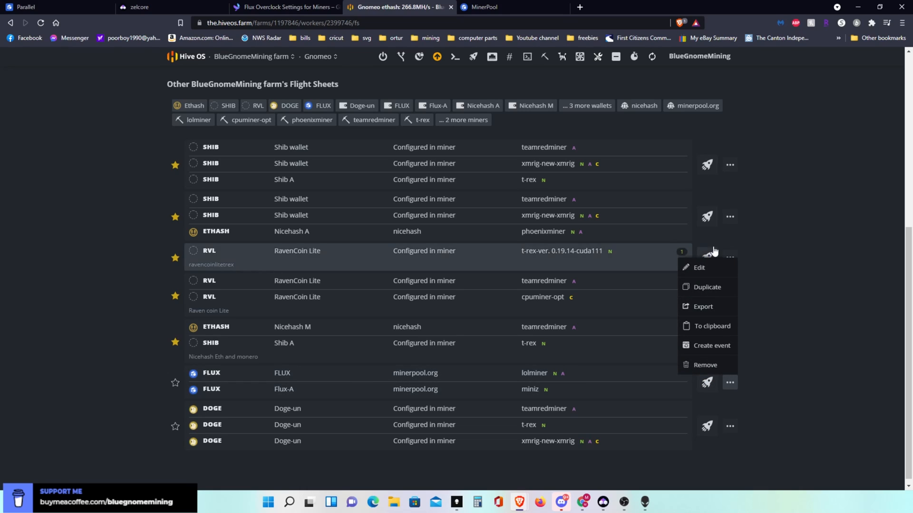
pyautogui.click(699, 267)
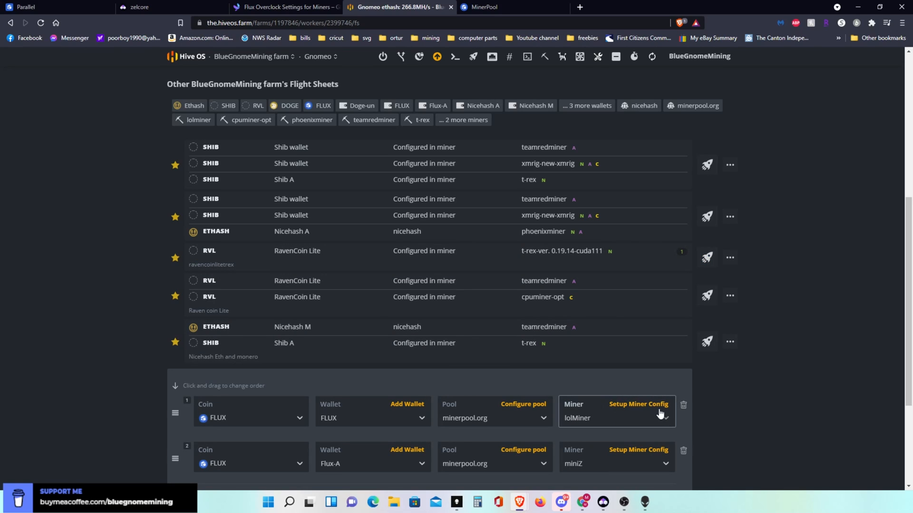
# Insert --devices AMD into lolMiner's extra config arguments.
pyautogui.click(638, 404)
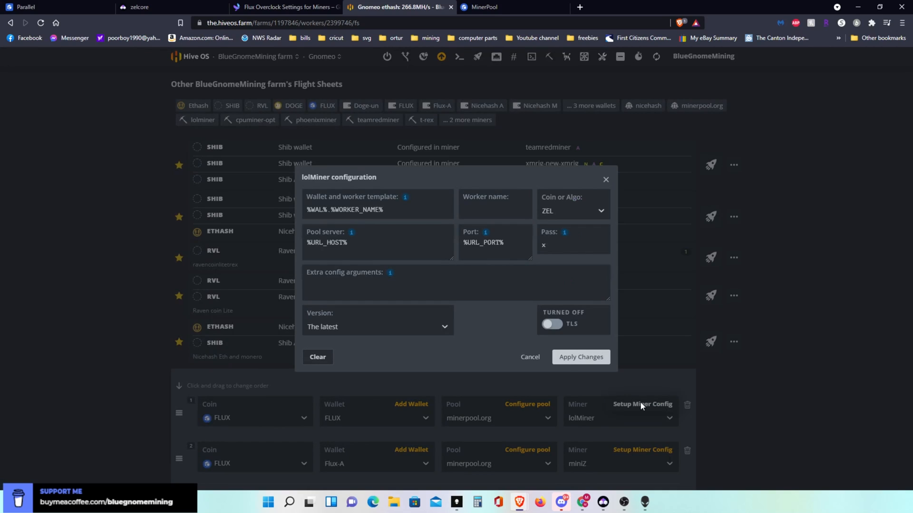
pyautogui.click(425, 283)
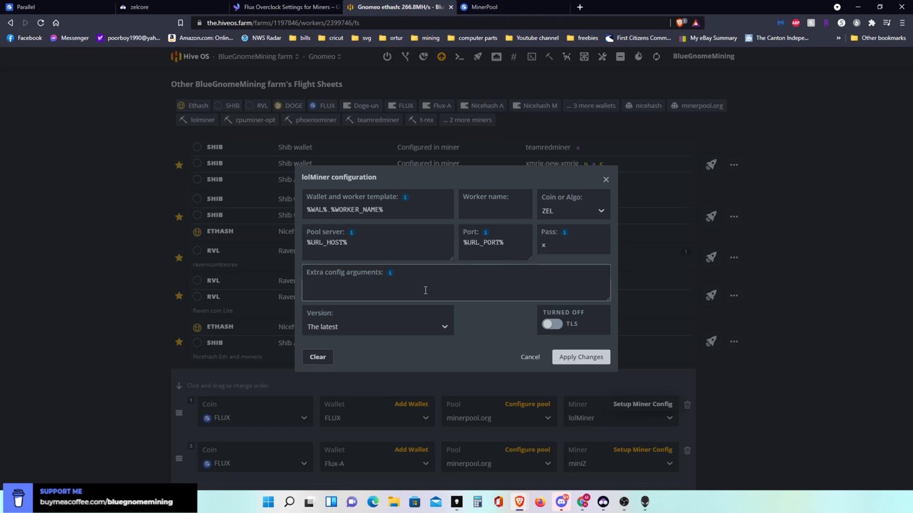
pyautogui.moveTo(391, 276)
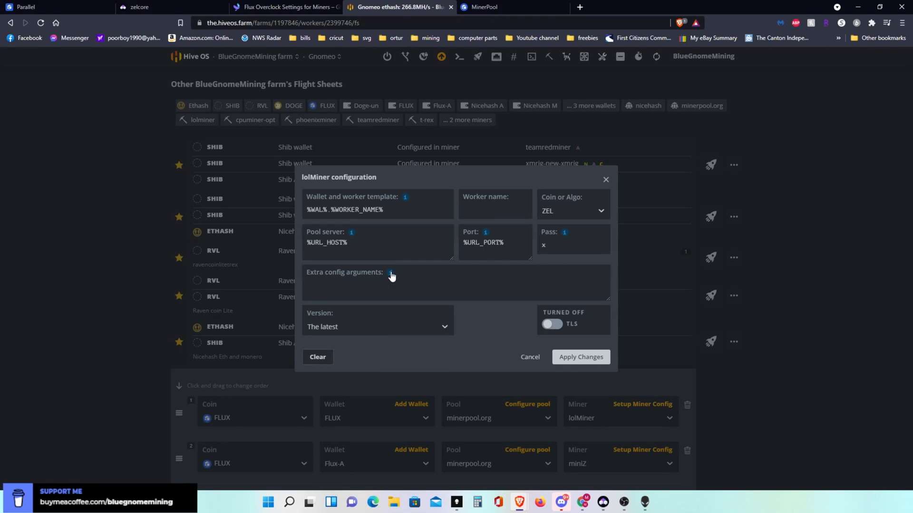
pyautogui.click(389, 273)
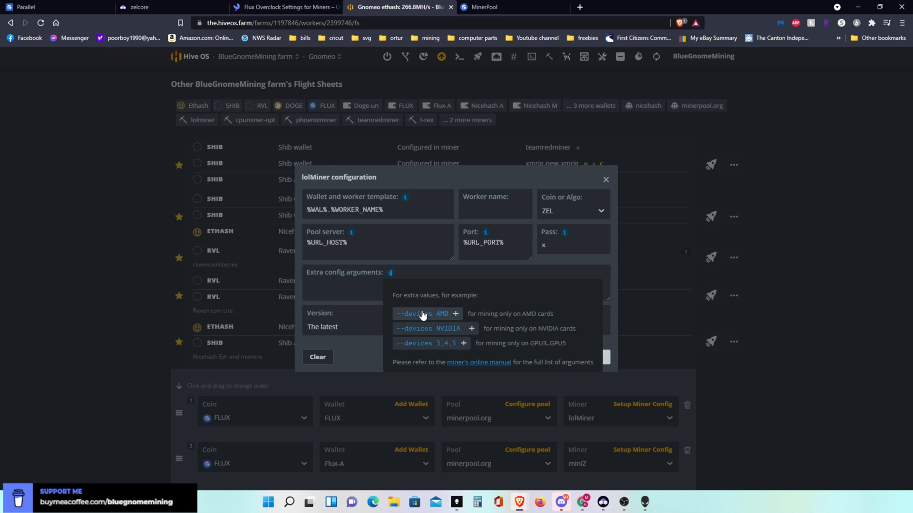
pyautogui.moveTo(427, 317)
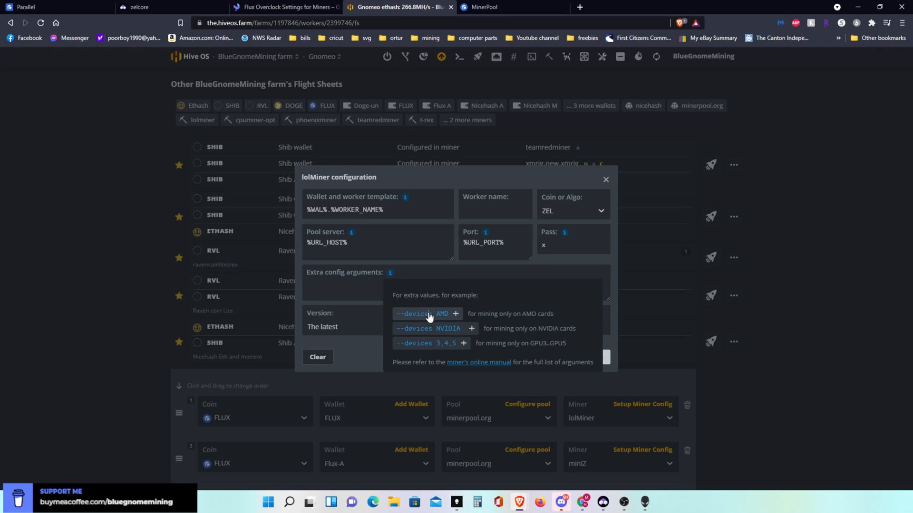
pyautogui.click(456, 314)
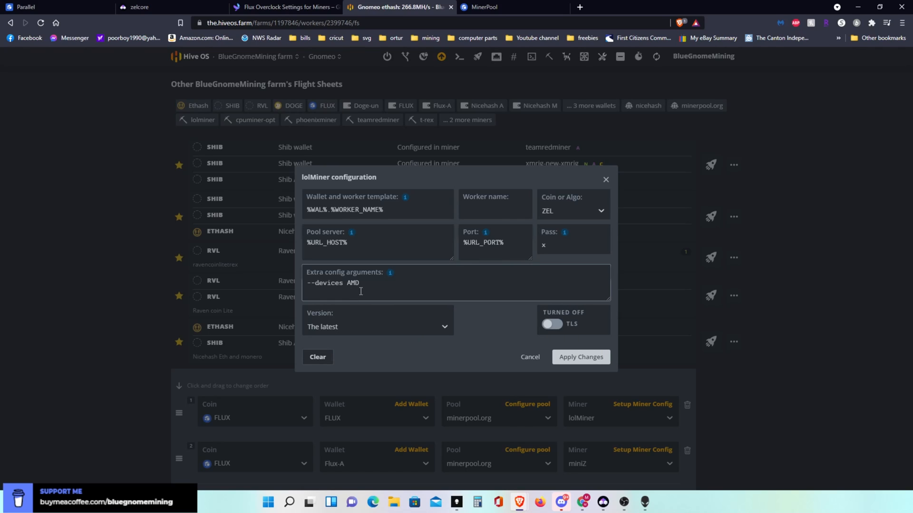
pyautogui.moveTo(502, 323)
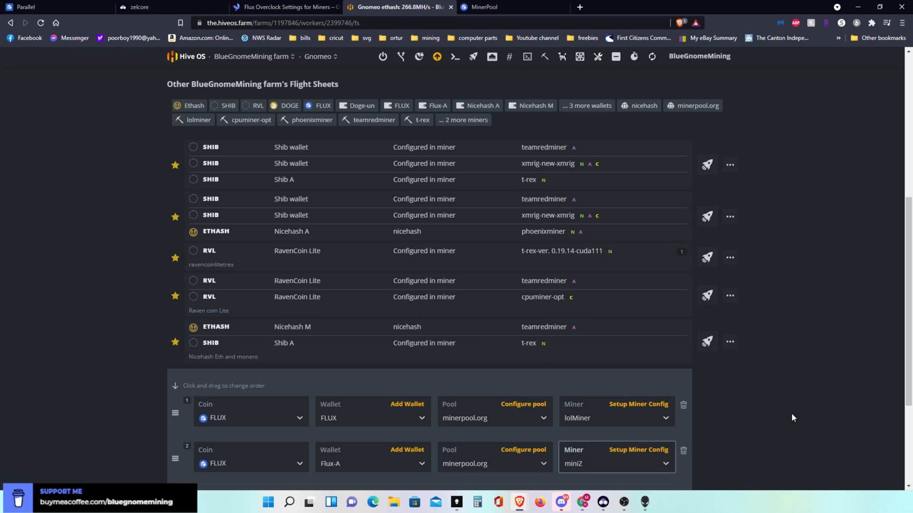
# Update the FLUX flight sheet and launch it on Gnomeo with the rocket icon.
pyautogui.scroll(-3)
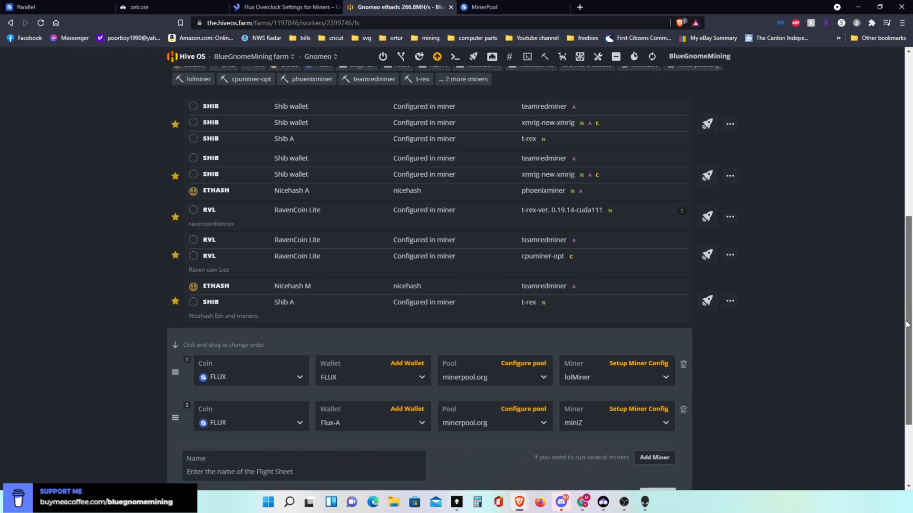
pyautogui.scroll(-3)
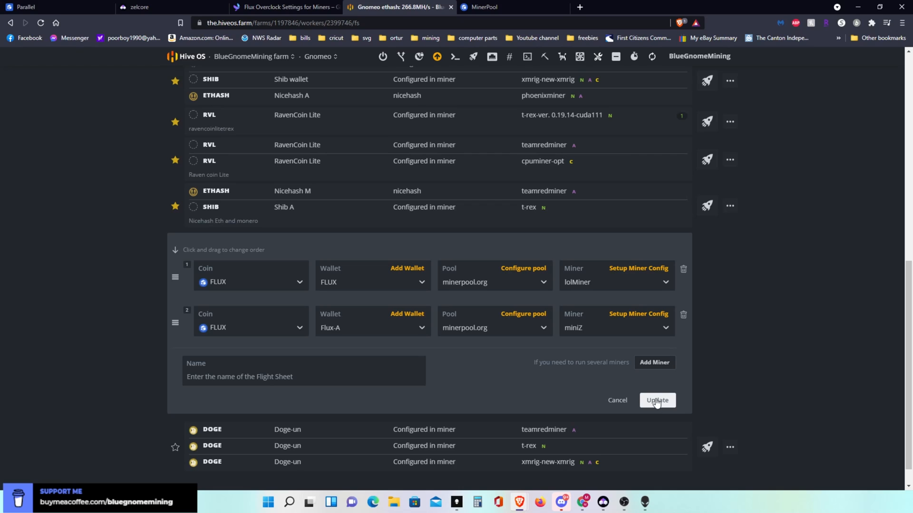
pyautogui.click(656, 400)
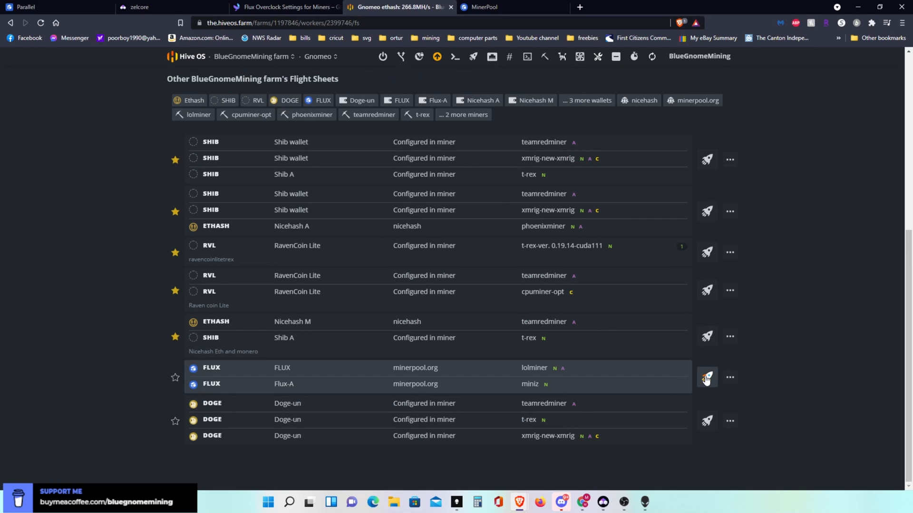
pyautogui.click(707, 378)
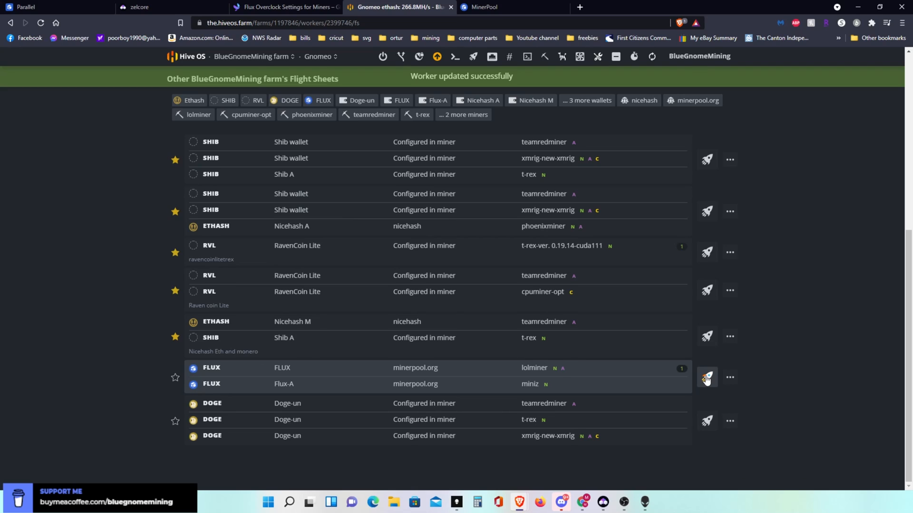
pyautogui.scroll(-3)
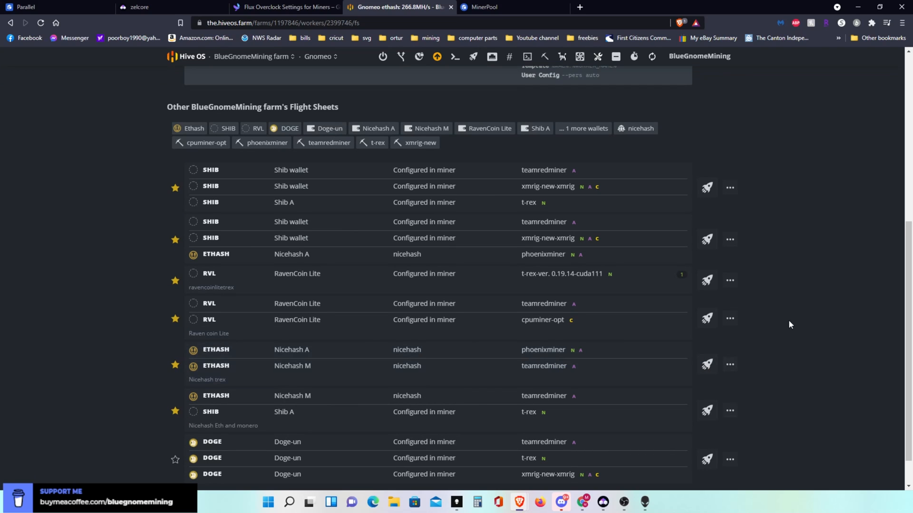
pyautogui.scroll(3)
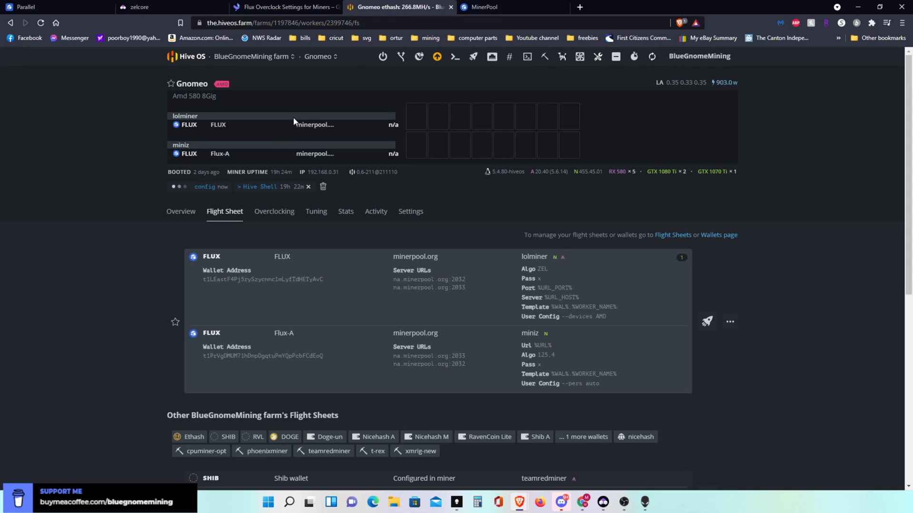
# Return to Gnomeo's Overview tab, then switch to the minerpool.org stats page.
pyautogui.click(181, 213)
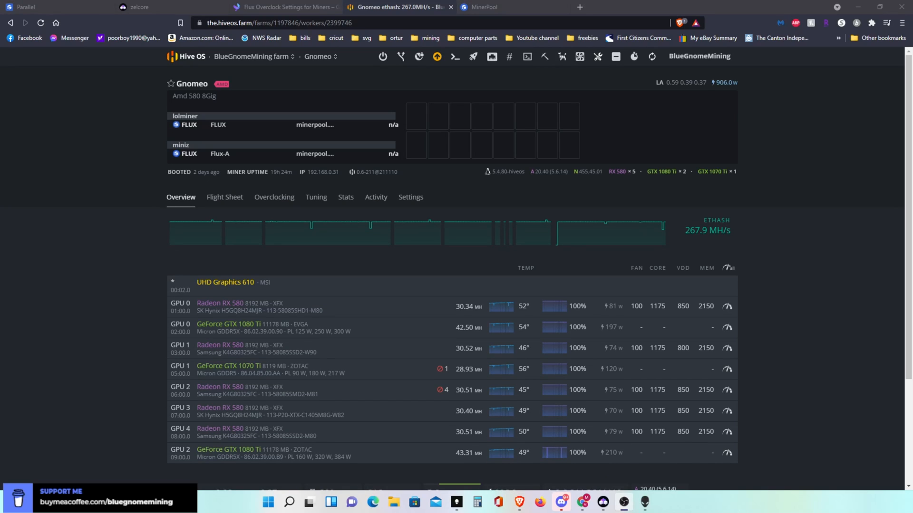
pyautogui.click(513, 7)
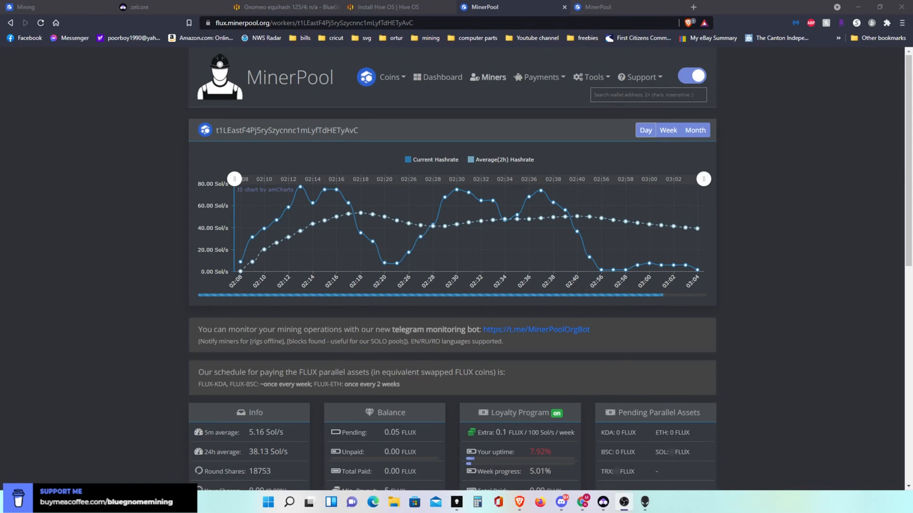
pyautogui.moveTo(104, 329)
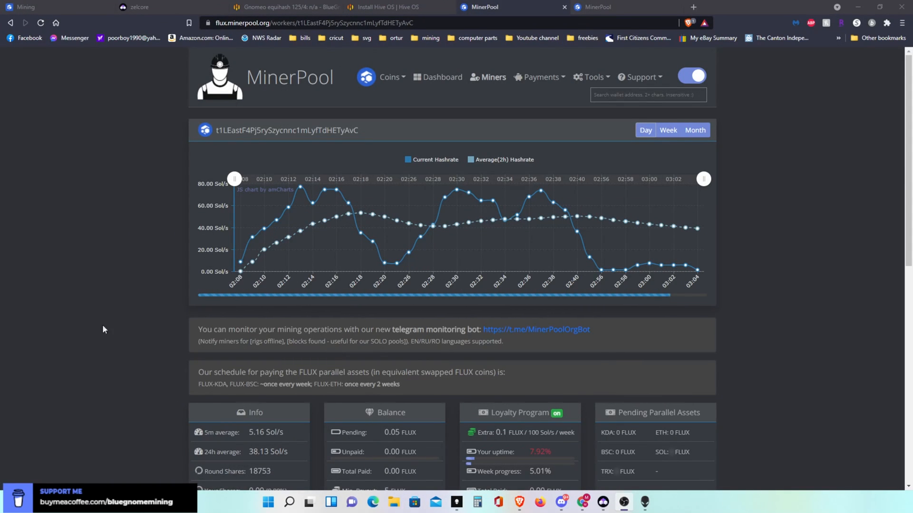
pyautogui.moveTo(265, 122)
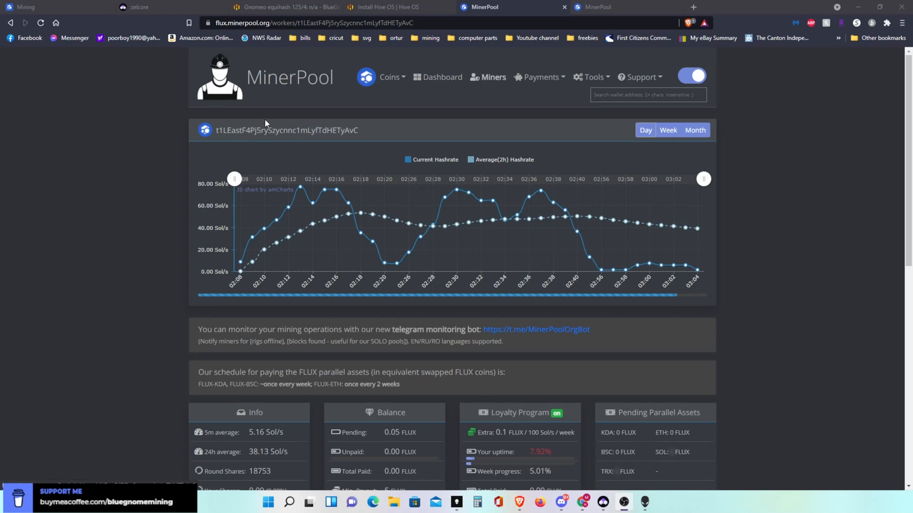
pyautogui.moveTo(289, 165)
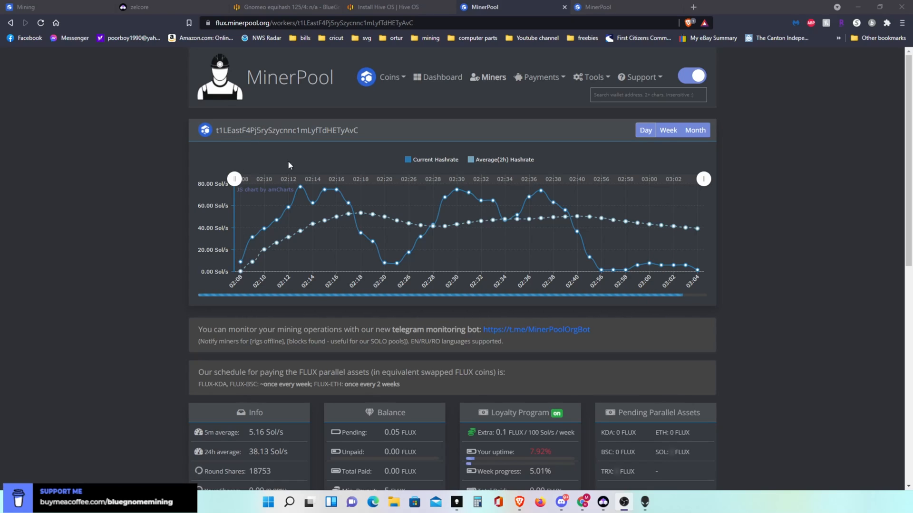
pyautogui.moveTo(300, 215)
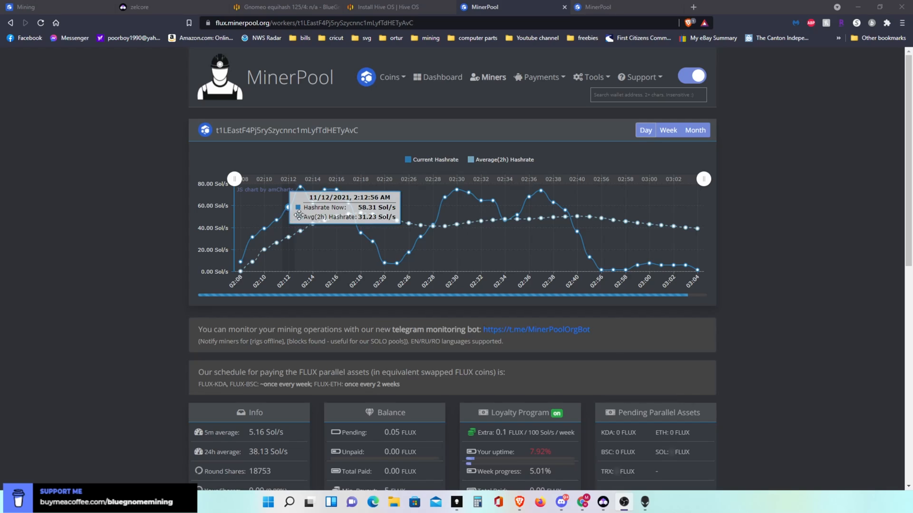
pyautogui.moveTo(496, 222)
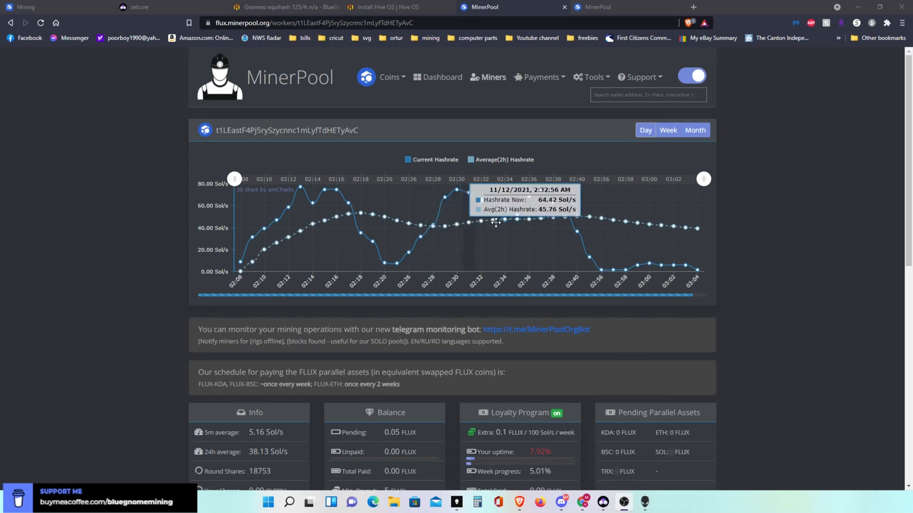
pyautogui.moveTo(615, 265)
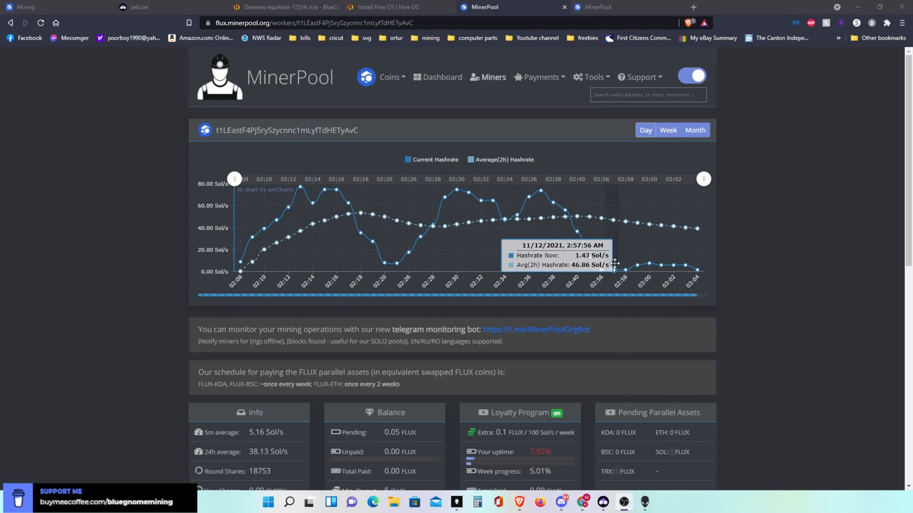
pyautogui.moveTo(716, 230)
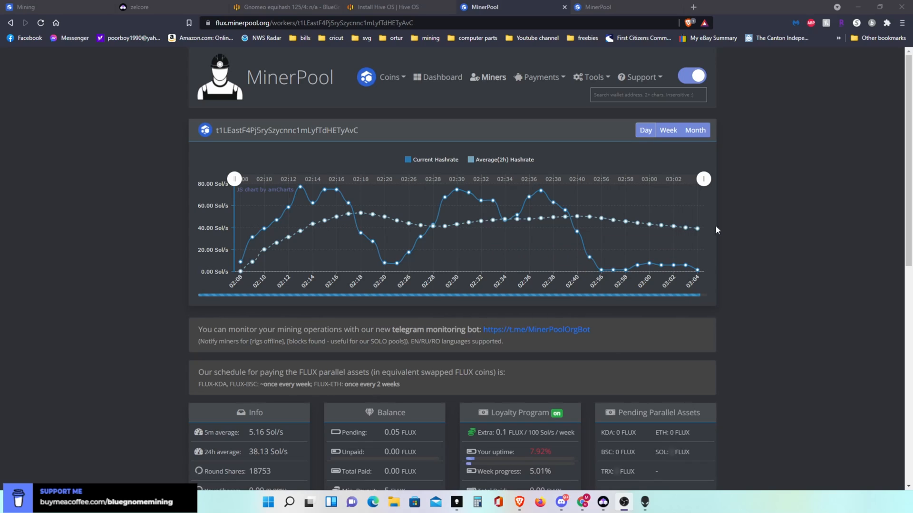
pyautogui.moveTo(728, 198)
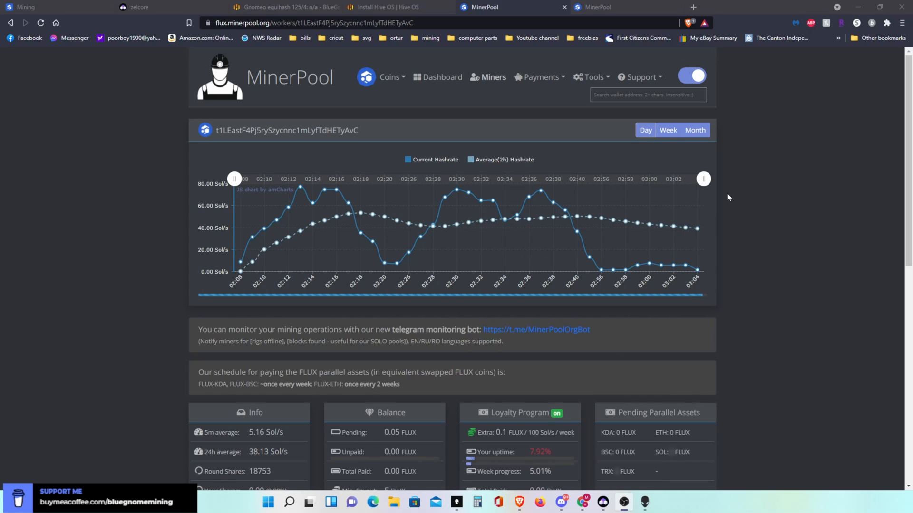
pyautogui.moveTo(479, 198)
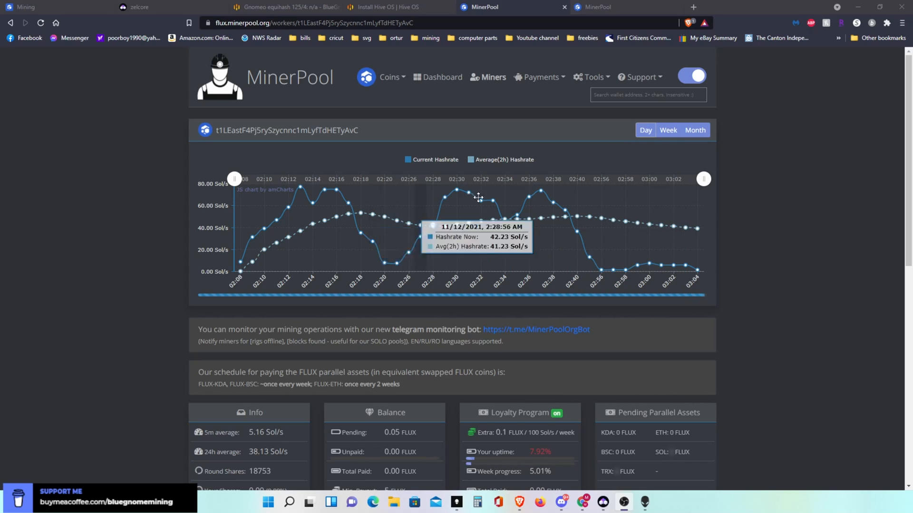
pyautogui.moveTo(571, 105)
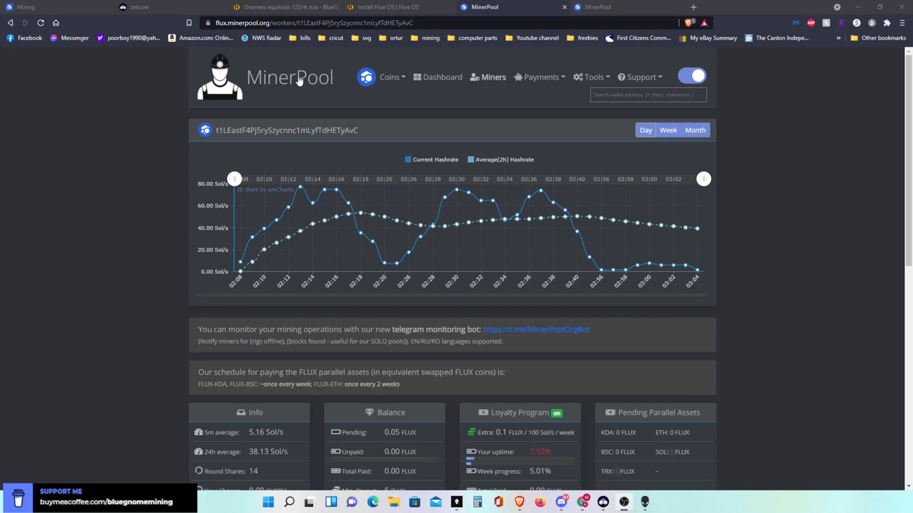
pyautogui.moveTo(627, 92)
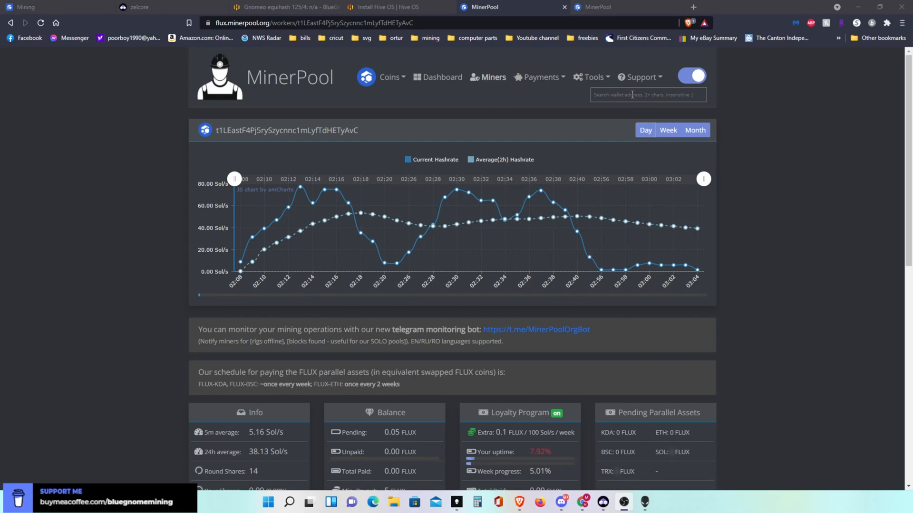
pyautogui.moveTo(593, 132)
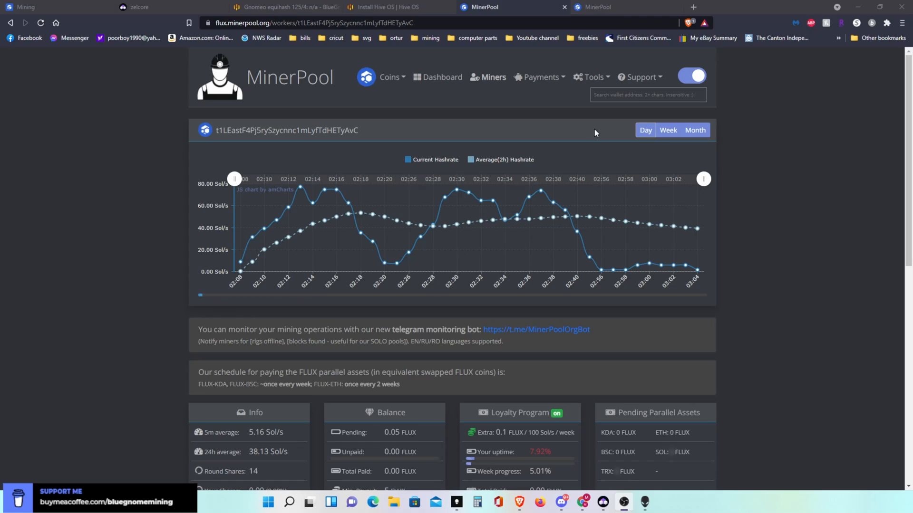
pyautogui.moveTo(474, 398)
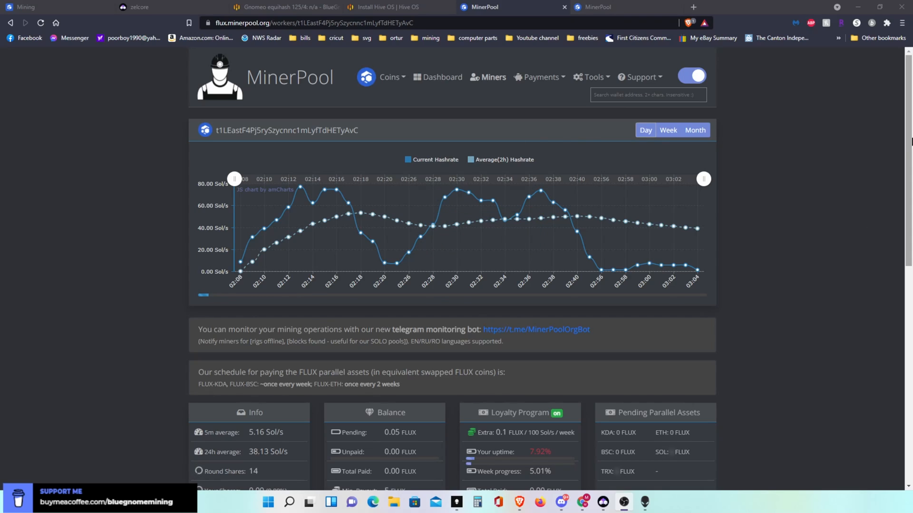
pyautogui.scroll(-3)
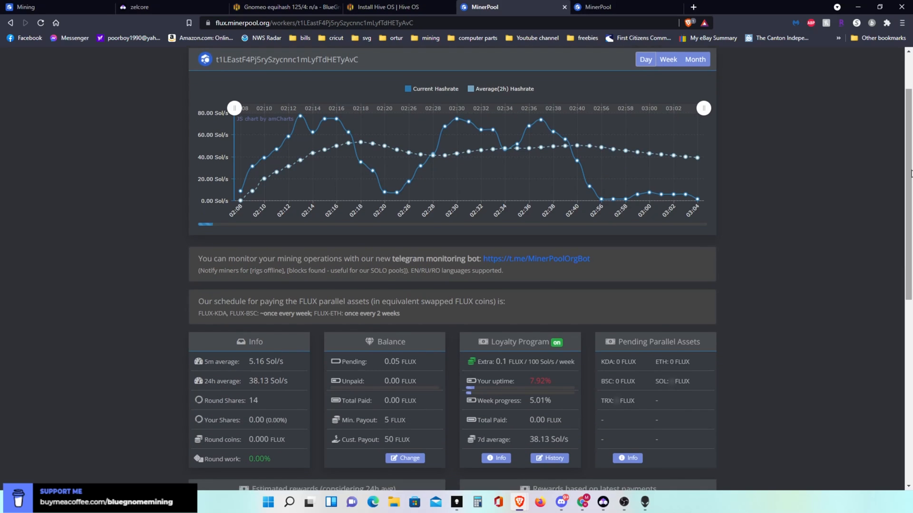
pyautogui.scroll(-3)
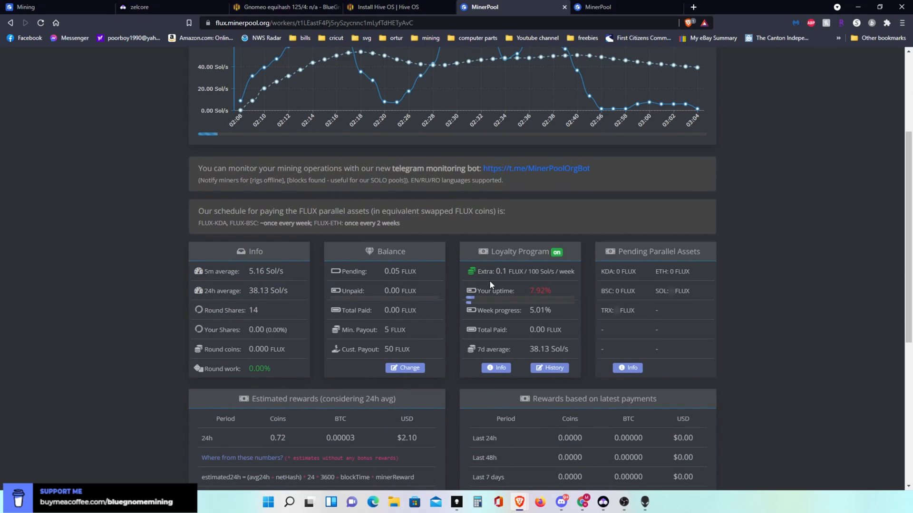
pyautogui.moveTo(391, 349)
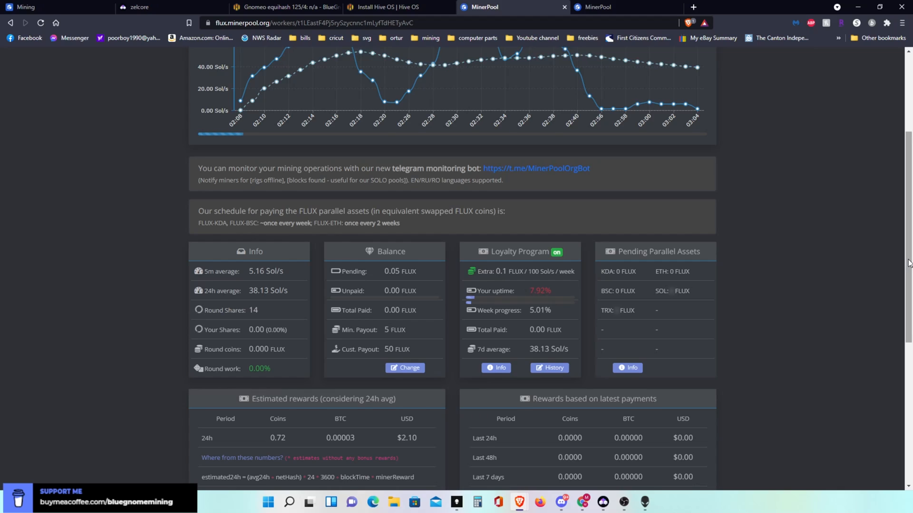
pyautogui.scroll(-3)
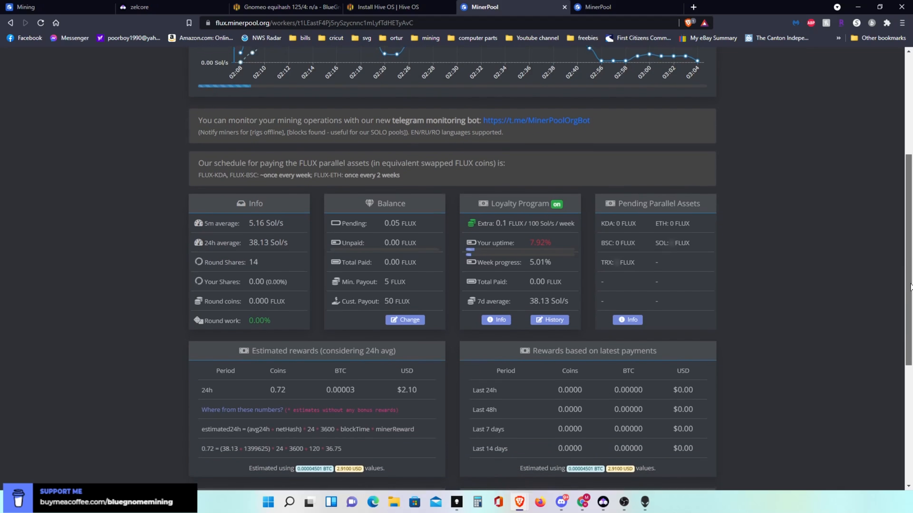
pyautogui.scroll(-3)
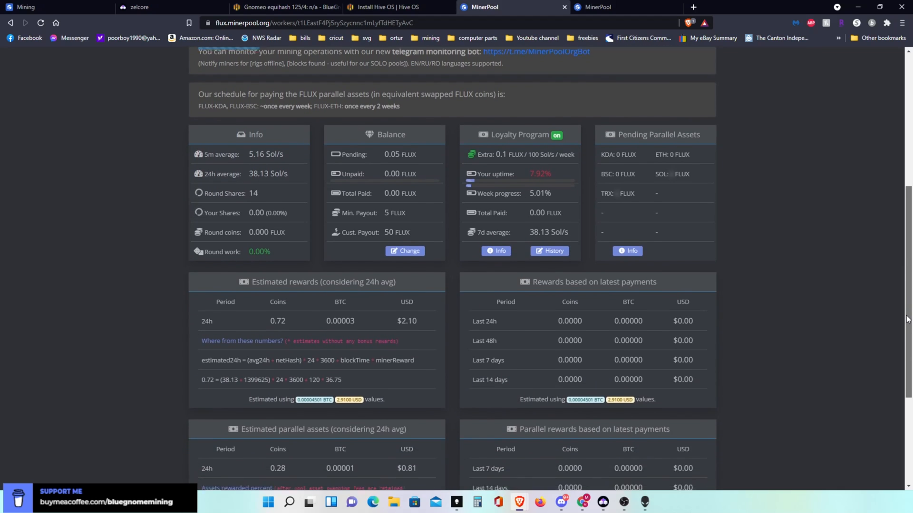
pyautogui.scroll(-3)
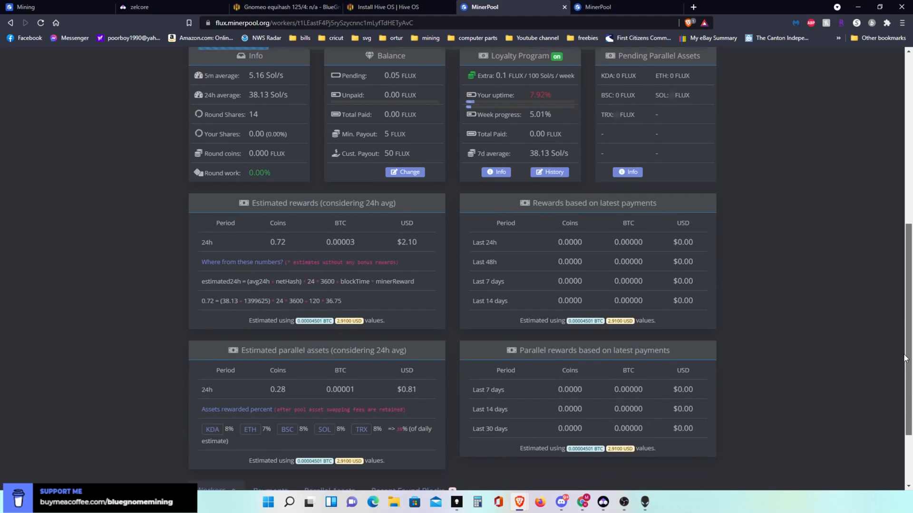
pyautogui.scroll(-3)
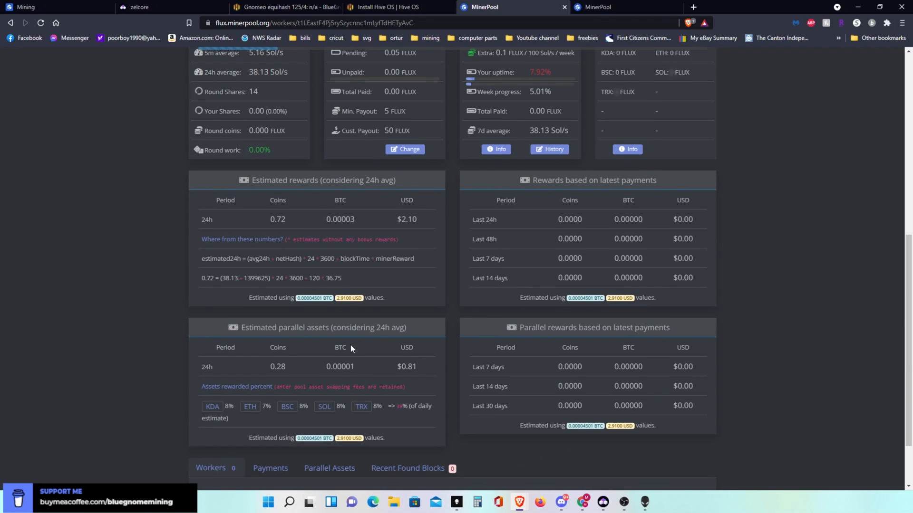
pyautogui.moveTo(435, 264)
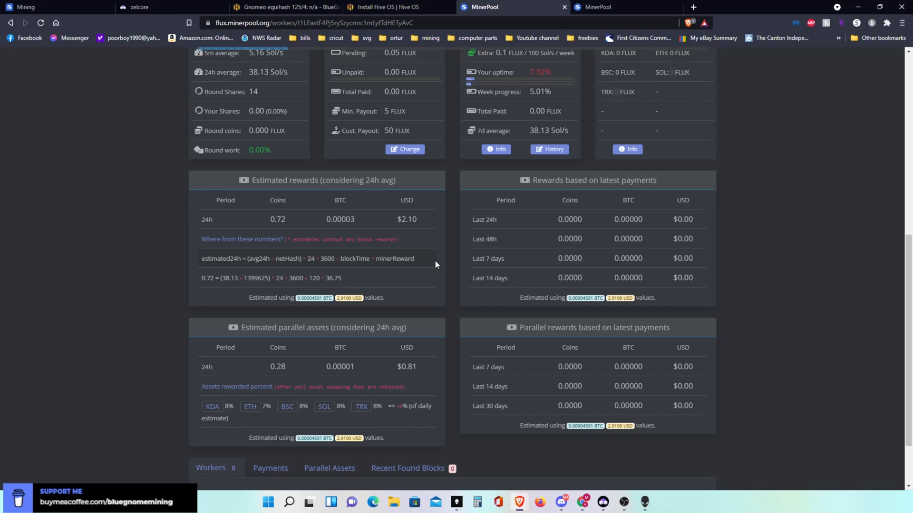
pyautogui.moveTo(566, 224)
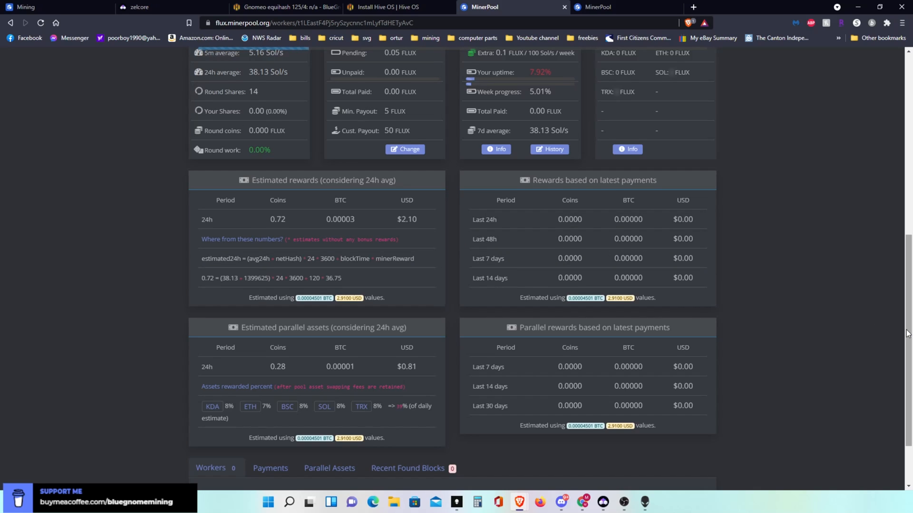
pyautogui.scroll(-3)
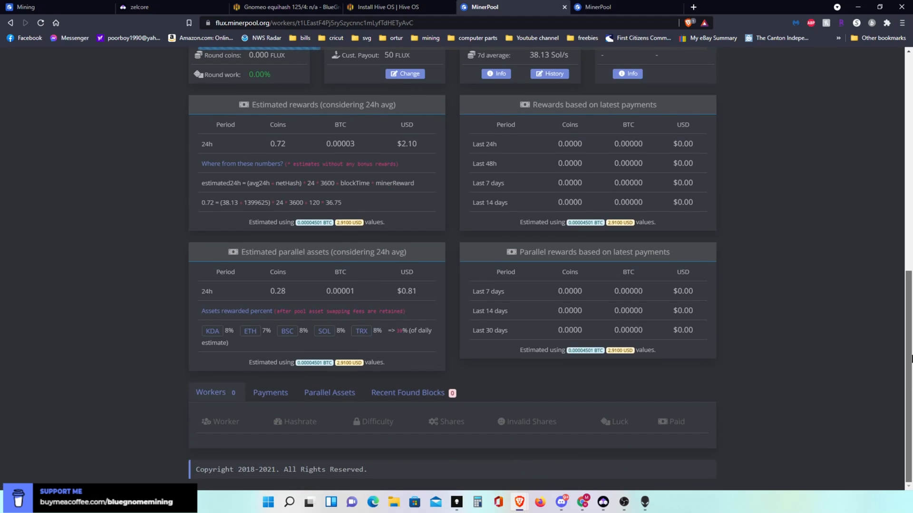
pyautogui.scroll(3)
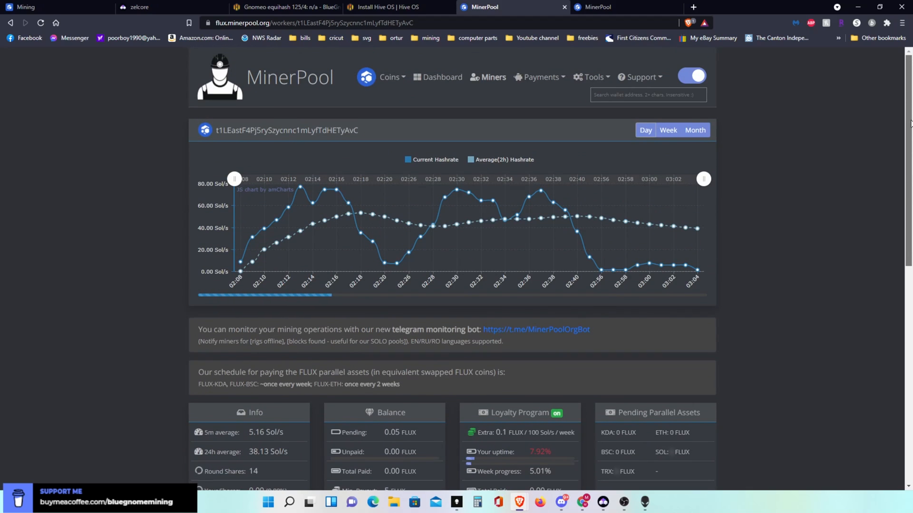